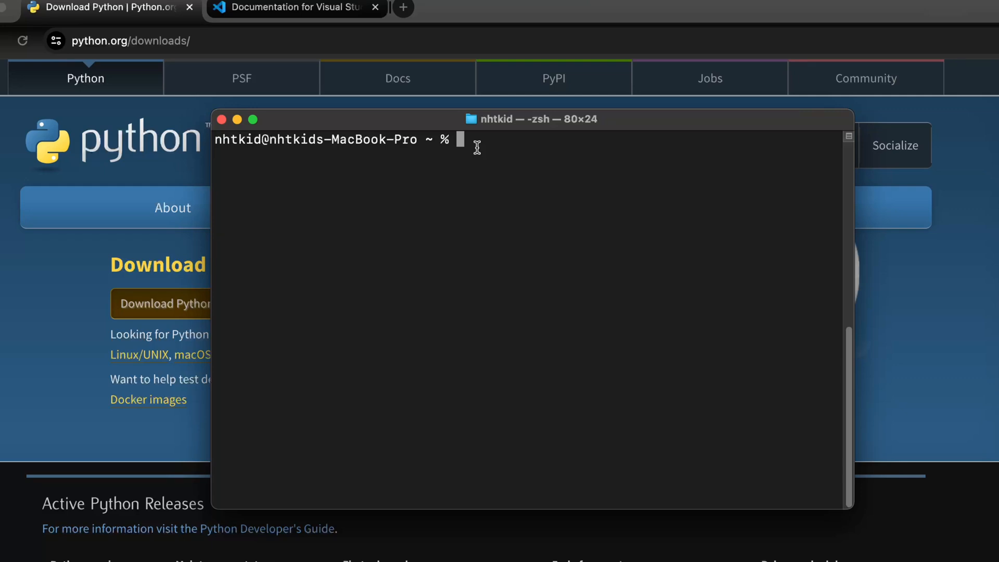
Run sw_vers to confirm macOS 14.5 (build 23F79), then enter python3 at the prompt
{"action": "type", "text": "sw_"}
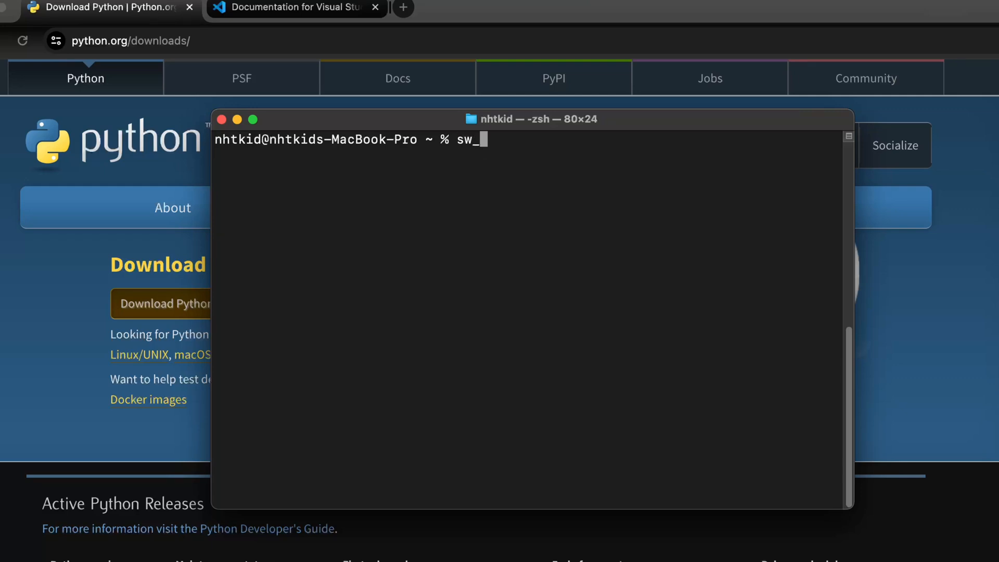
{"action": "type", "text": "vers"}
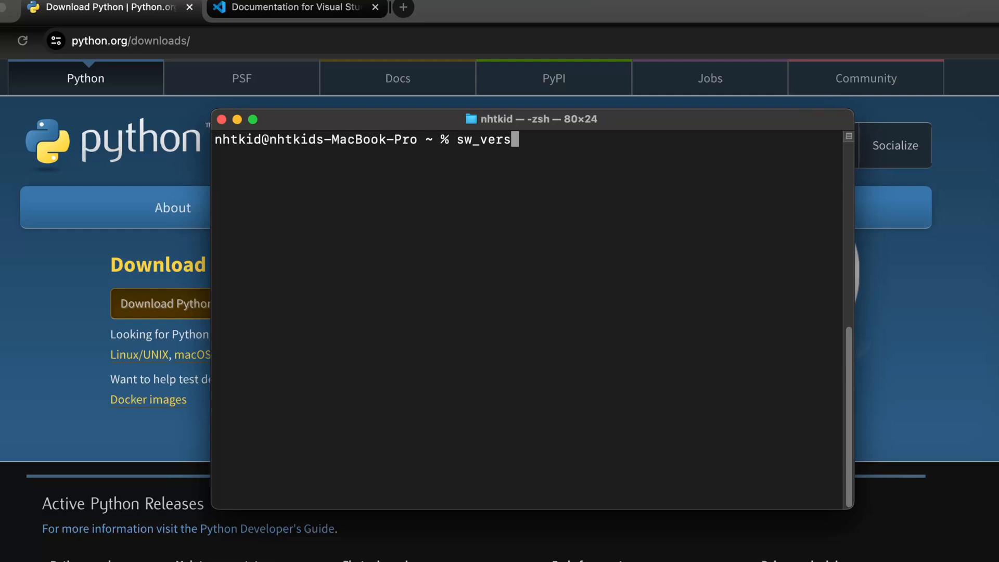
{"action": "key", "text": "Return"}
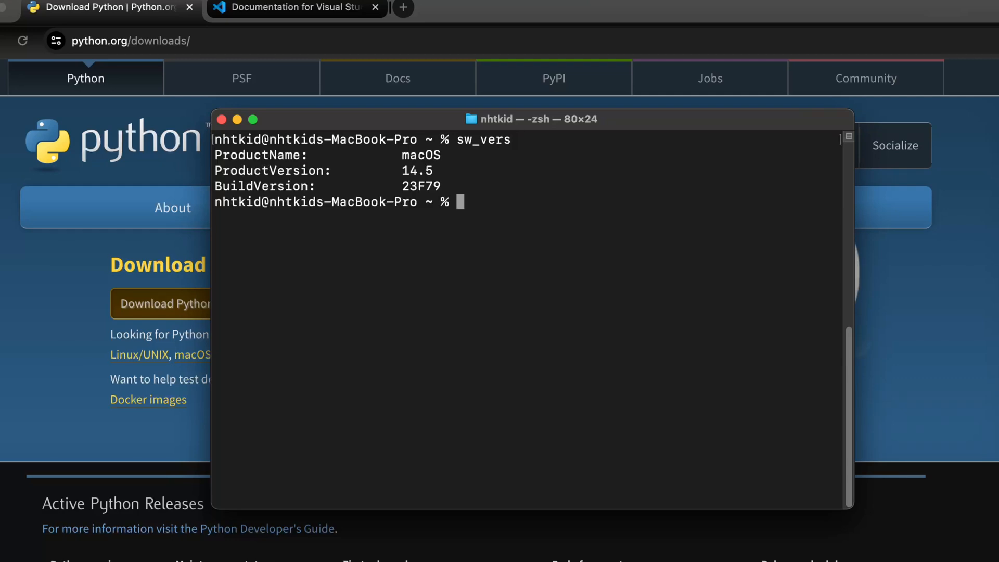
{"action": "mouse_move", "coordinate": [504, 202]}
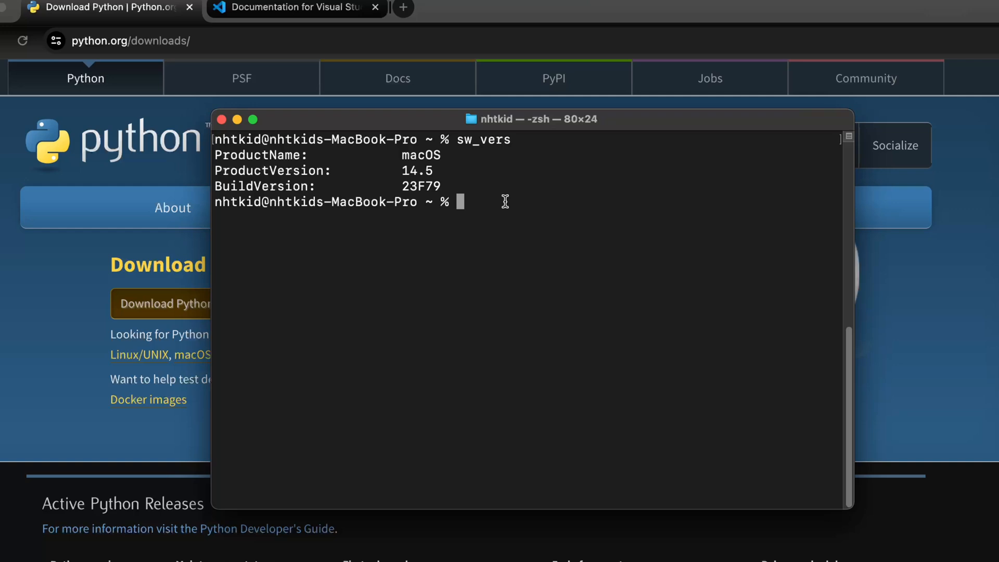
{"action": "type", "text": "pyth"}
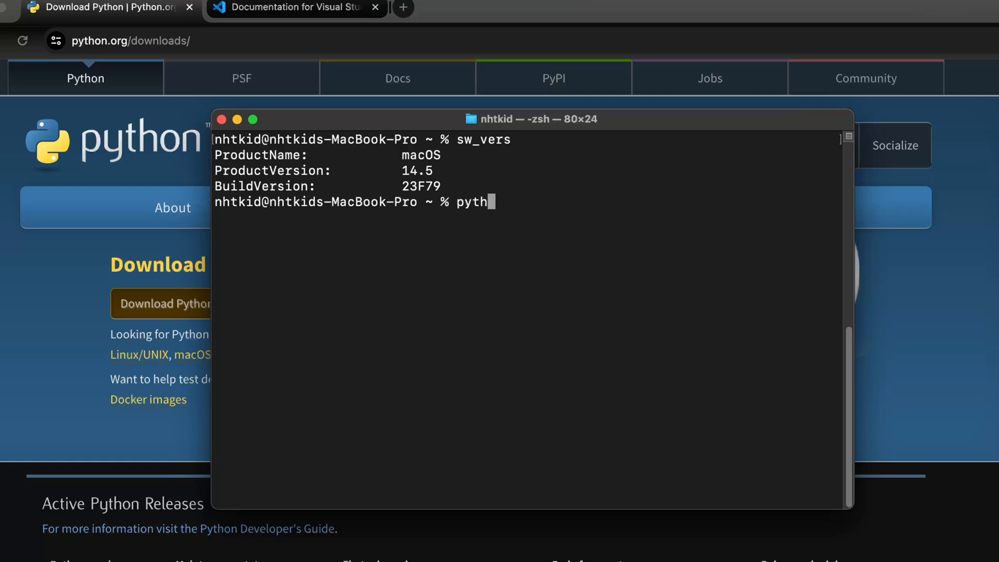
{"action": "type", "text": "on"}
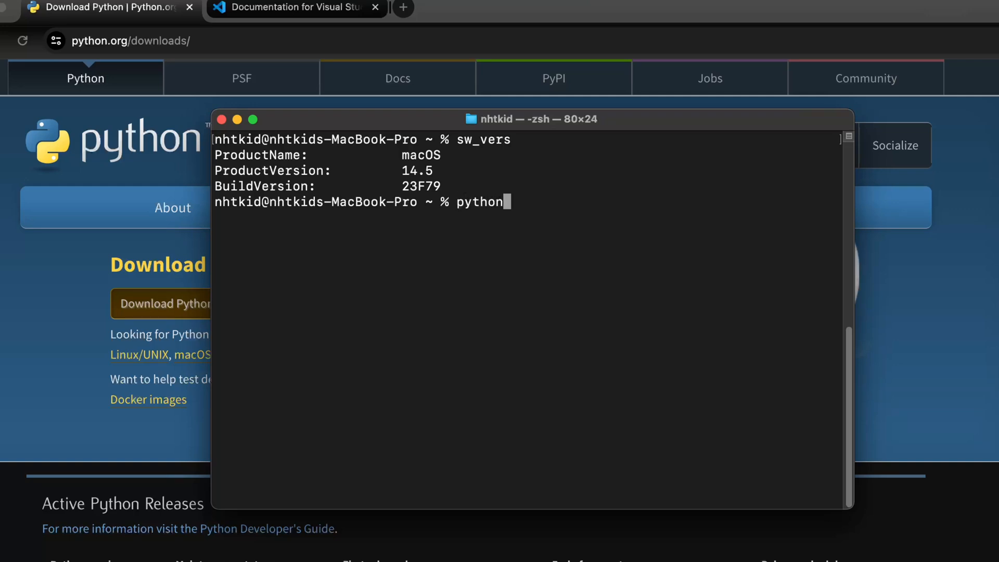
{"action": "type", "text": "3"}
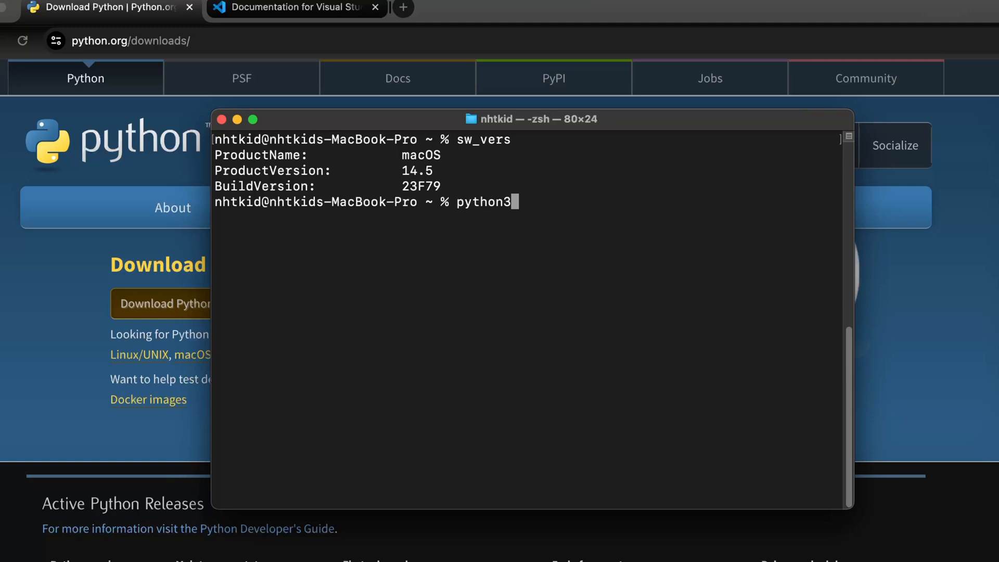
Launch python3 to see version 3.9.6, then exit the interpreter with quit()
{"action": "key", "text": "Return"}
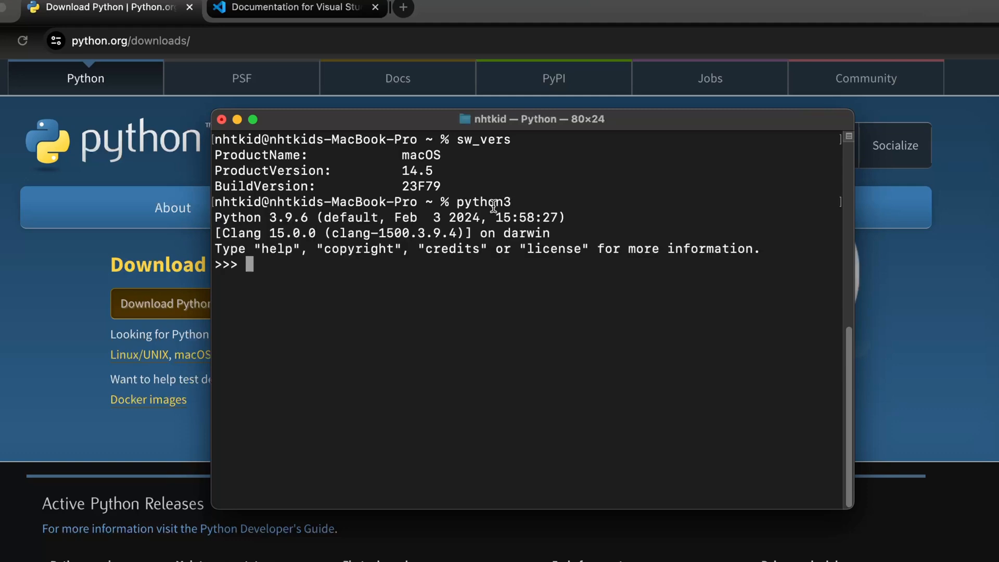
{"action": "mouse_move", "coordinate": [273, 217]}
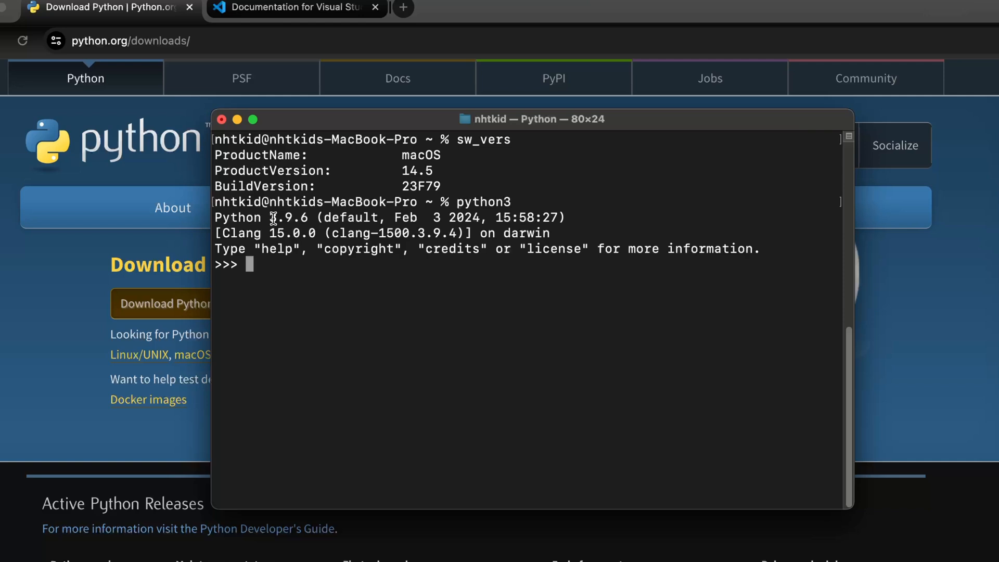
{"action": "mouse_move", "coordinate": [337, 270]}
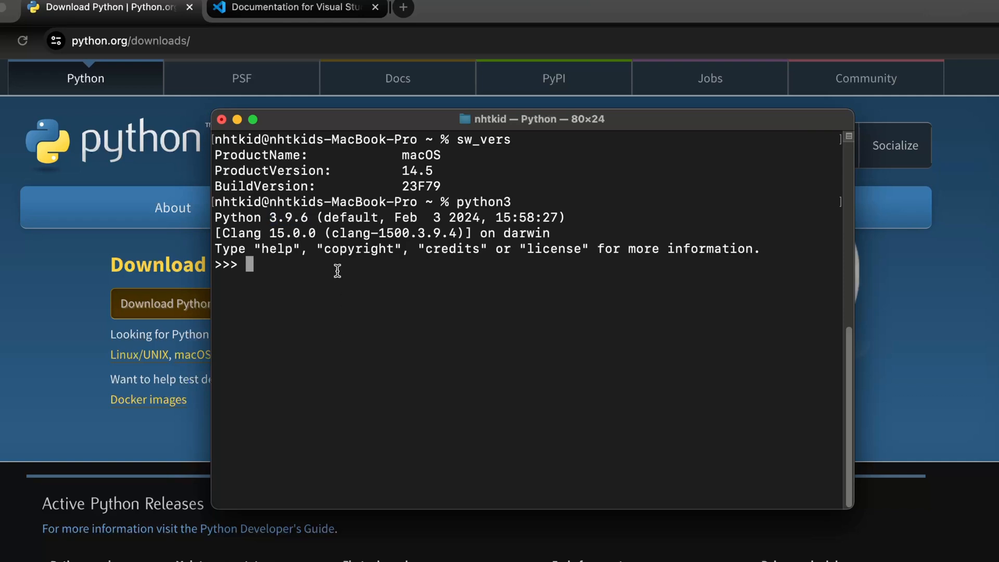
{"action": "mouse_move", "coordinate": [391, 217]}
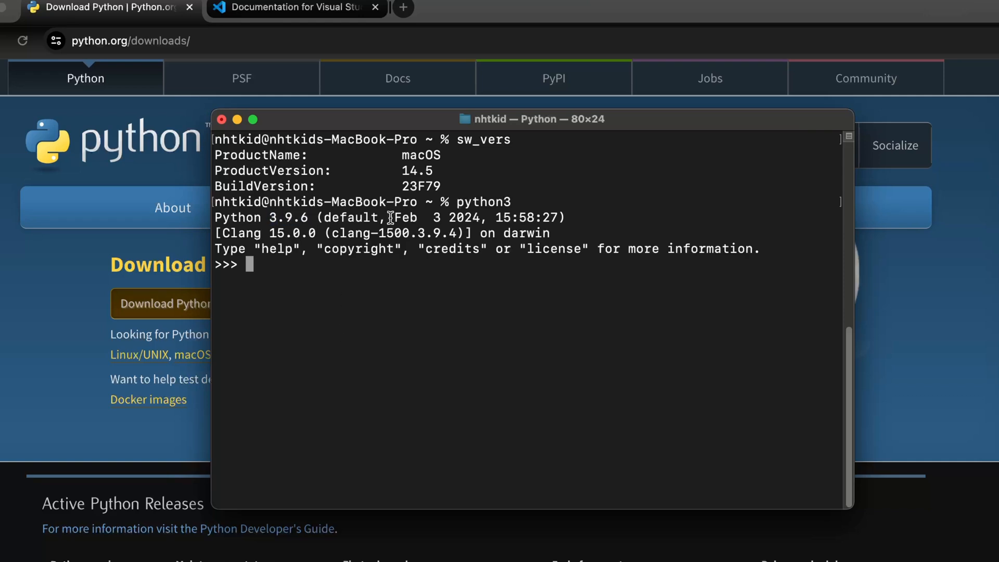
{"action": "mouse_move", "coordinate": [445, 270]}
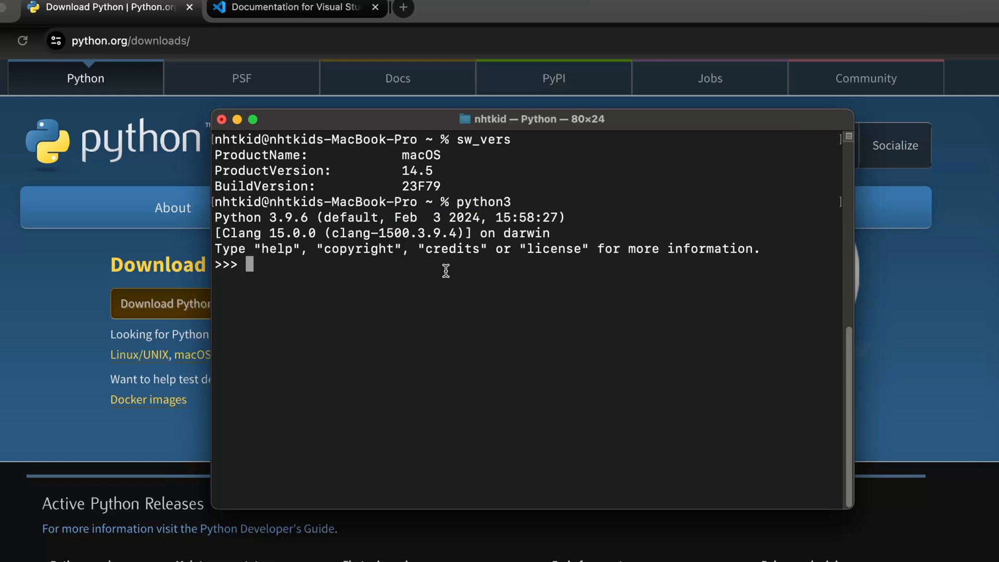
{"action": "type", "text": "py"}
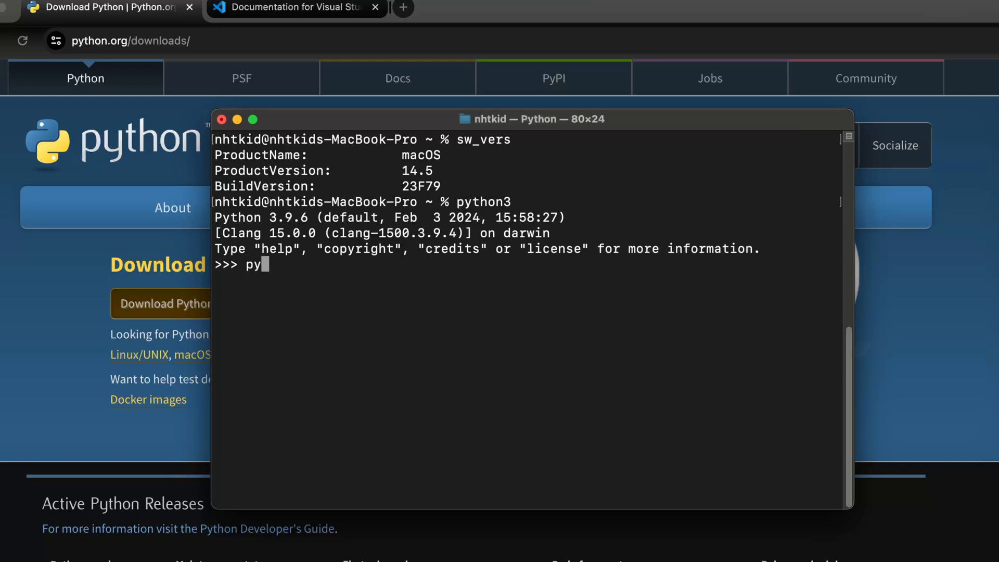
{"action": "type", "text": "thon3"}
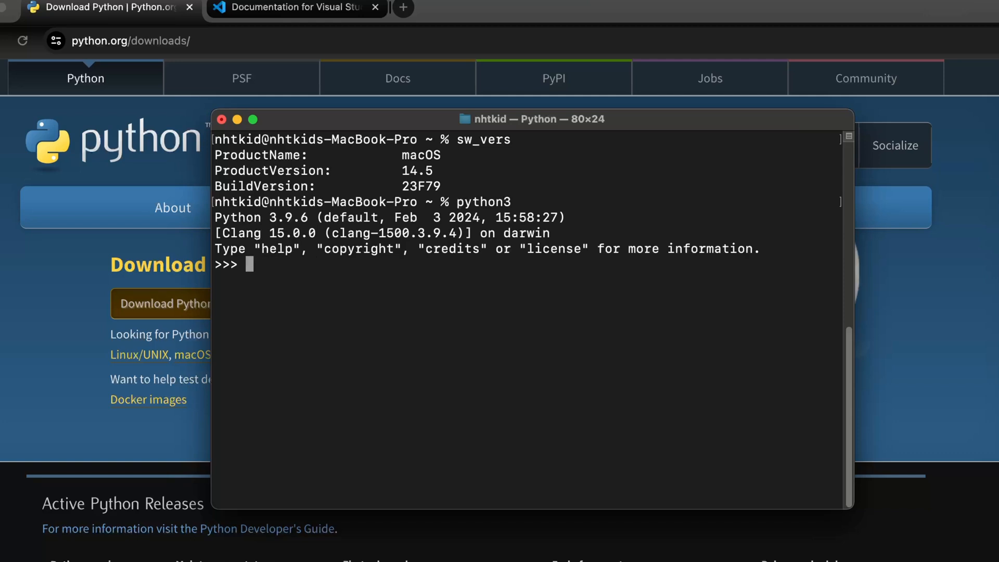
{"action": "type", "text": "quit()"}
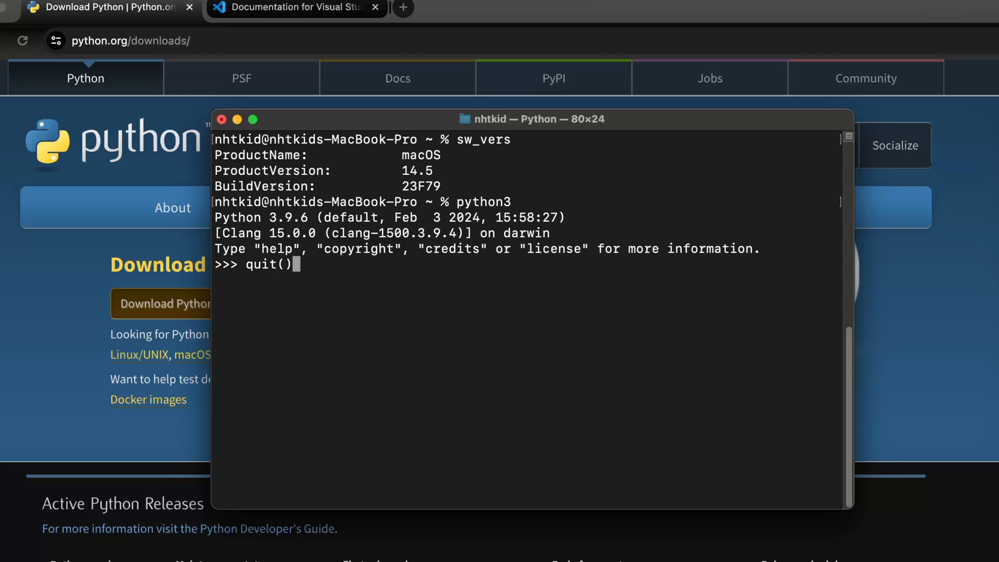
{"action": "key", "text": "Return"}
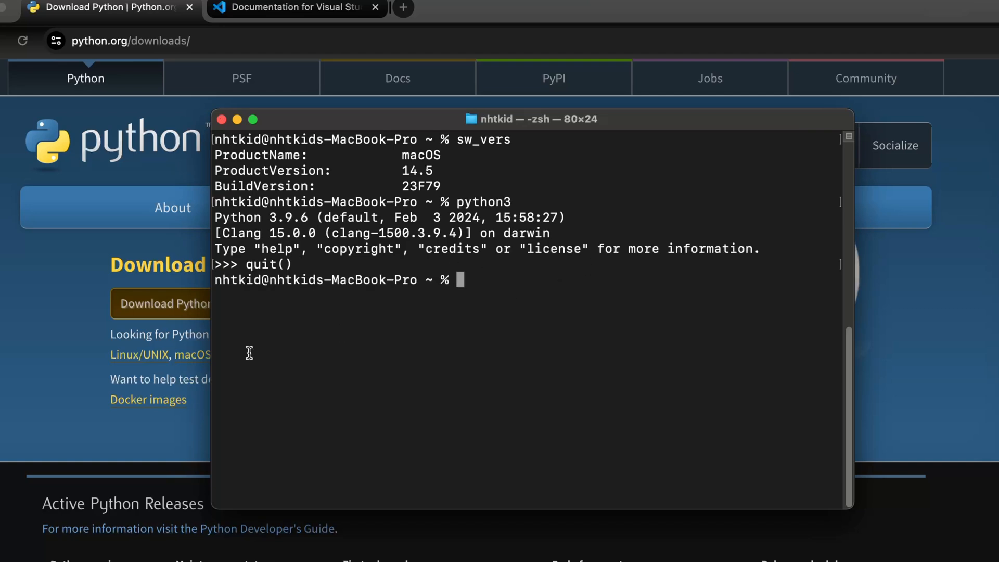
{"action": "mouse_move", "coordinate": [18, 349]}
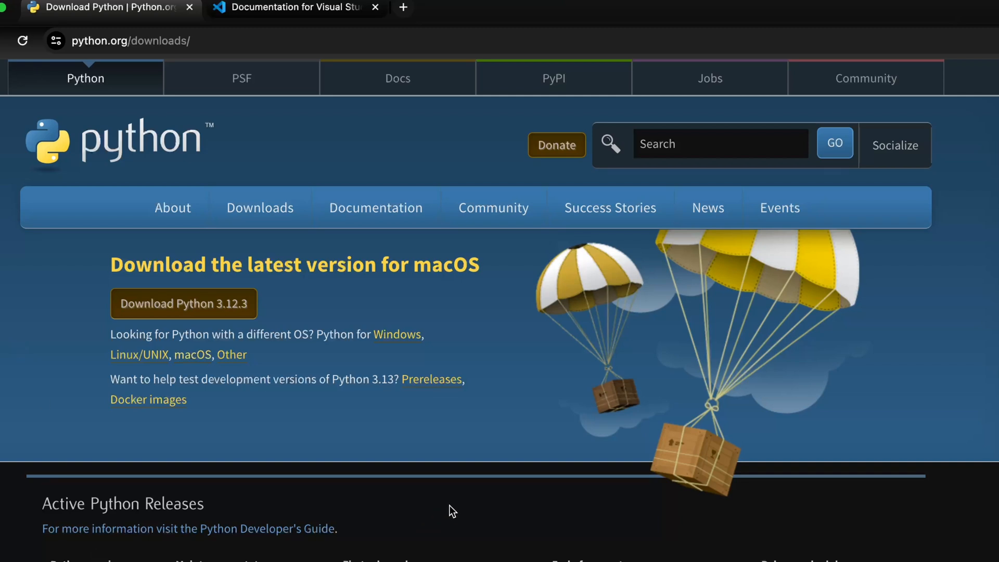
Scroll the python.org downloads page to the active releases and specific releases tables
{"action": "scroll", "scroll_direction": "down", "scroll_amount": 3}
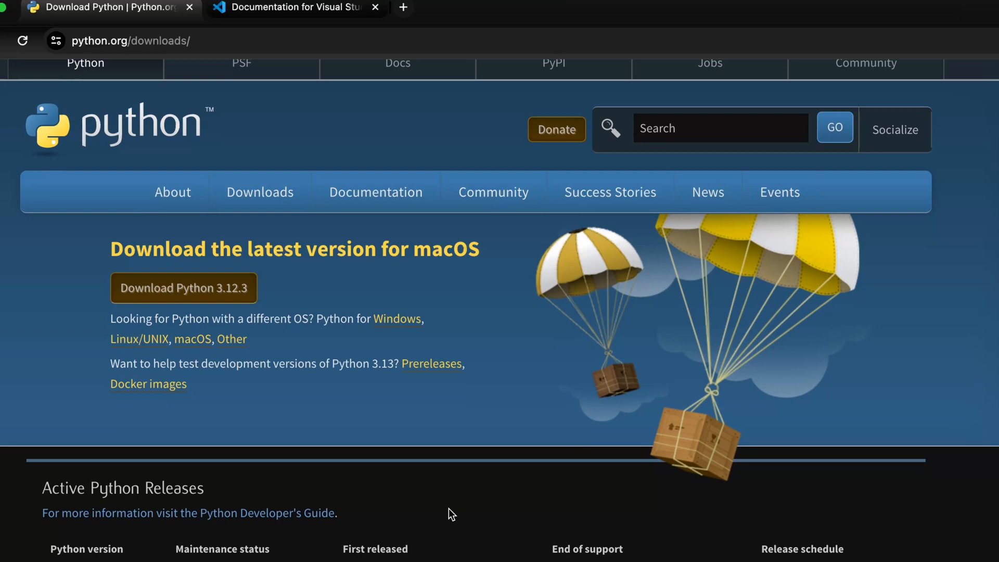
{"action": "mouse_move", "coordinate": [282, 333]}
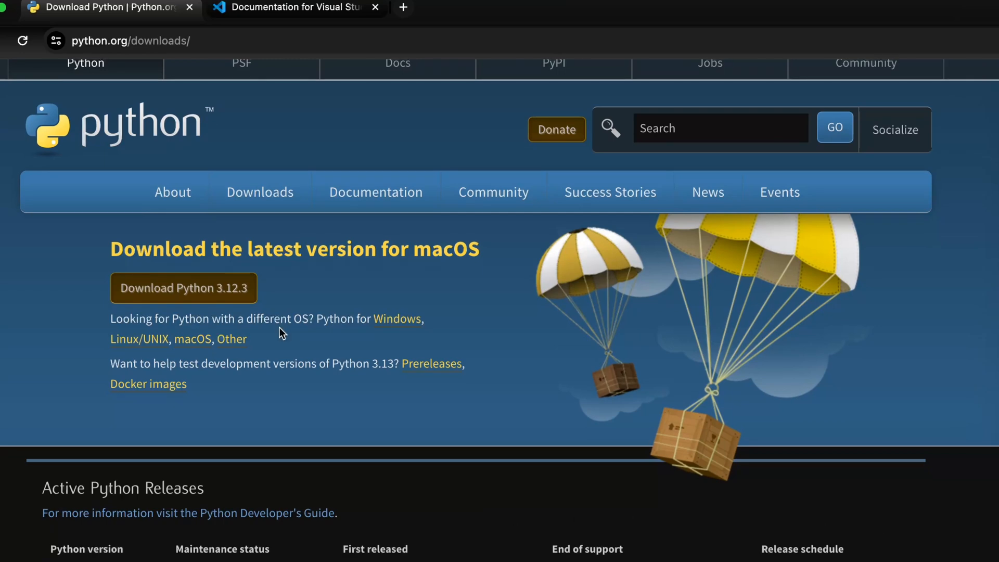
{"action": "scroll", "scroll_direction": "down", "scroll_amount": 3}
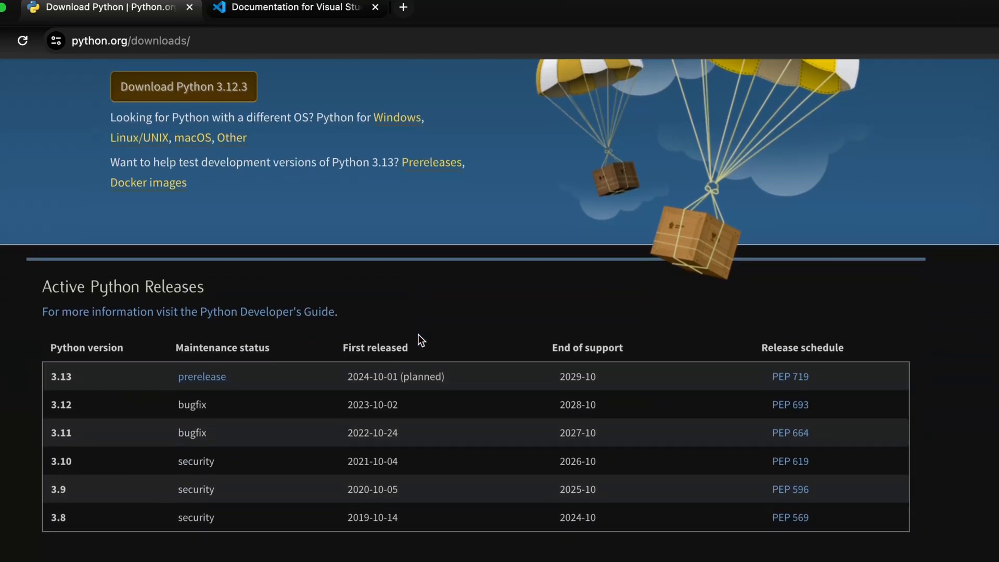
{"action": "scroll", "scroll_direction": "down", "scroll_amount": 3}
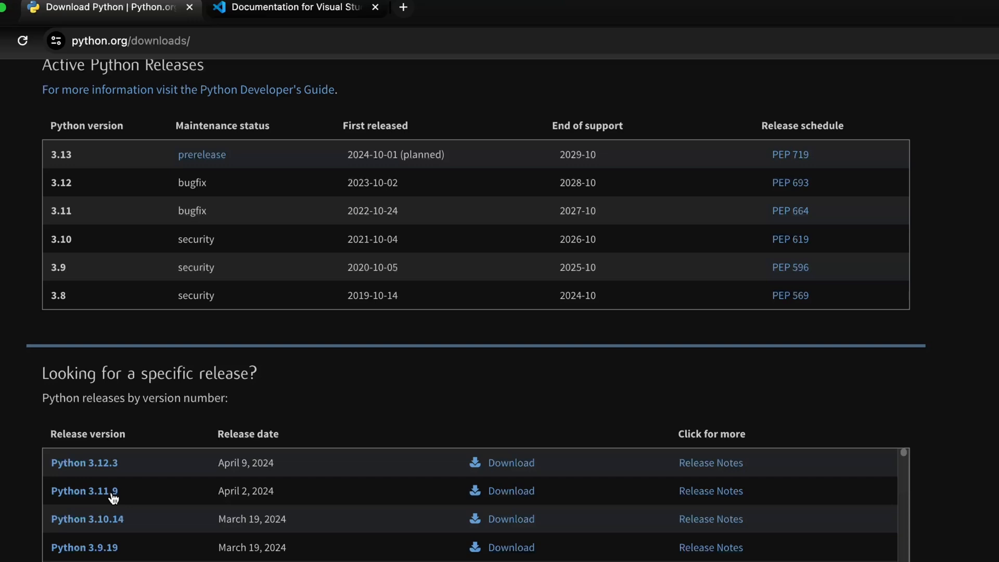
{"action": "mouse_move", "coordinate": [510, 499]}
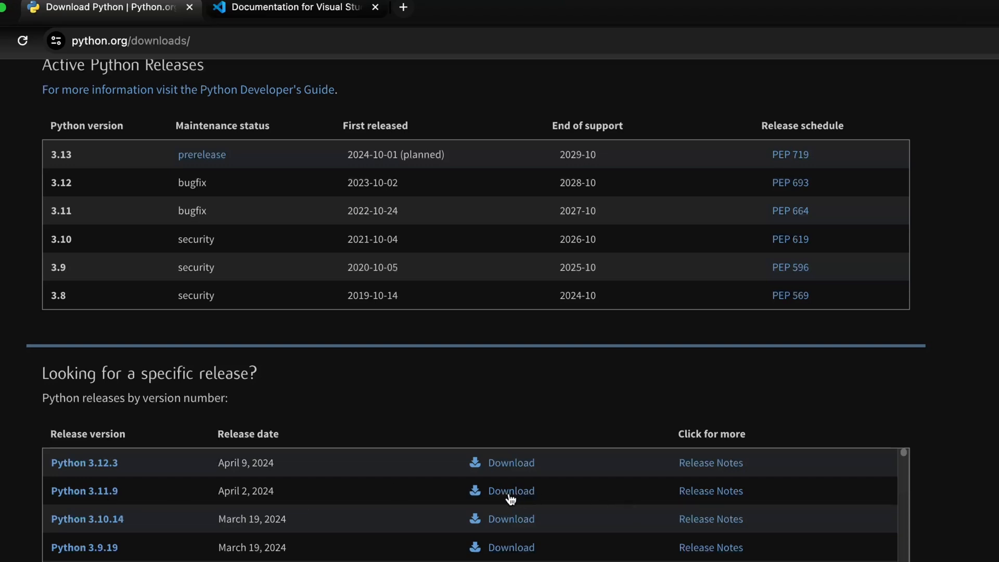
Open the Python 3.11.9 release page and scroll down to its Files table of installers
{"action": "left_click", "coordinate": [84, 491]}
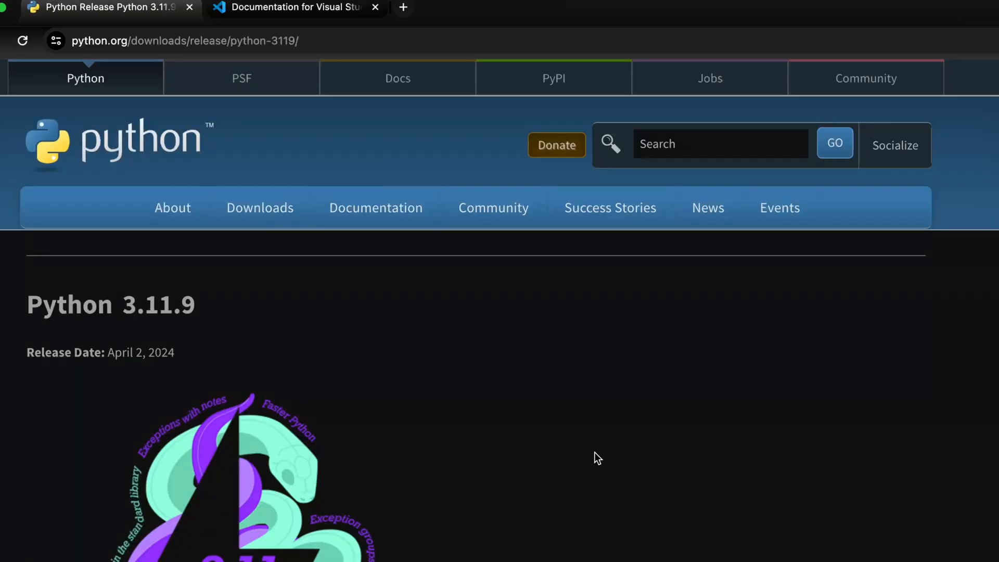
{"action": "mouse_move", "coordinate": [625, 446]}
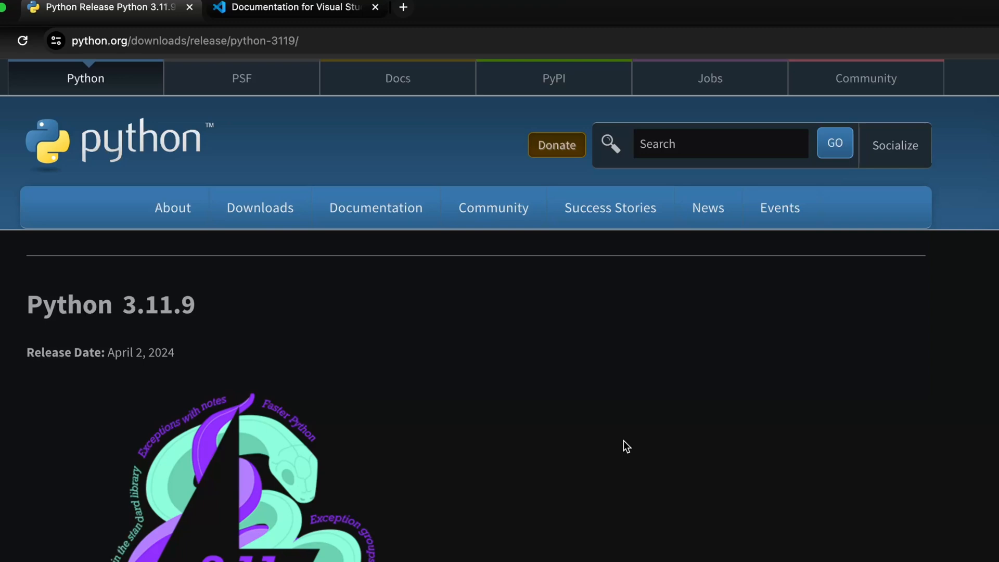
{"action": "scroll", "scroll_direction": "down", "scroll_amount": 3}
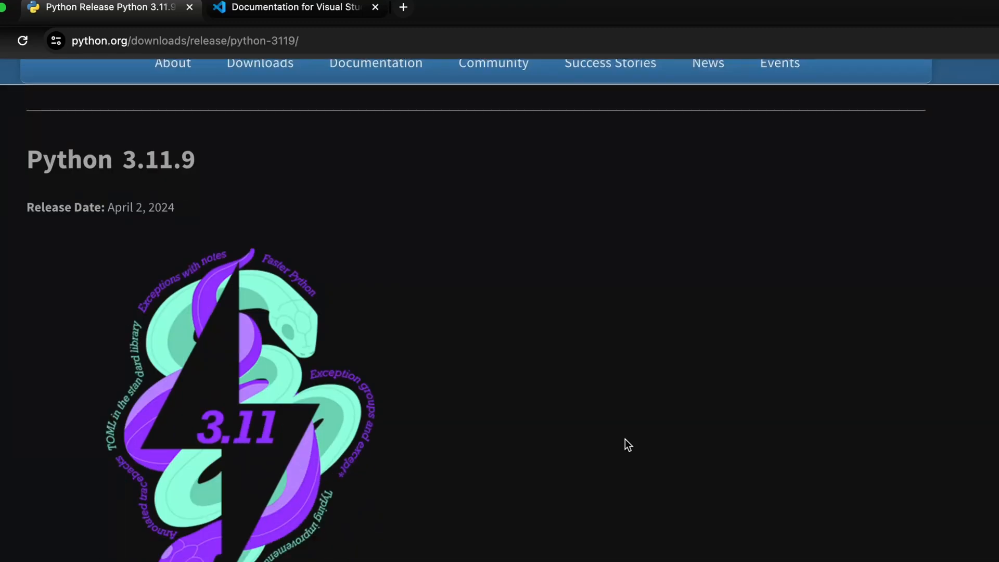
{"action": "scroll", "scroll_direction": "down", "scroll_amount": 3}
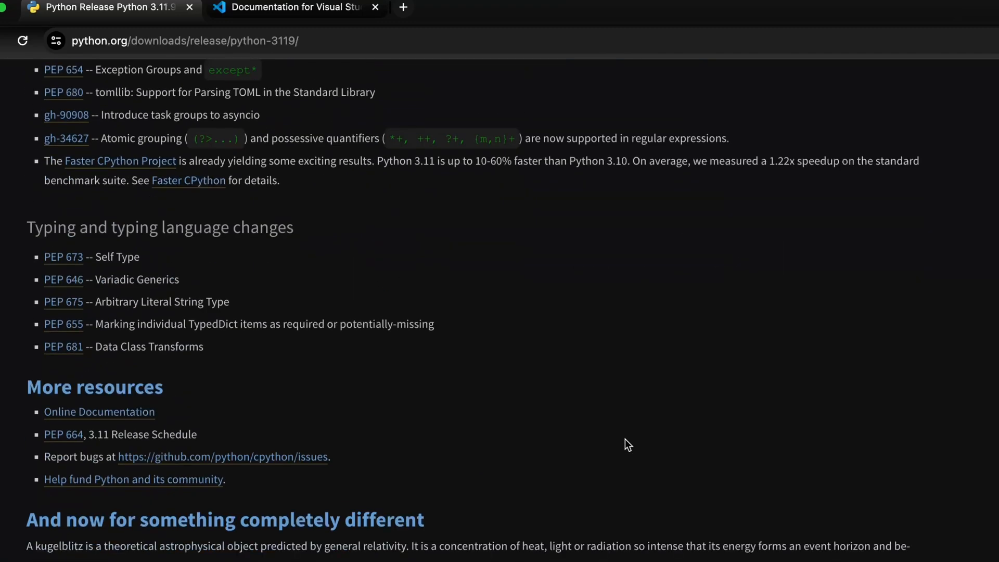
{"action": "scroll", "scroll_direction": "down", "scroll_amount": 3}
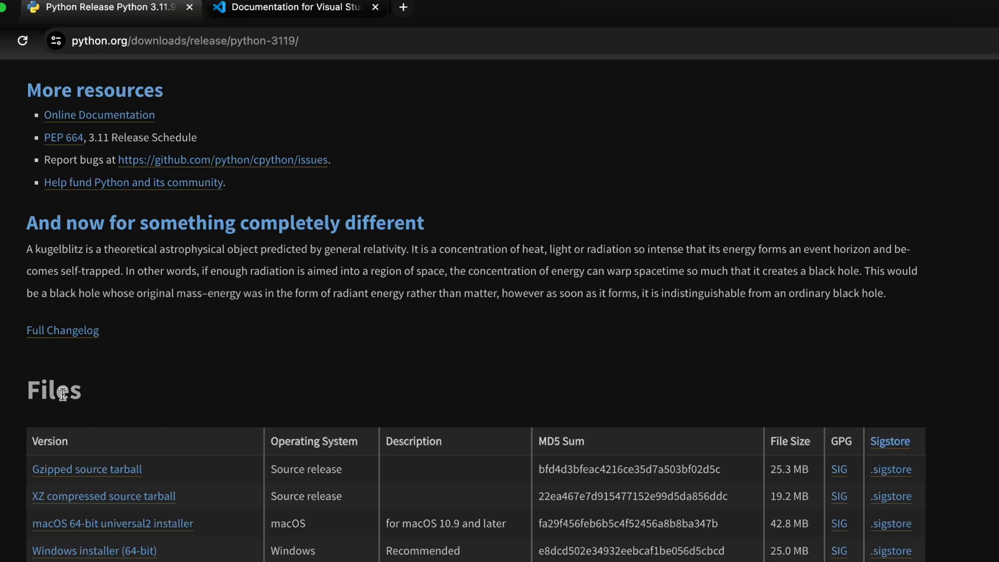
{"action": "mouse_move", "coordinate": [233, 523]}
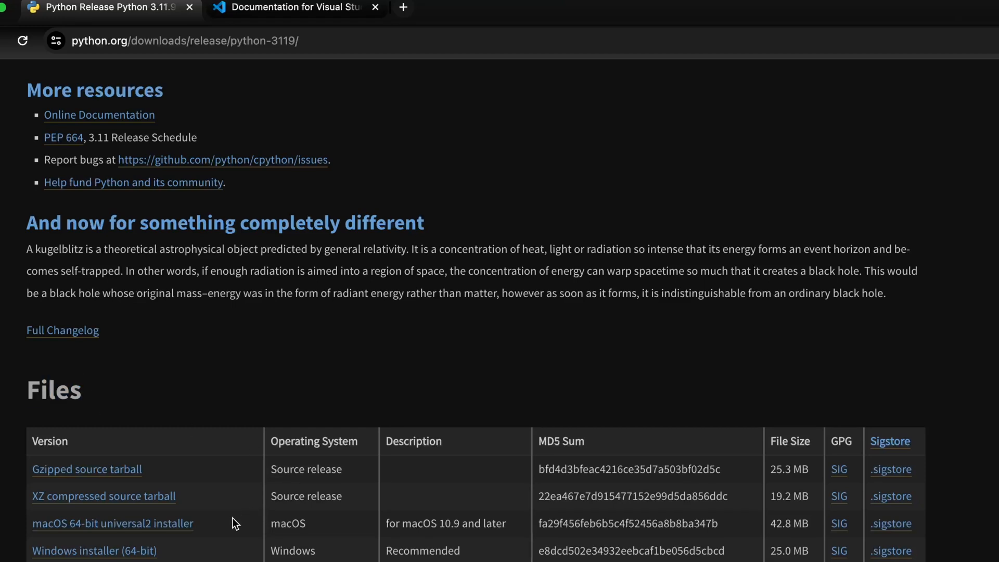
{"action": "mouse_move", "coordinate": [99, 528]}
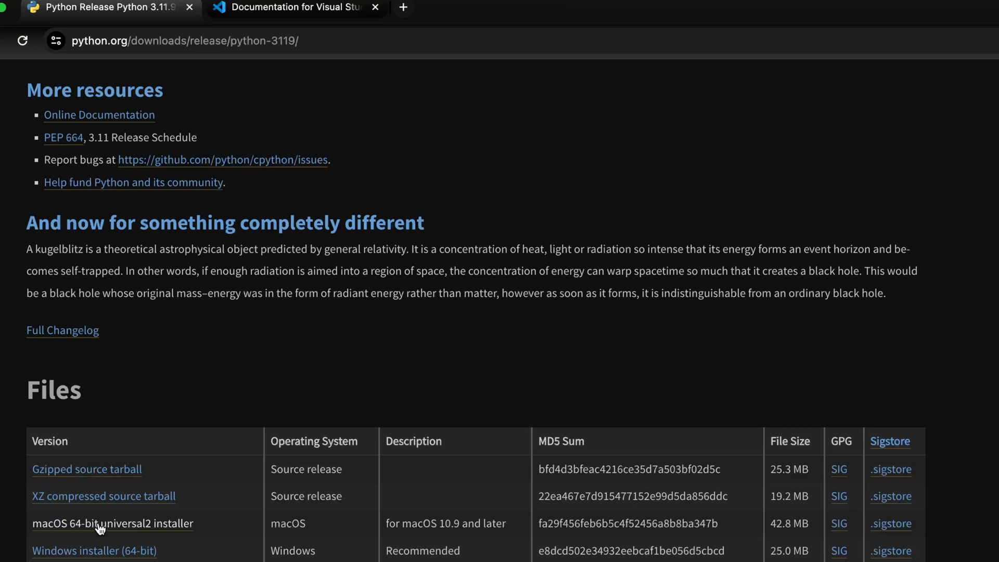
{"action": "mouse_move", "coordinate": [281, 345]}
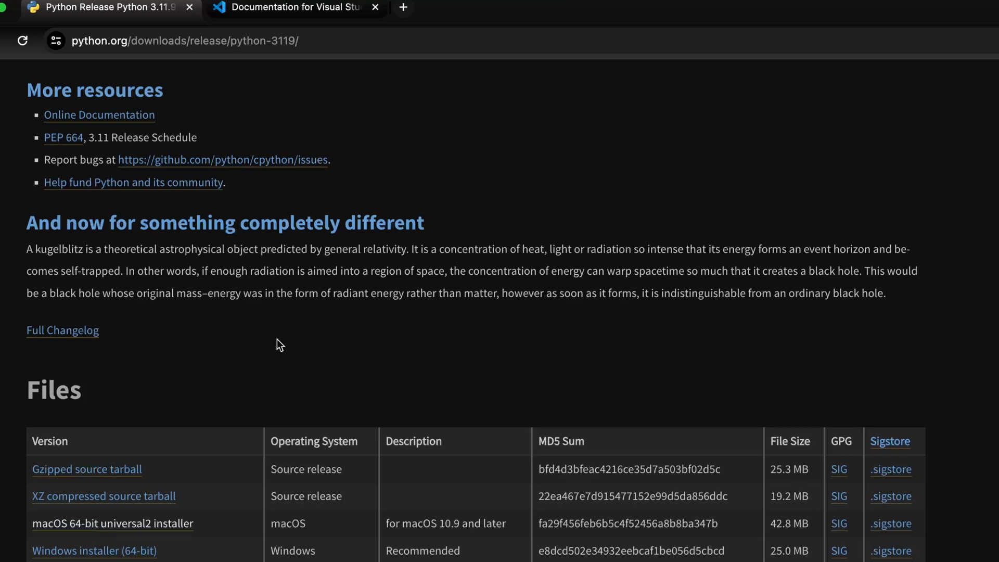
{"action": "mouse_move", "coordinate": [290, 6]}
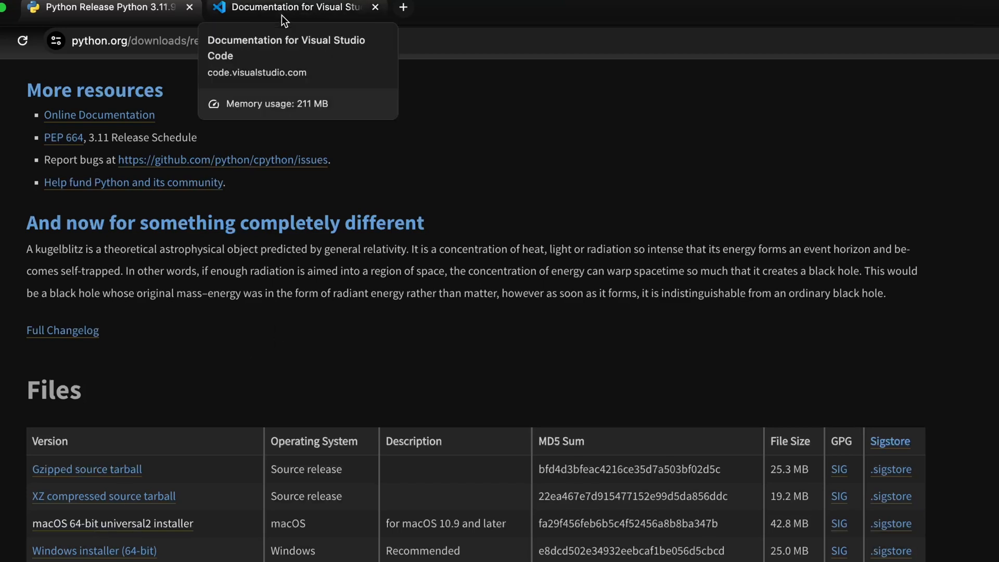
Switch to the VS Code documentation tab and scroll up to Getting Started
{"action": "left_click", "coordinate": [293, 7]}
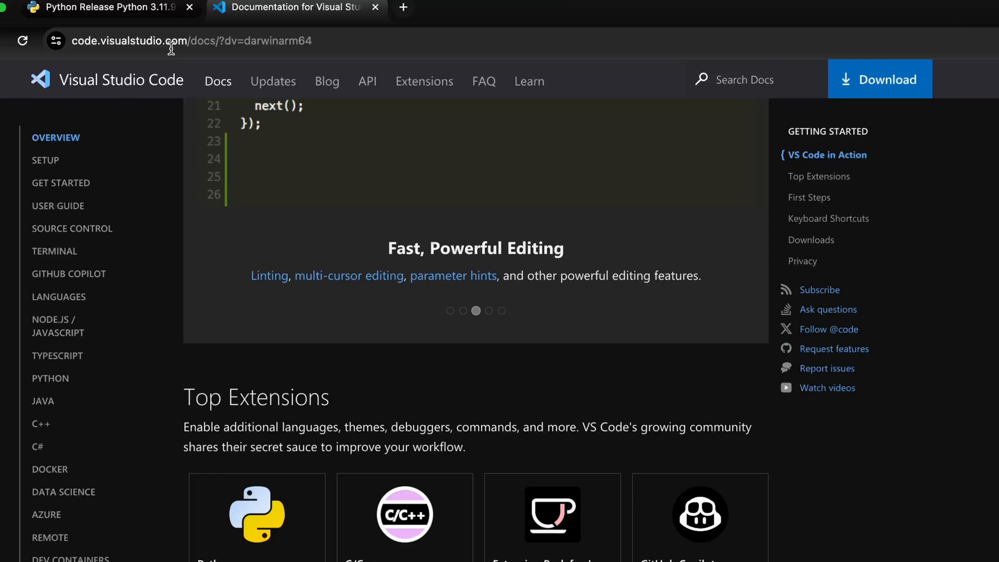
{"action": "scroll", "scroll_direction": "up", "scroll_amount": 3}
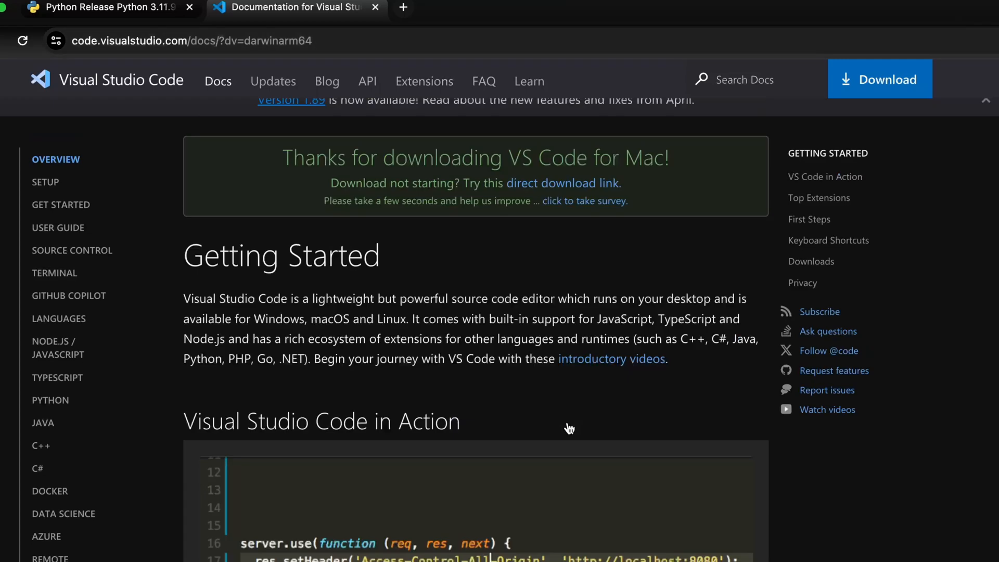
{"action": "scroll", "scroll_direction": "up", "scroll_amount": 3}
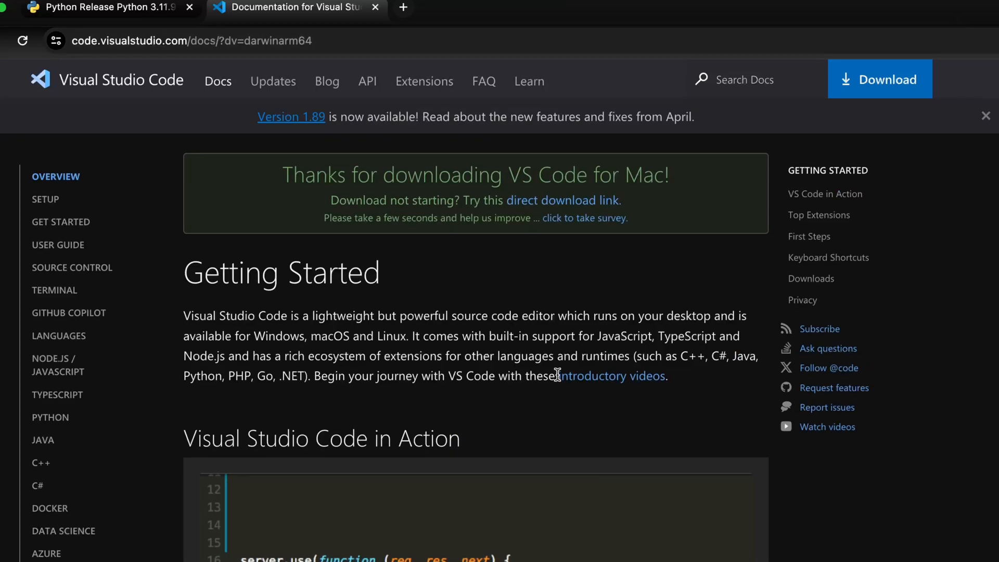
{"action": "mouse_move", "coordinate": [164, 88]}
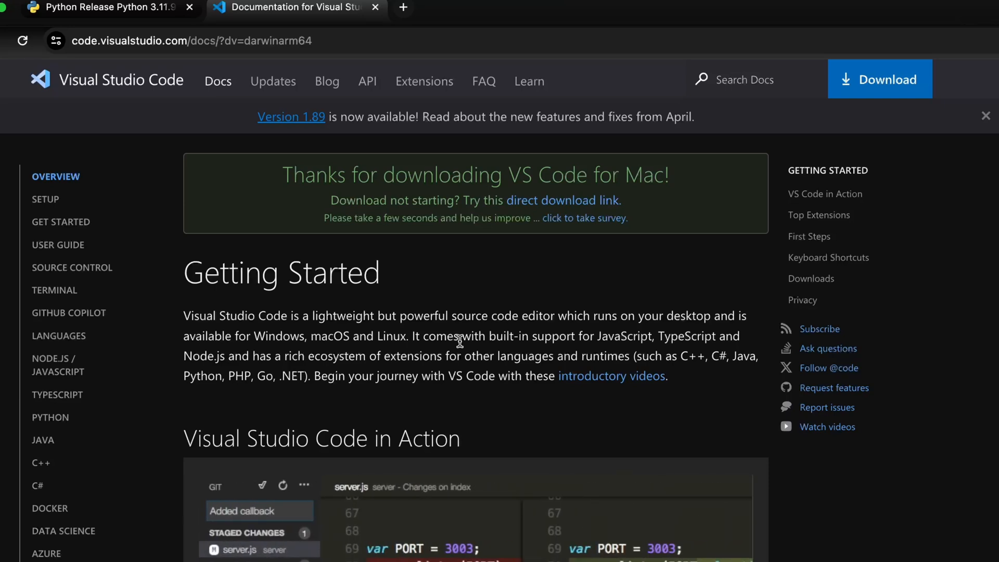
{"action": "mouse_move", "coordinate": [879, 79]}
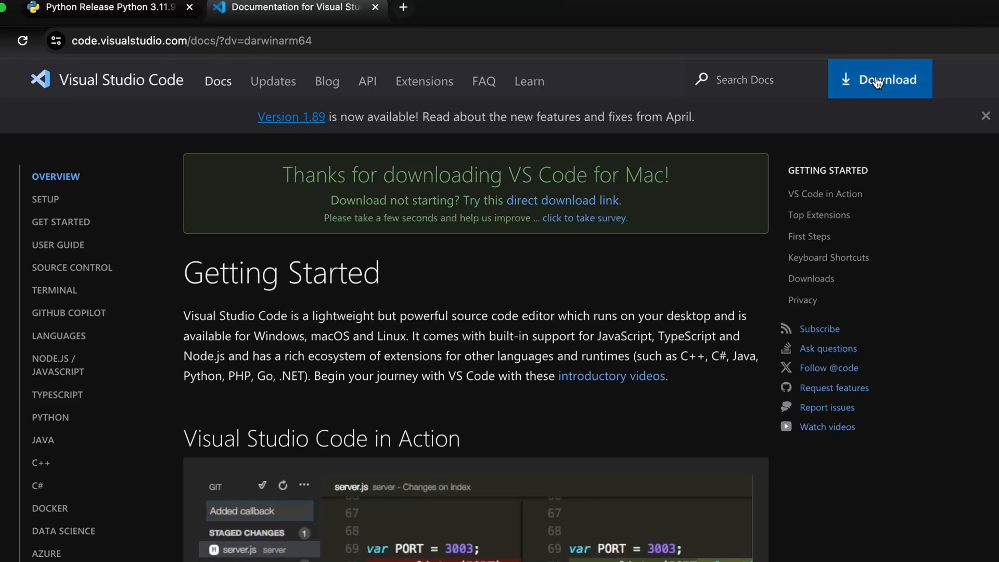
Download the Mac Apple silicon .zip build of VS Code
{"action": "left_click", "coordinate": [879, 79]}
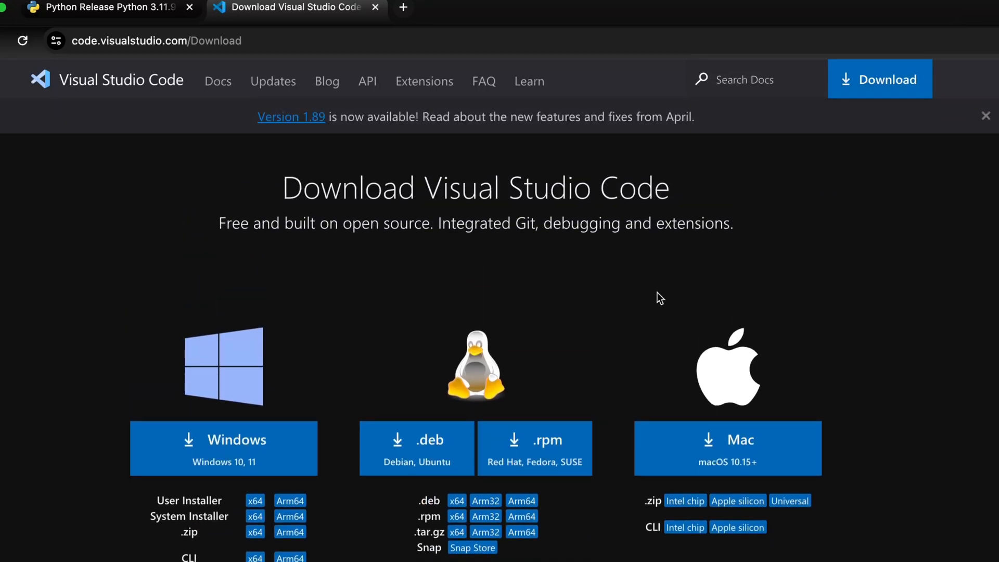
{"action": "mouse_move", "coordinate": [701, 427]}
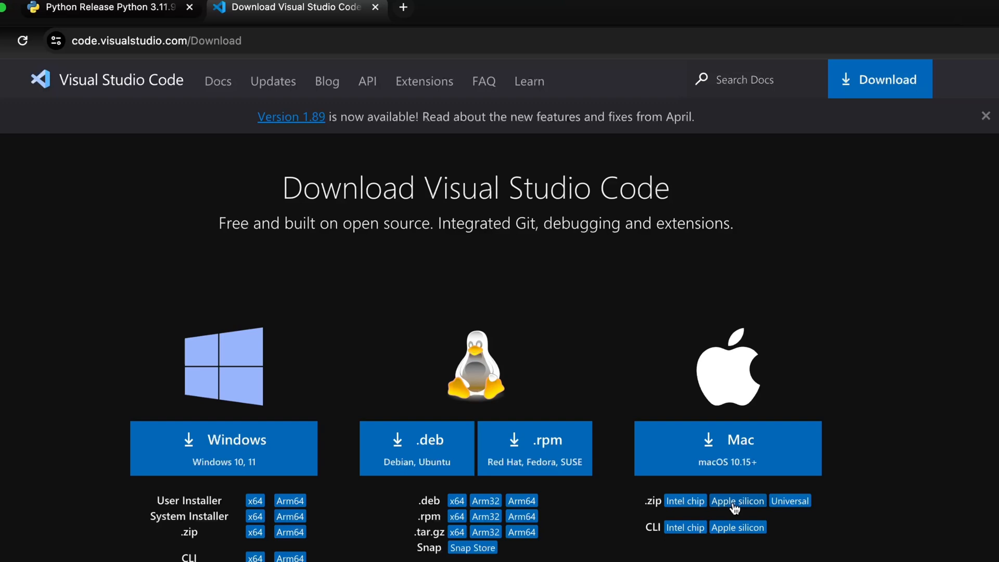
{"action": "left_click", "coordinate": [737, 501]}
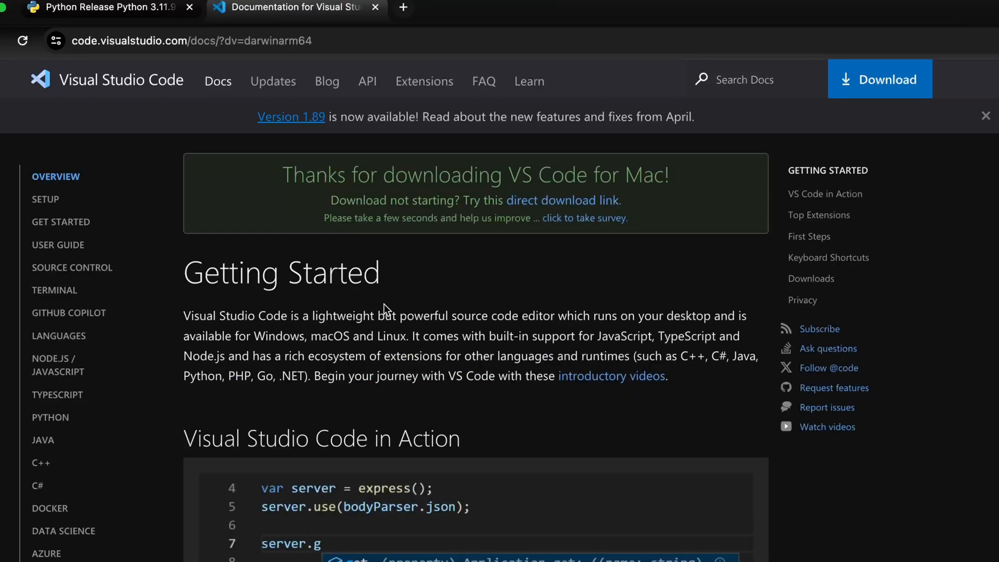
{"action": "mouse_move", "coordinate": [692, 426]}
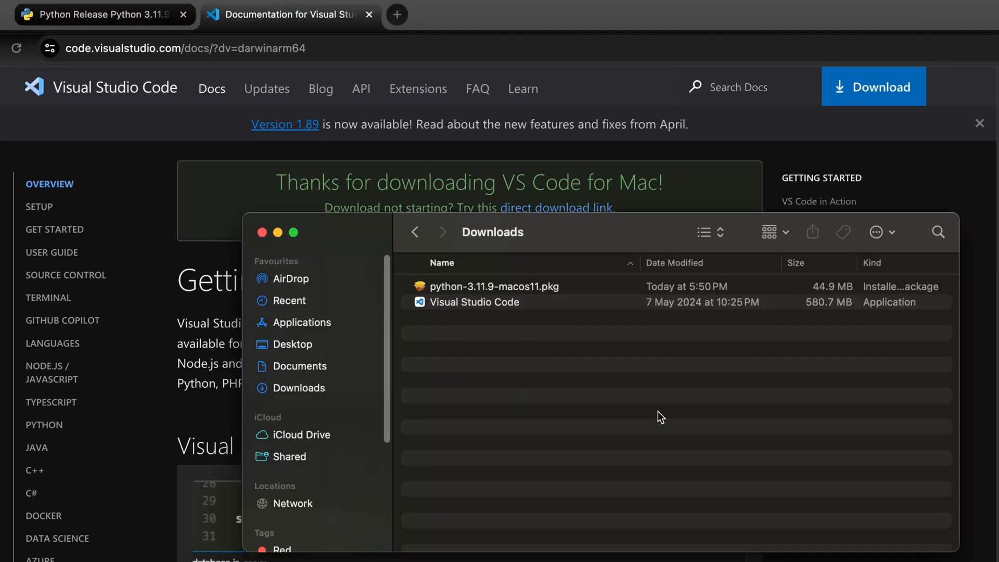
{"action": "mouse_move", "coordinate": [484, 290]}
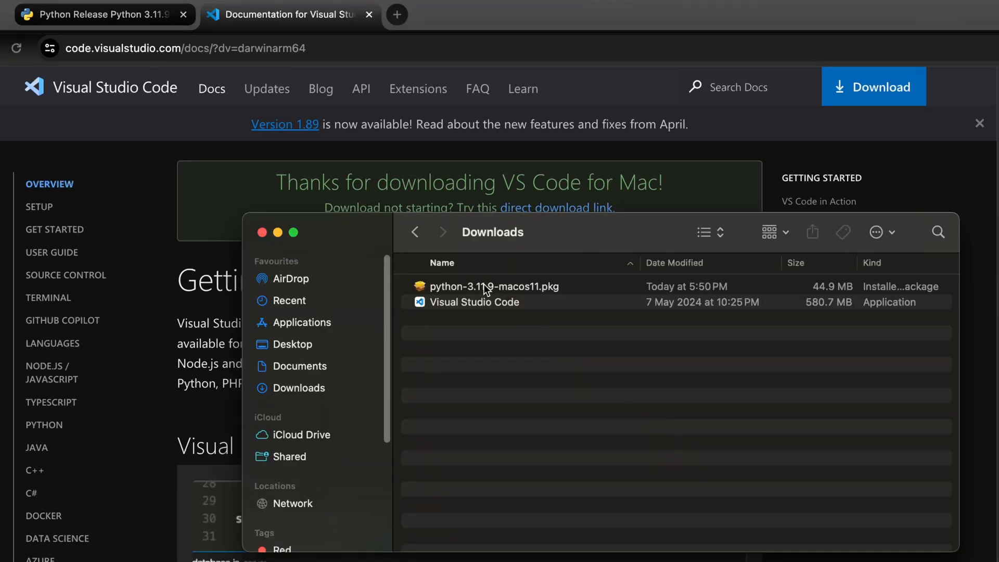
Open the Python 3.11.9 package, accept the licence, and authorise installation with the password
{"action": "double_click", "coordinate": [494, 286]}
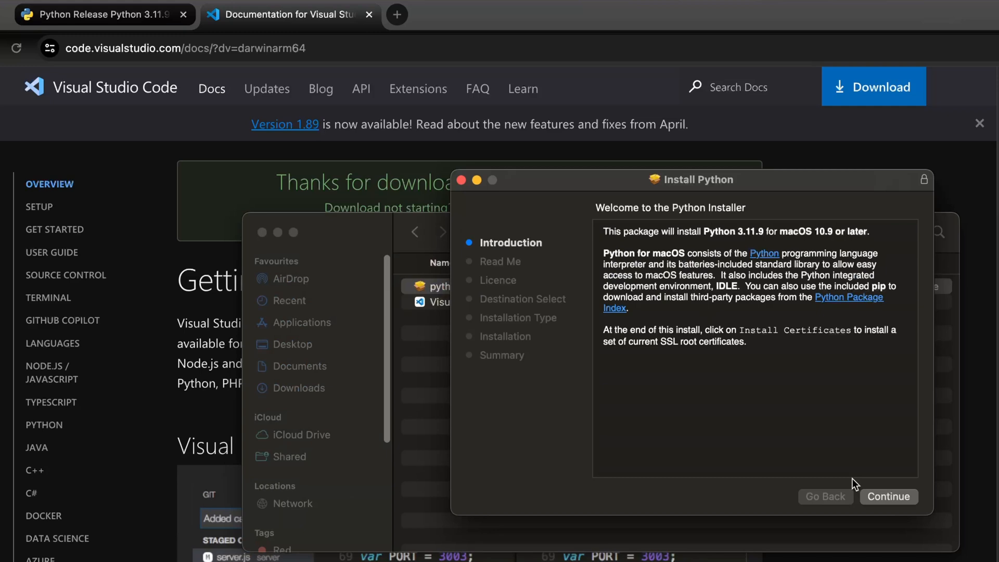
{"action": "left_click", "coordinate": [887, 497]}
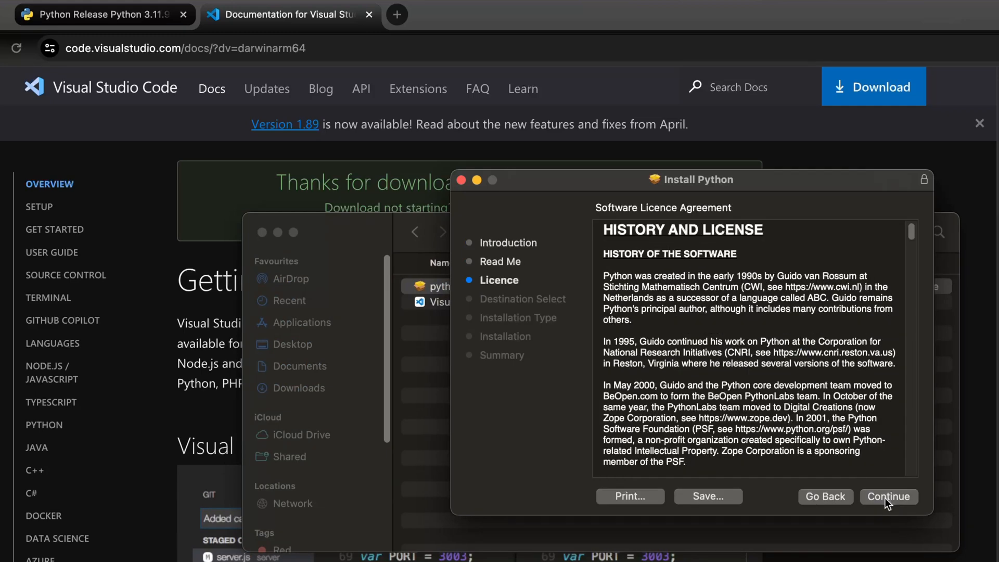
{"action": "left_click", "coordinate": [888, 496]}
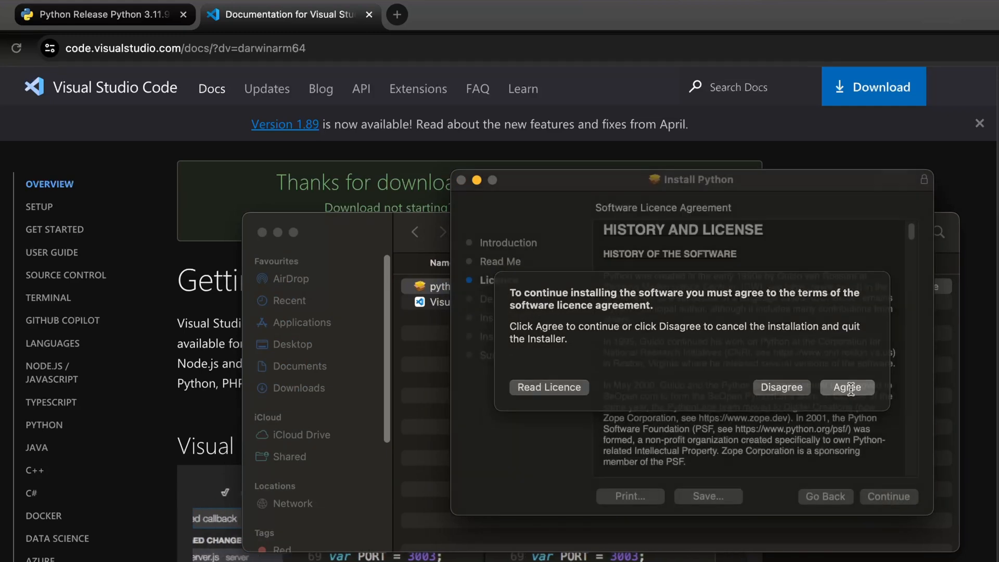
{"action": "left_click", "coordinate": [847, 386]}
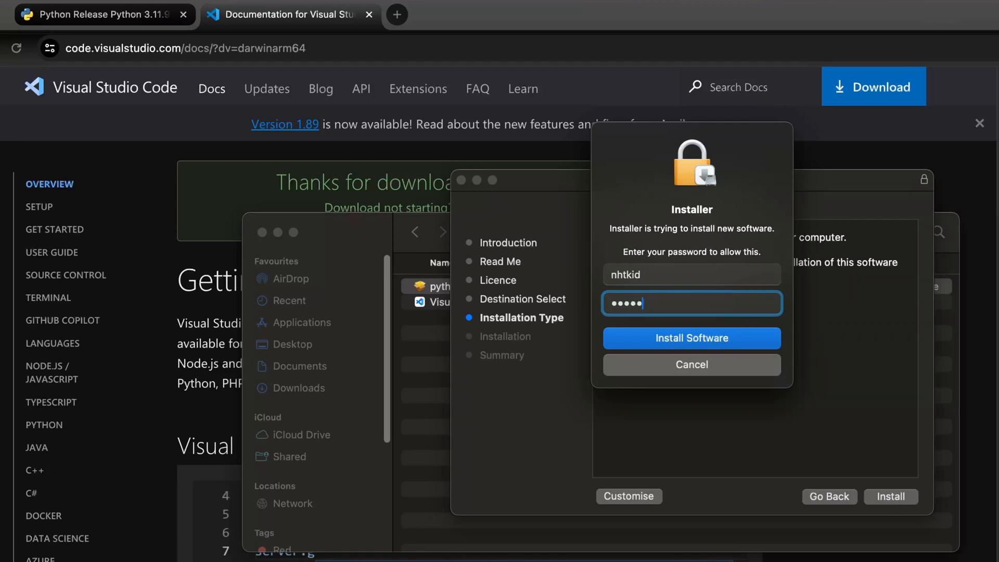
{"action": "left_click", "coordinate": [691, 338]}
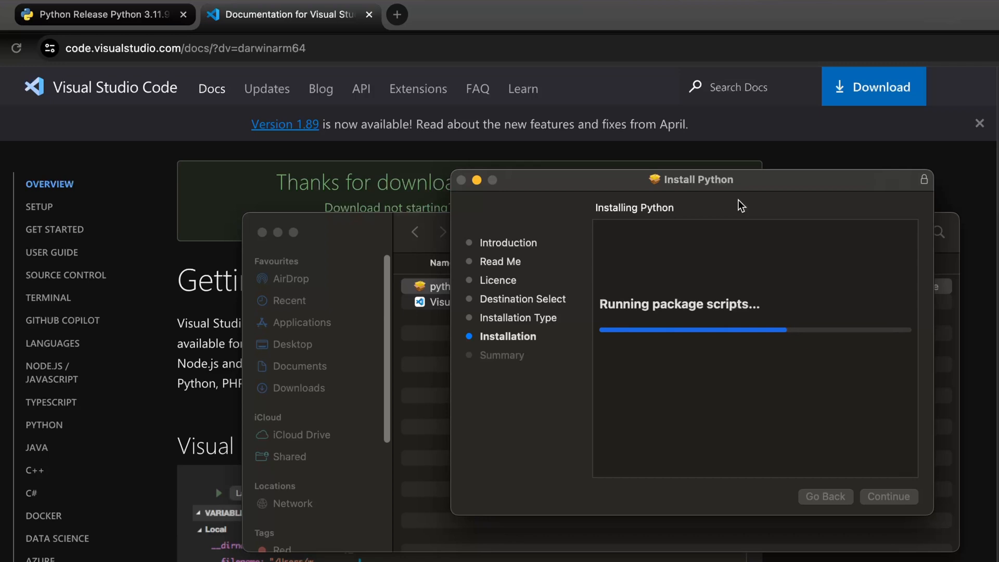
{"action": "mouse_move", "coordinate": [693, 397]}
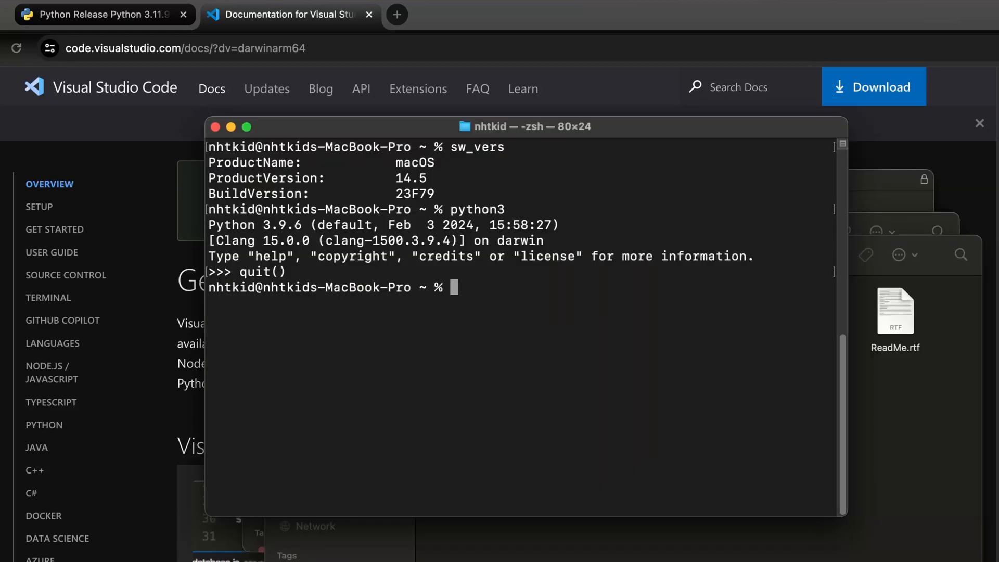
{"action": "mouse_move", "coordinate": [635, 326]}
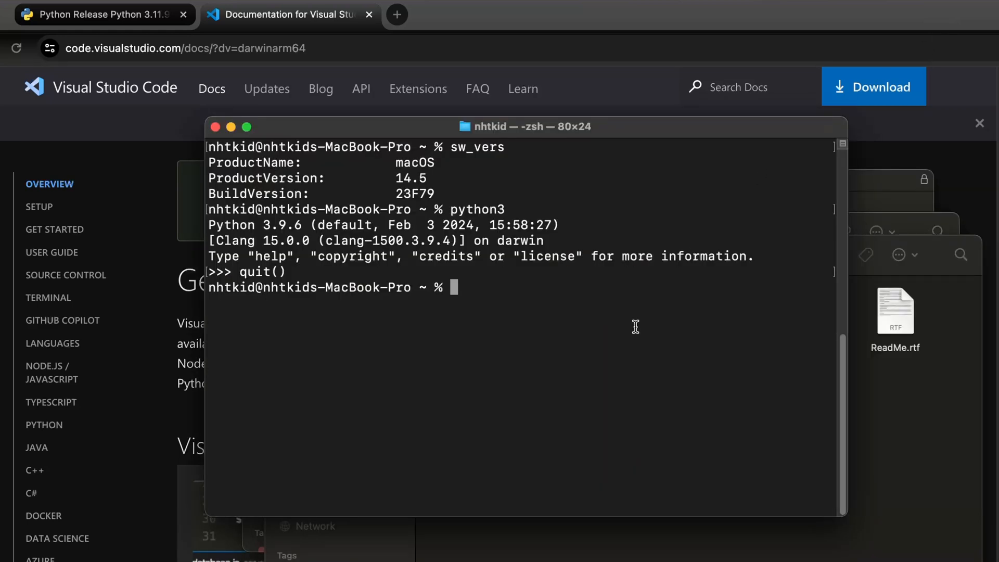
Run python3 again and highlight the reported version 3.9.6 in the banner
{"action": "type", "text": "python3"}
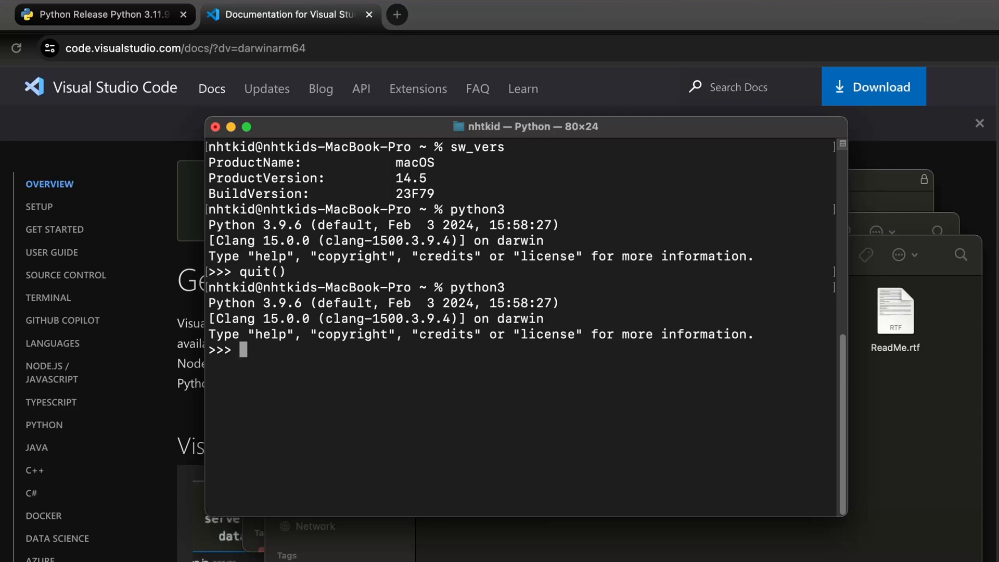
{"action": "double_click", "coordinate": [281, 303]}
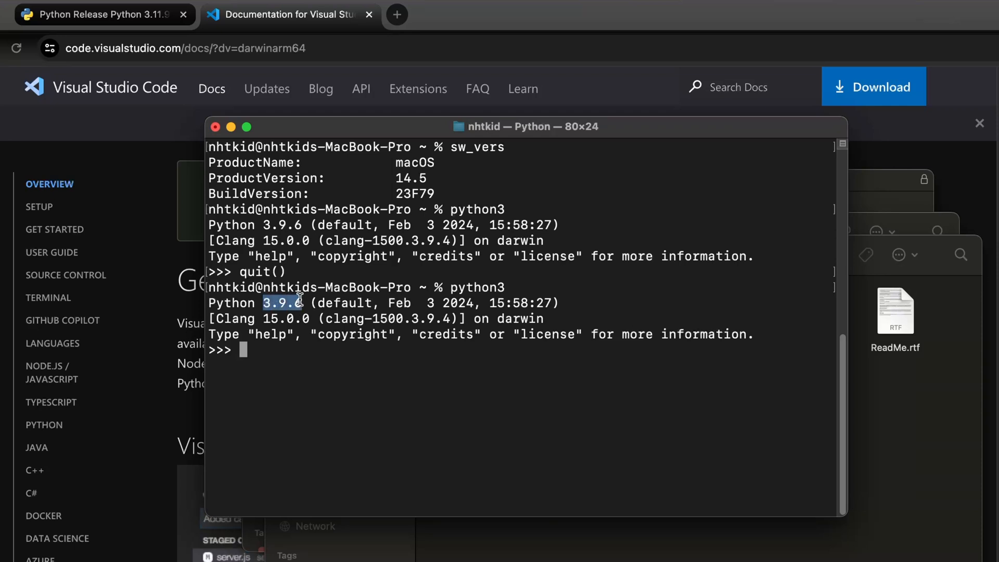
{"action": "mouse_move", "coordinate": [457, 364]}
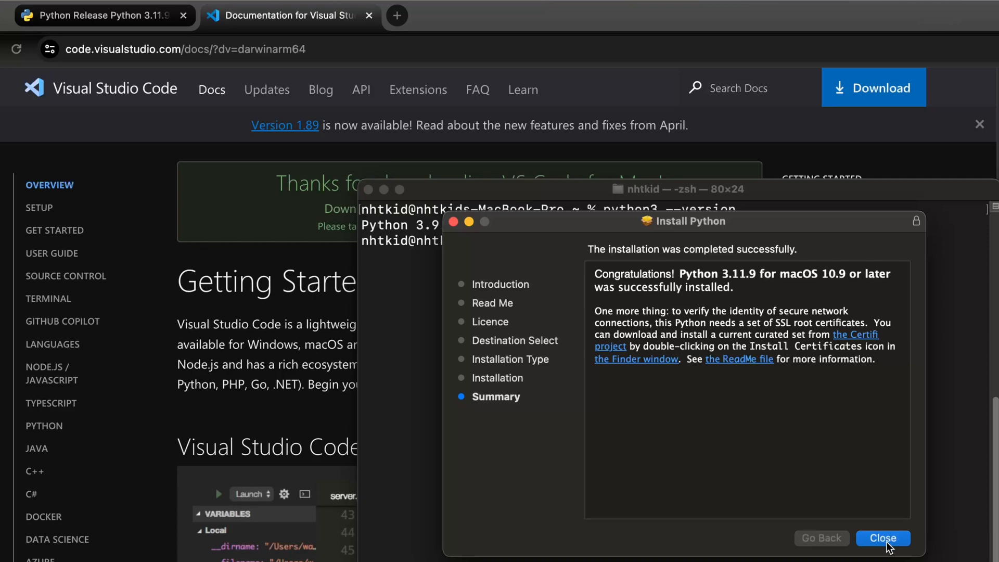
Close the finished Python 3.11.9 installer, allow Downloads access, and move the package to the Bin
{"action": "left_click", "coordinate": [883, 538]}
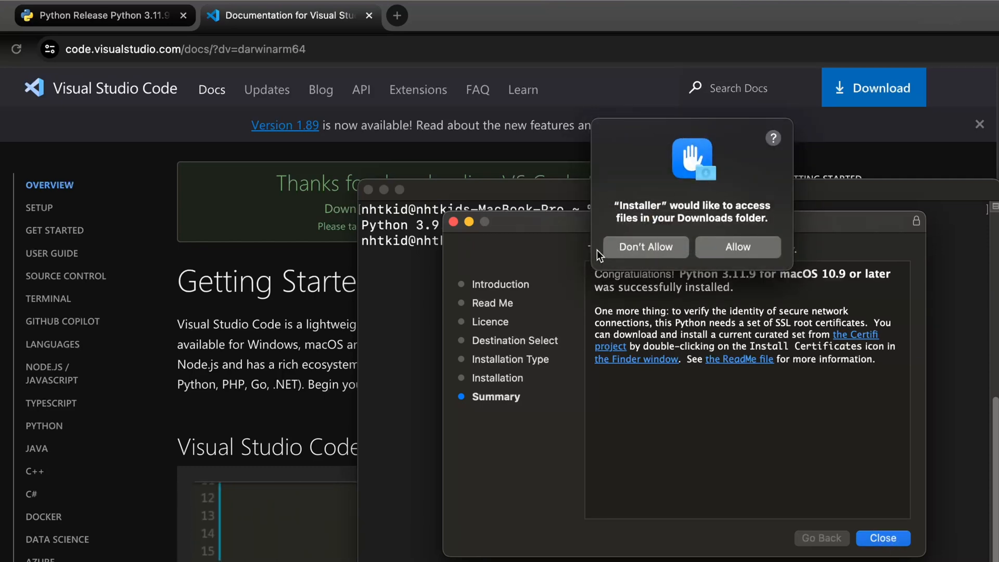
{"action": "left_click", "coordinate": [644, 247]}
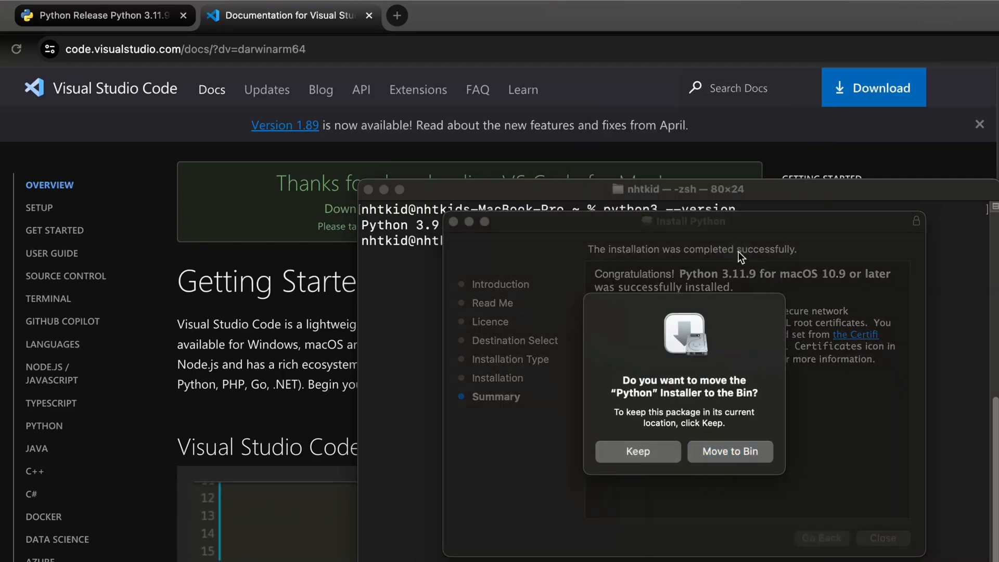
{"action": "left_click", "coordinate": [637, 451]}
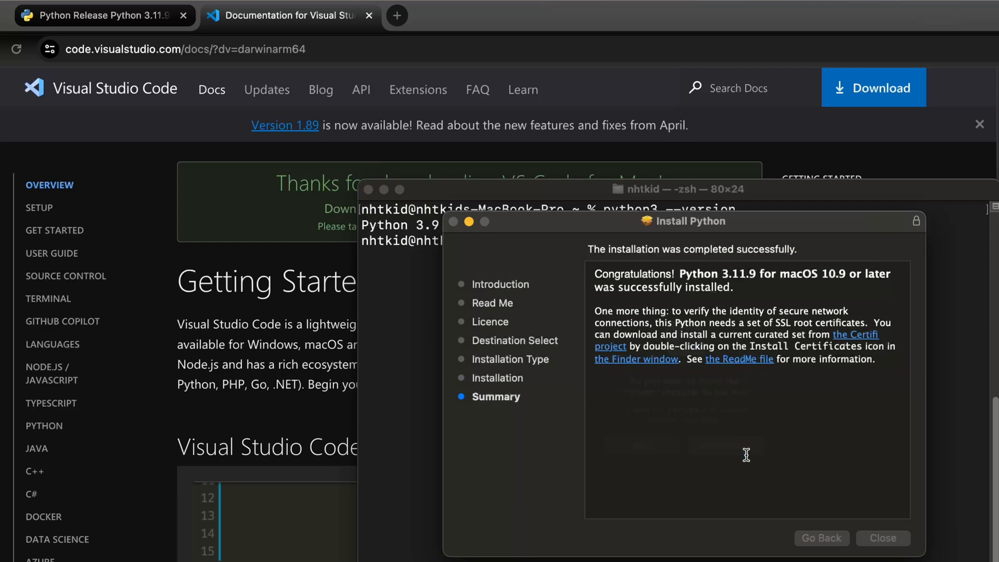
{"action": "left_click", "coordinate": [882, 537]}
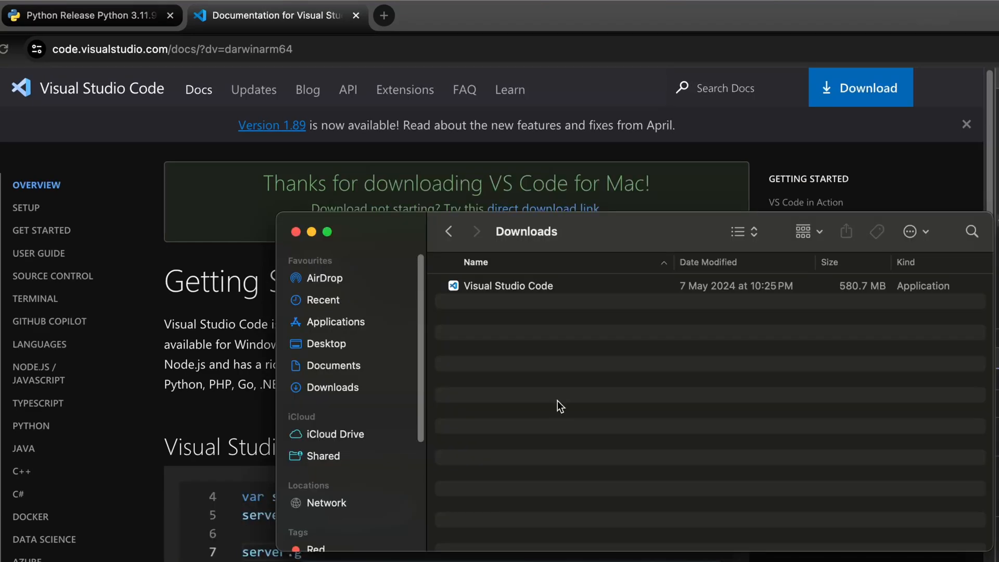
Move Visual Studio Code from Downloads into Applications and launch it
{"action": "left_click", "coordinate": [508, 286]}
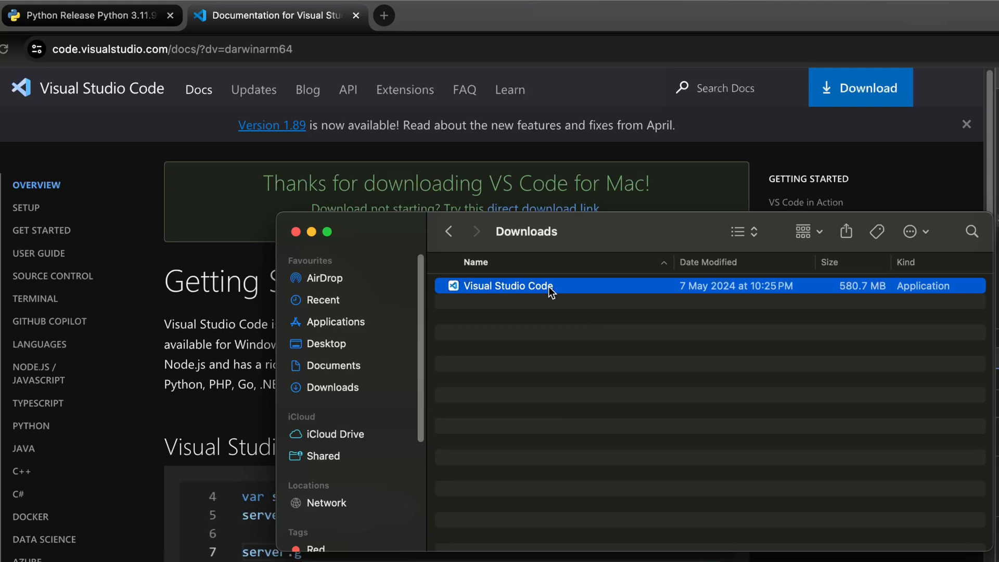
{"action": "mouse_move", "coordinate": [568, 292]}
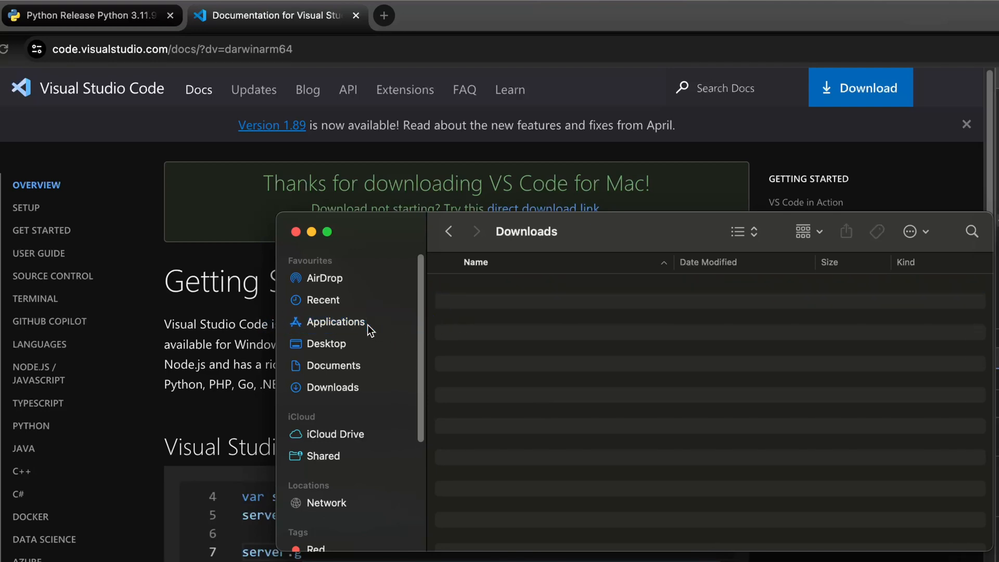
{"action": "left_click", "coordinate": [336, 321]}
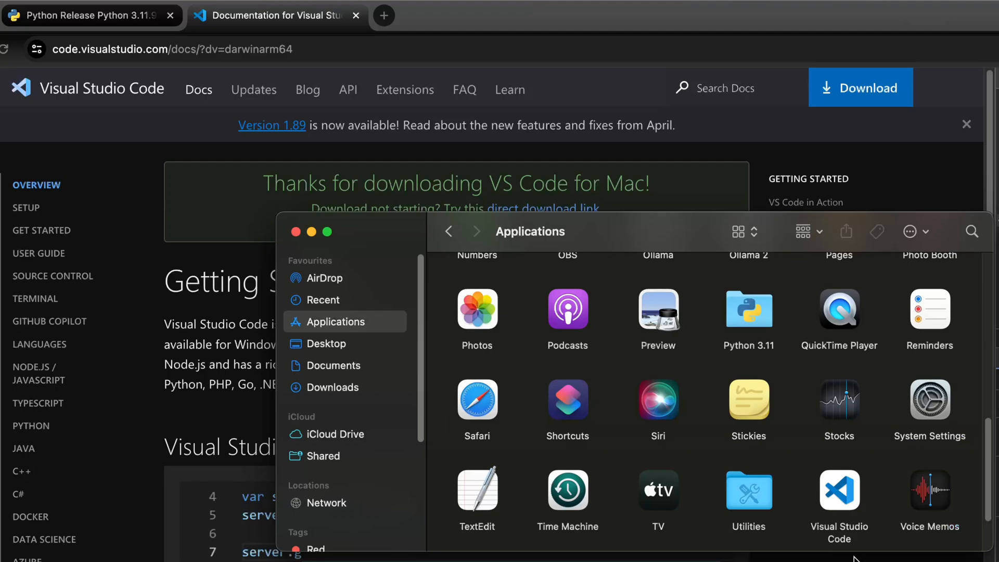
{"action": "double_click", "coordinate": [838, 490]}
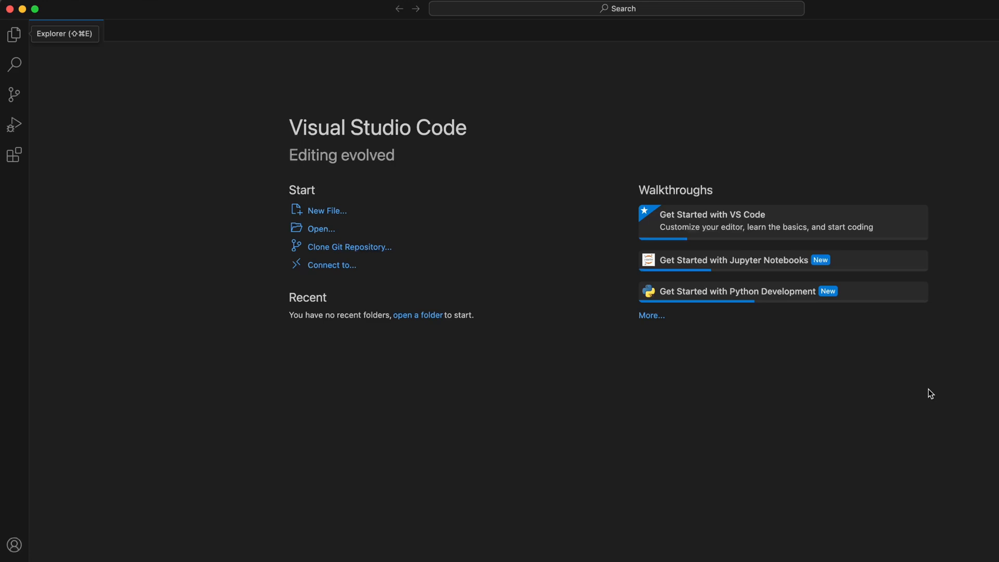
{"action": "mouse_move", "coordinate": [117, 271]}
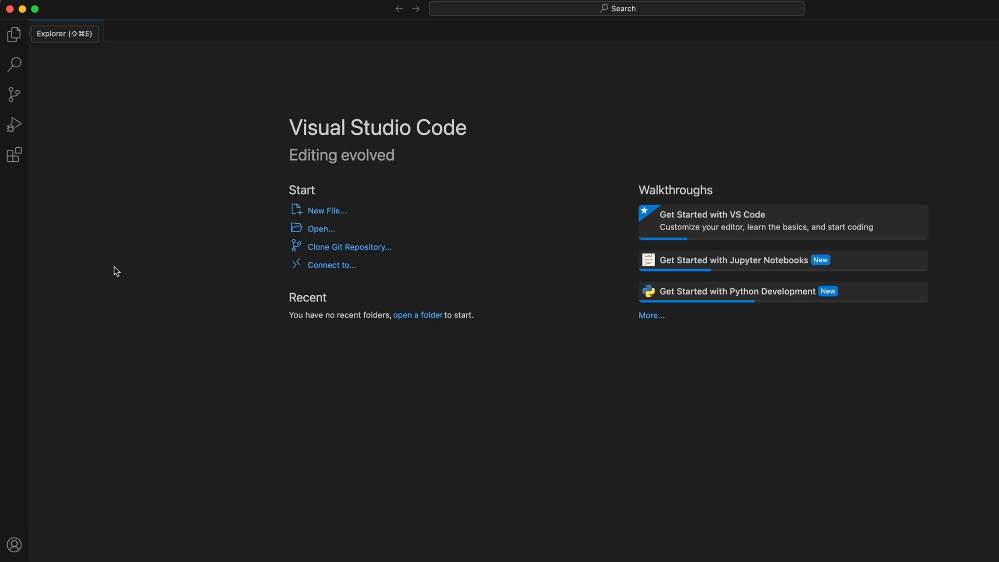
Create a new 'vscode' folder in the home folder from the Open Folder dialog
{"action": "left_click", "coordinate": [14, 35]}
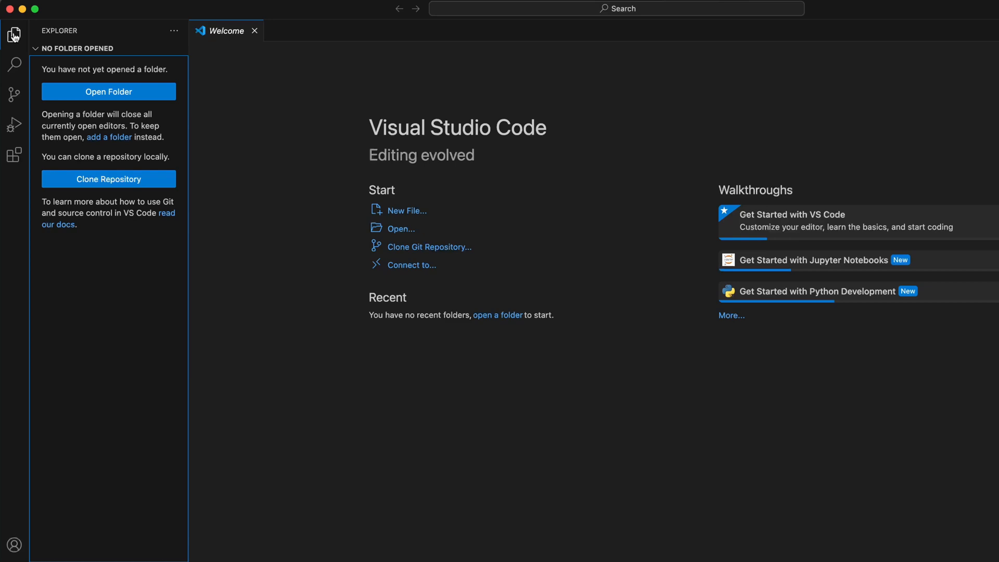
{"action": "mouse_move", "coordinate": [12, 34]}
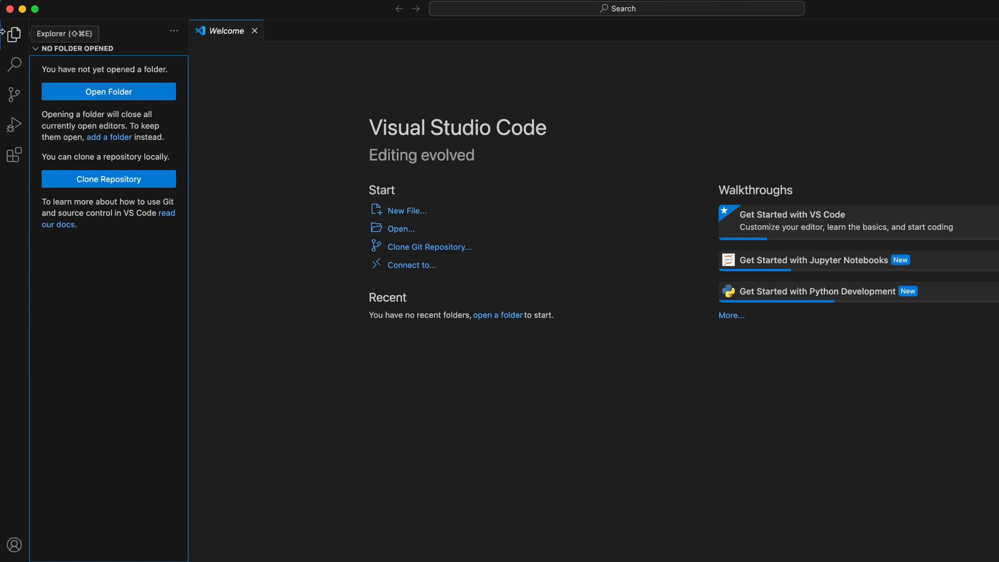
{"action": "left_click", "coordinate": [109, 91]}
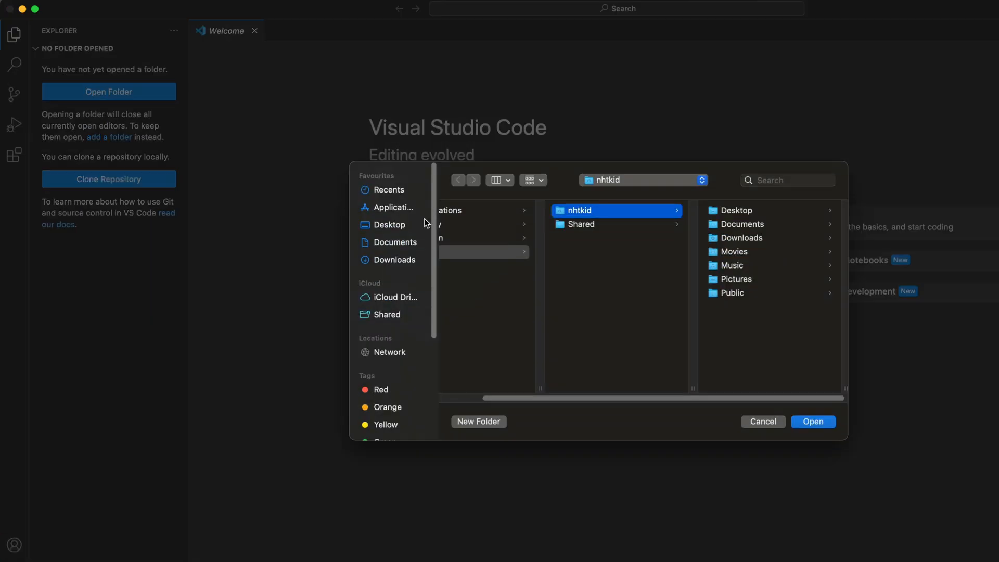
{"action": "mouse_move", "coordinate": [752, 320]}
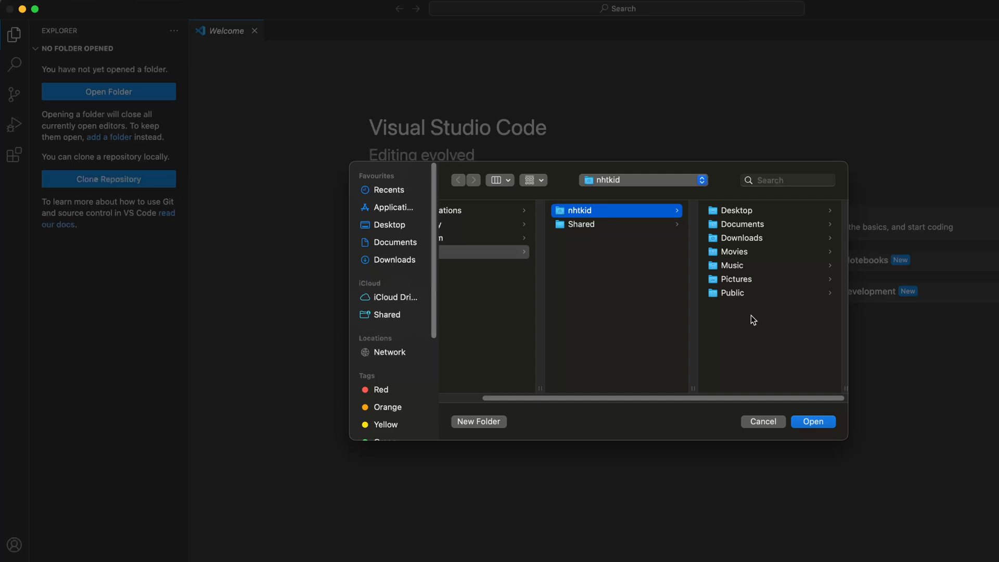
{"action": "left_click", "coordinate": [477, 421]}
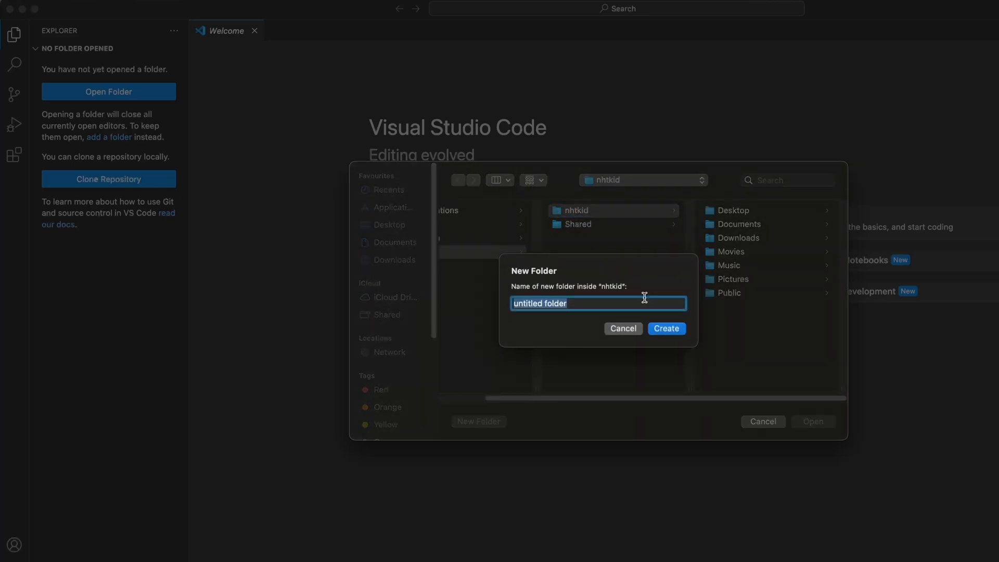
{"action": "key", "text": "delete"}
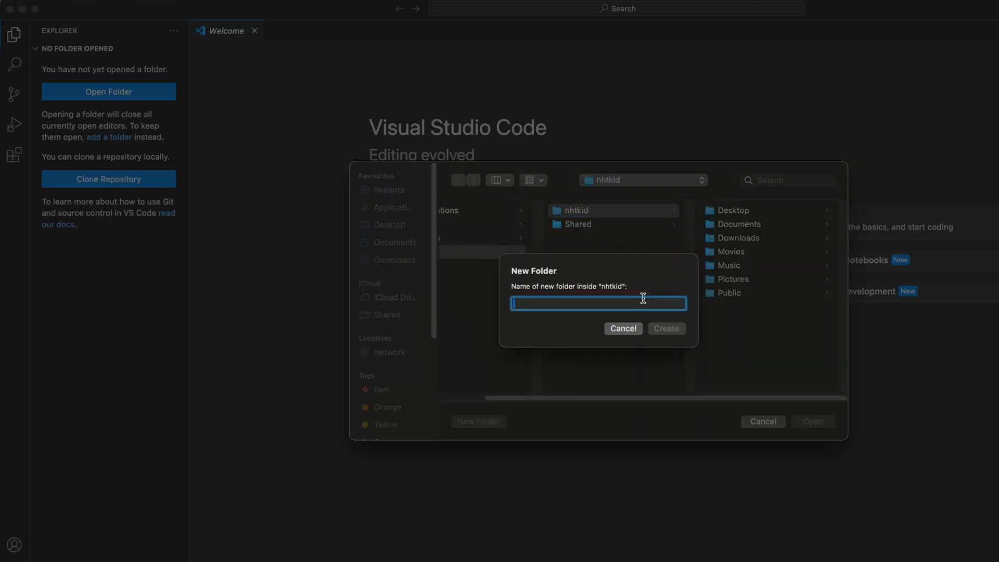
{"action": "type", "text": "vscode"}
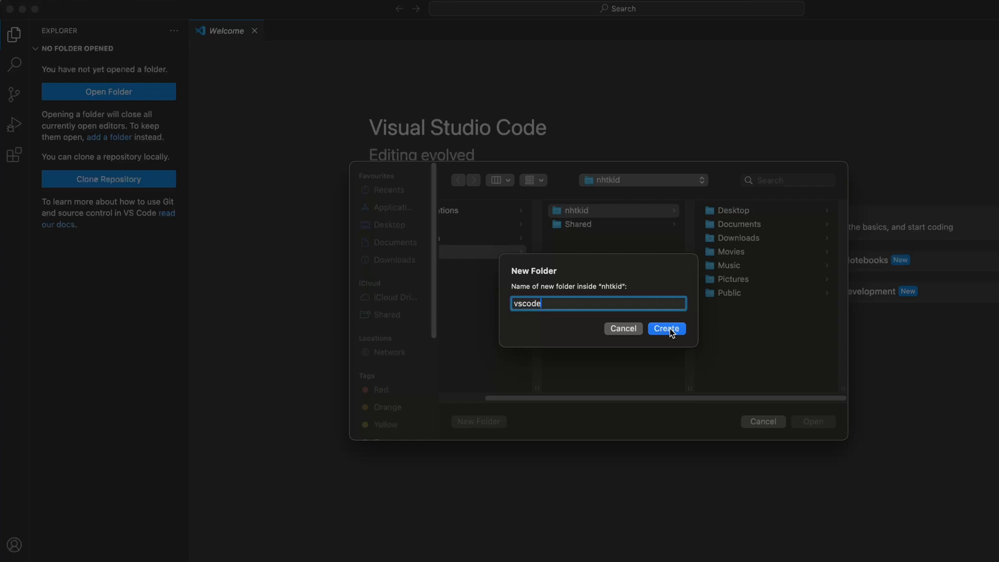
{"action": "left_click", "coordinate": [666, 328]}
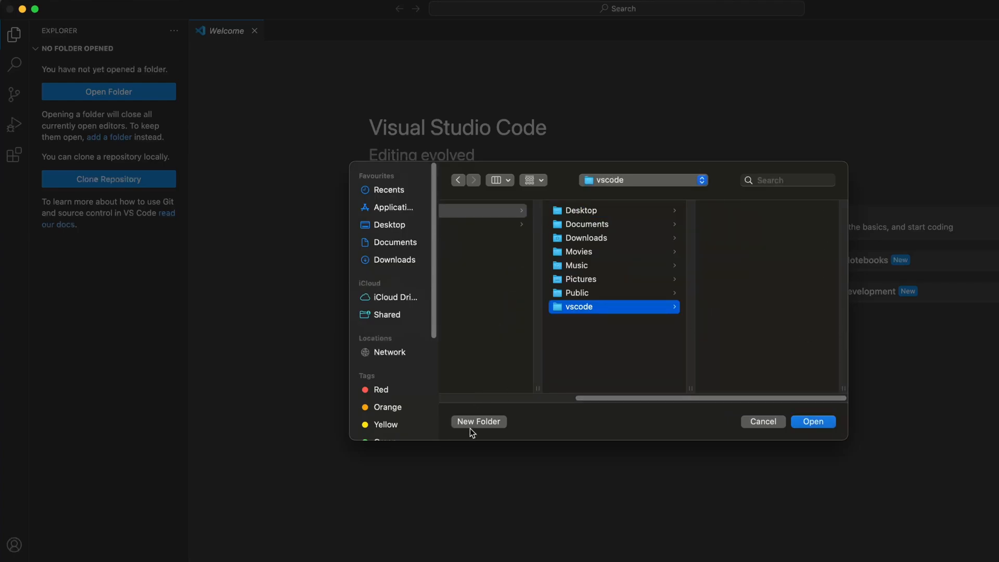
Create a 'firstproject' folder inside vscode and open it as the workspace
{"action": "left_click", "coordinate": [478, 421]}
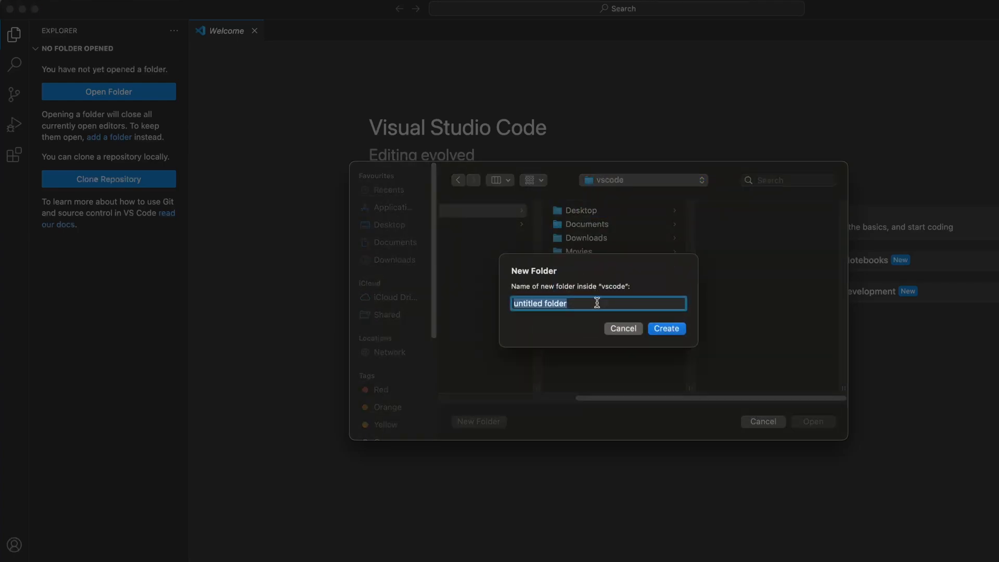
{"action": "type", "text": "firstpro"}
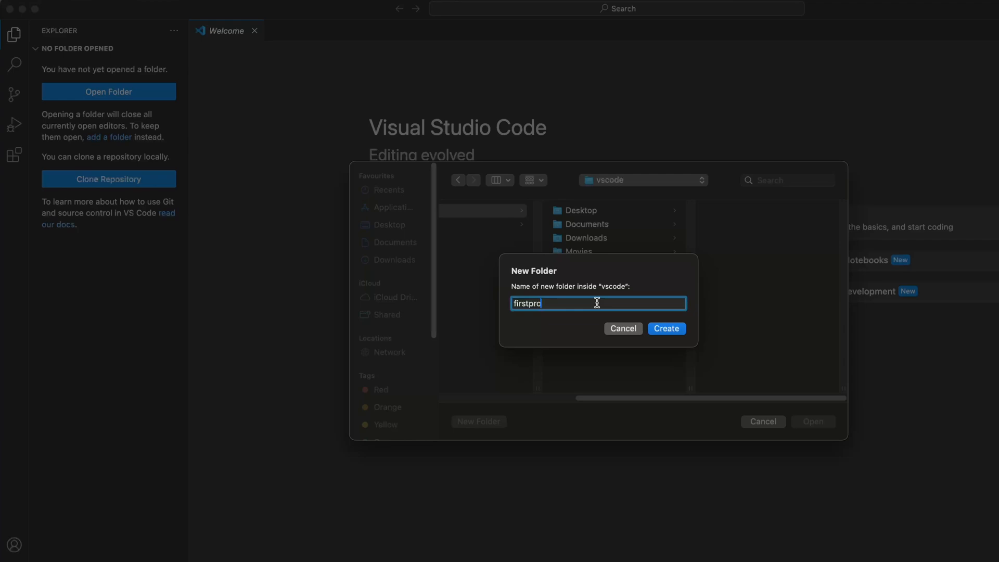
{"action": "left_click", "coordinate": [666, 329]}
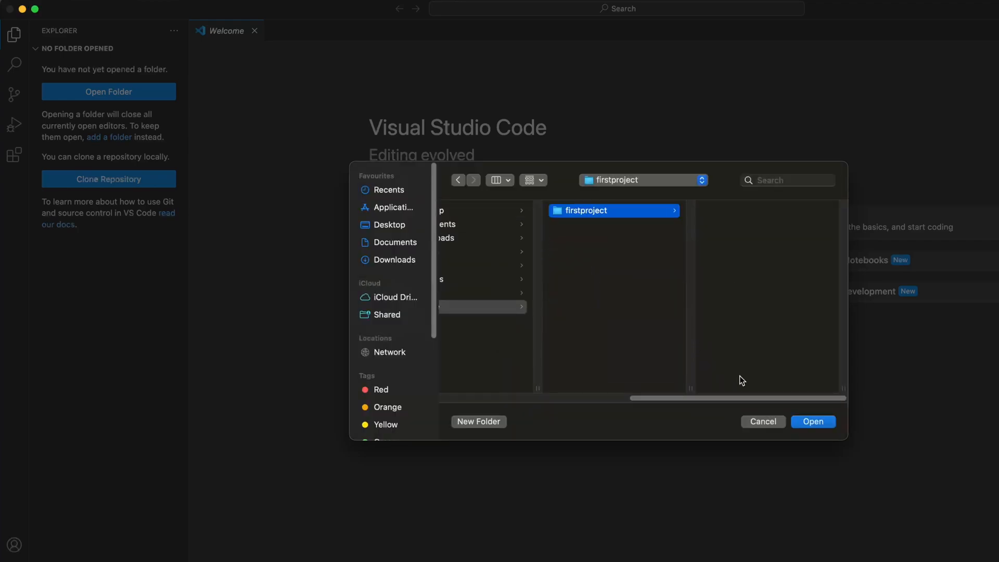
{"action": "left_click", "coordinate": [812, 421]}
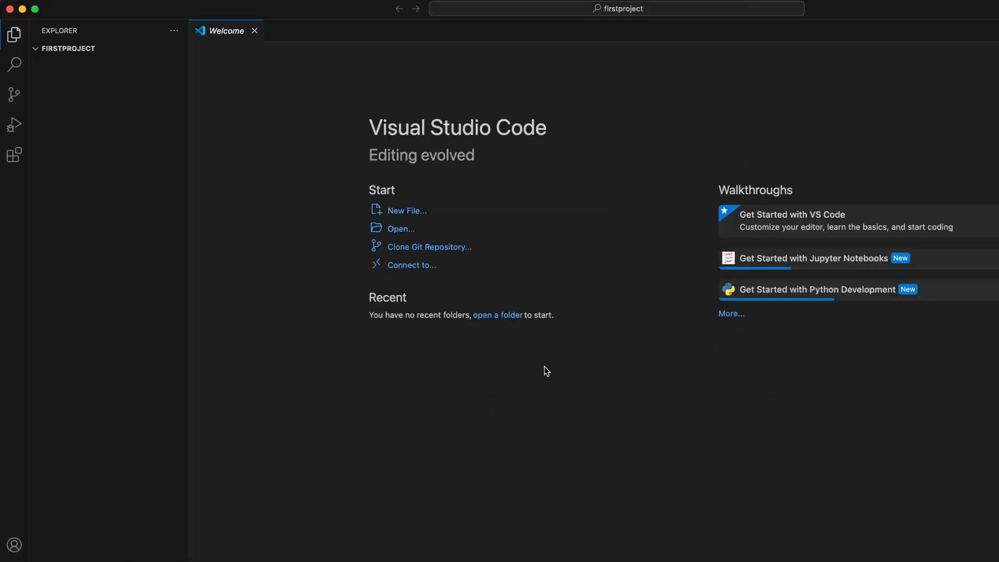
{"action": "mouse_move", "coordinate": [38, 52]}
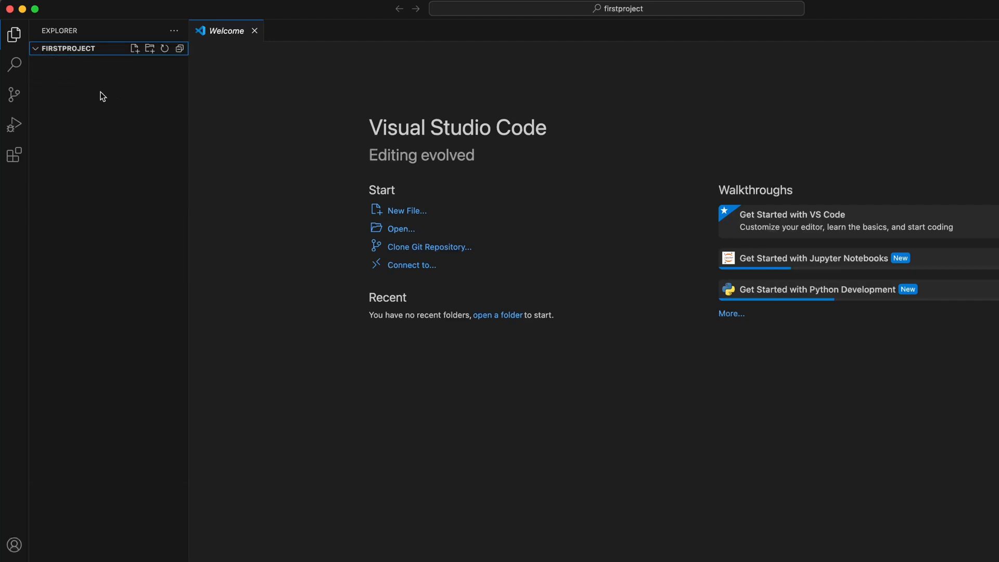
{"action": "mouse_move", "coordinate": [282, 177]}
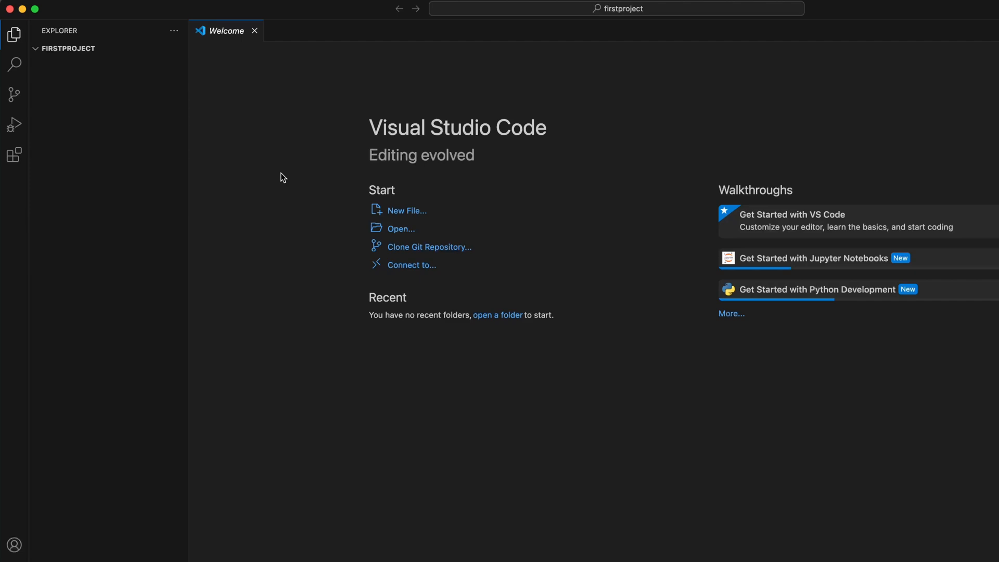
{"action": "mouse_move", "coordinate": [522, 332]}
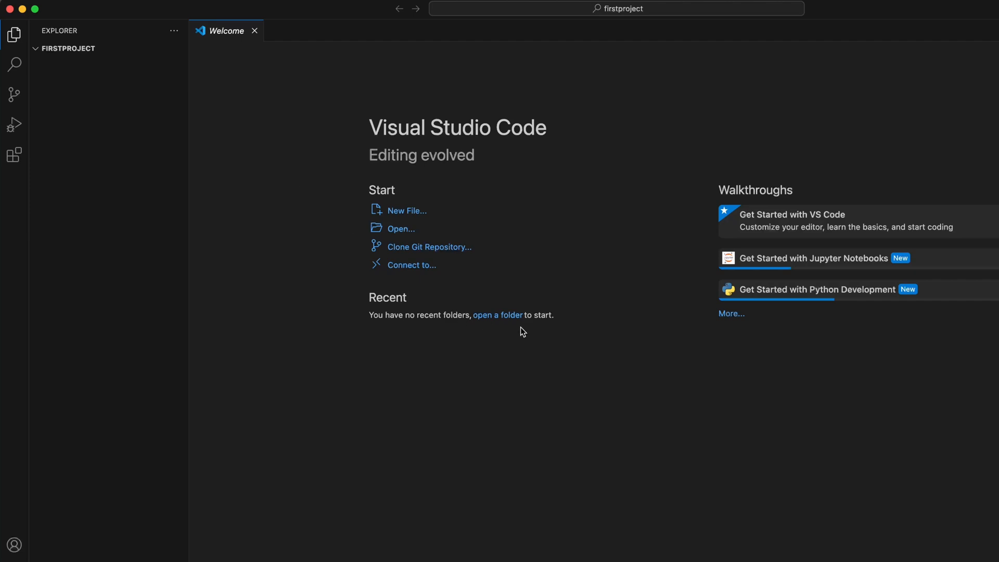
{"action": "mouse_move", "coordinate": [535, 334]}
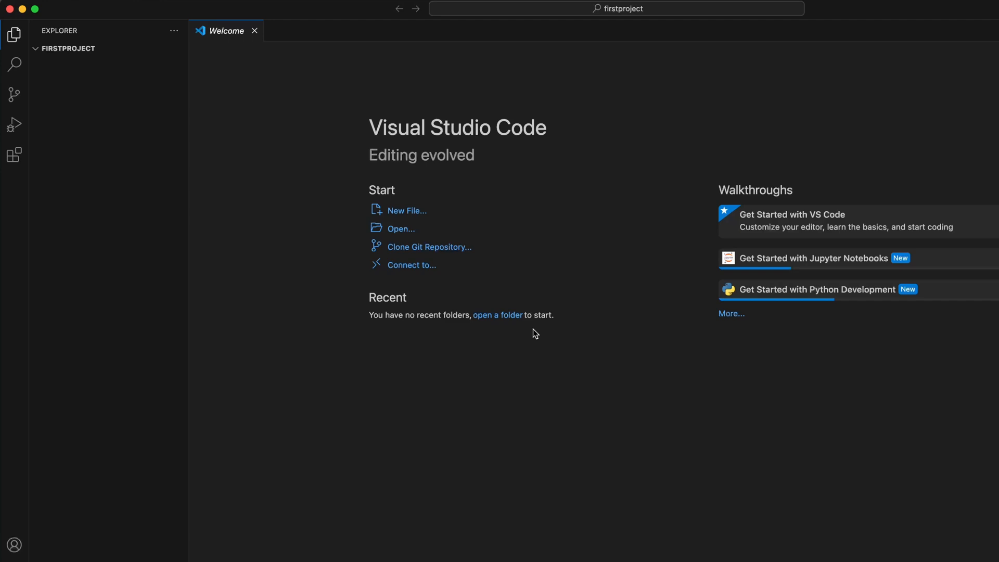
{"action": "mouse_move", "coordinate": [598, 366]}
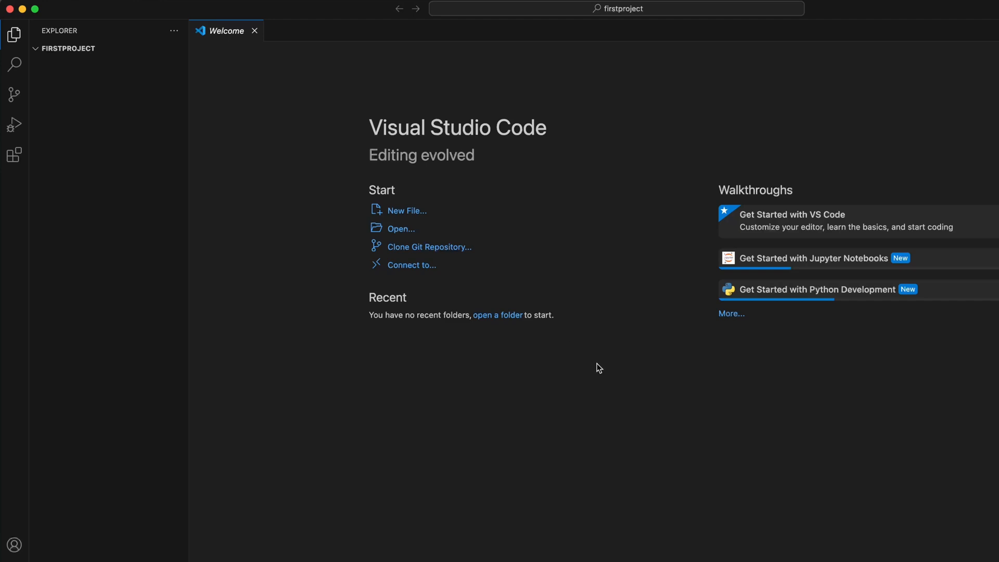
{"action": "mouse_move", "coordinate": [599, 412]}
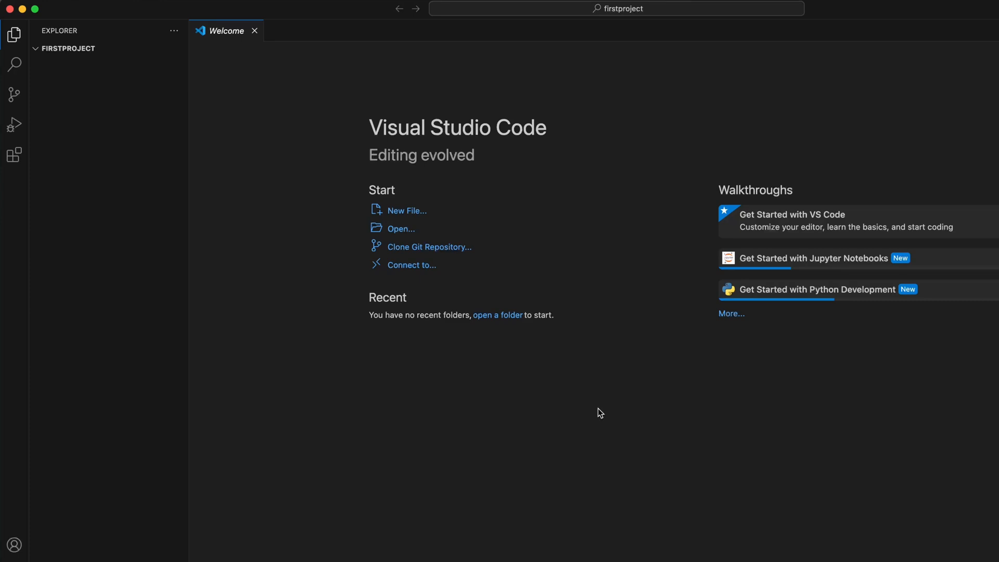
{"action": "mouse_move", "coordinate": [338, 341]}
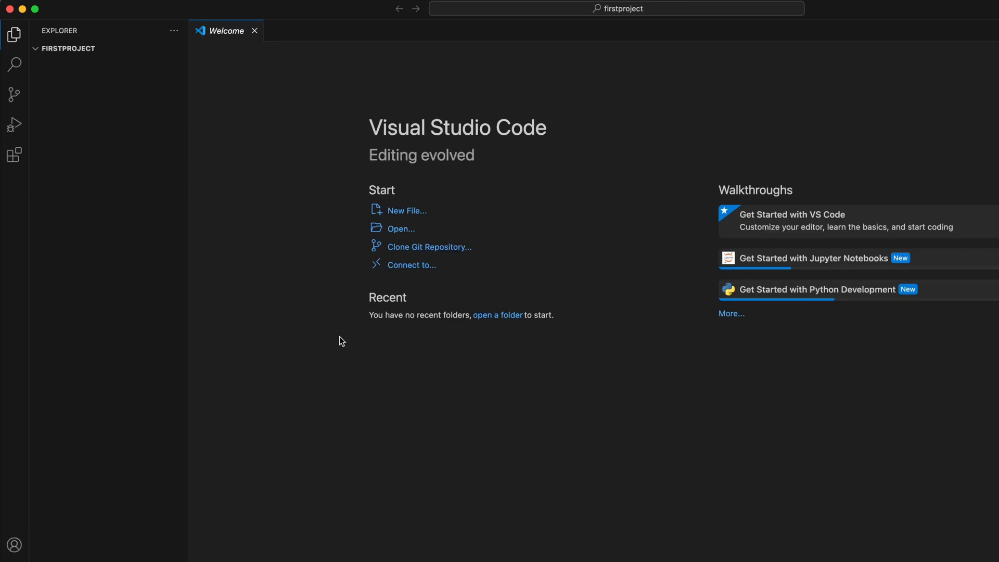
Review the Python extension details, close them, and bring up the Quick Open search
{"action": "left_click", "coordinate": [13, 155]}
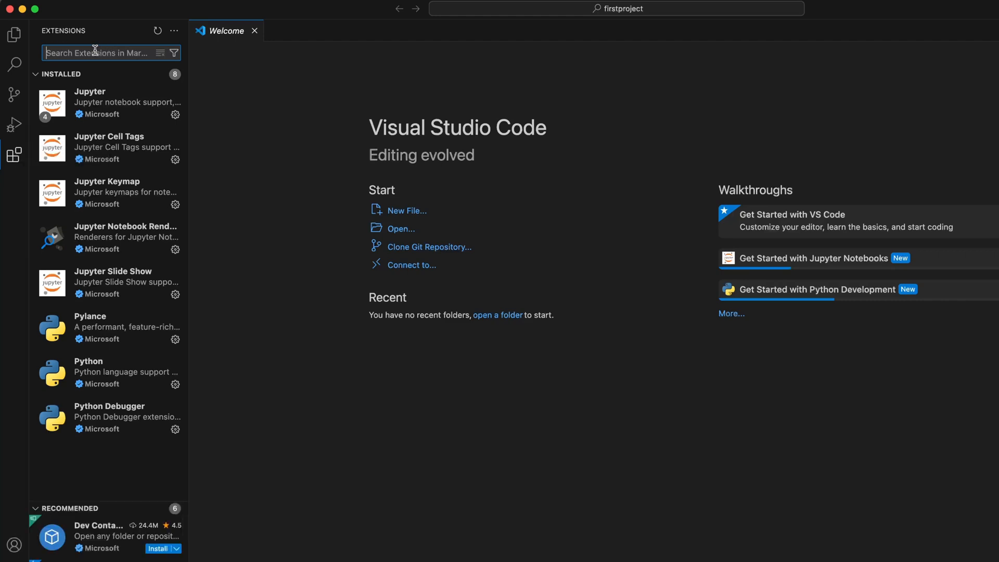
{"action": "type", "text": "python"}
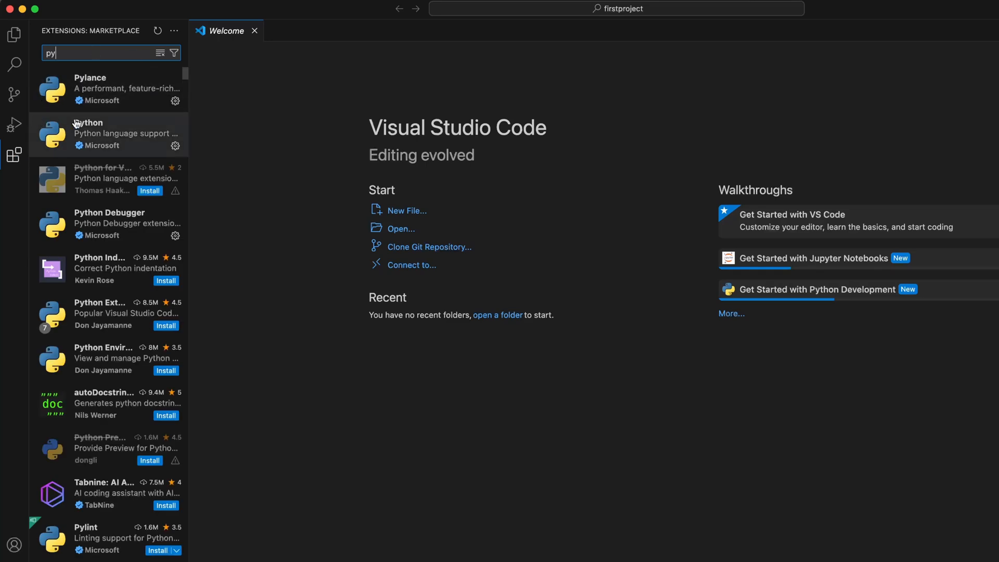
{"action": "left_click", "coordinate": [109, 133]}
{"action": "type", "text": "j"}
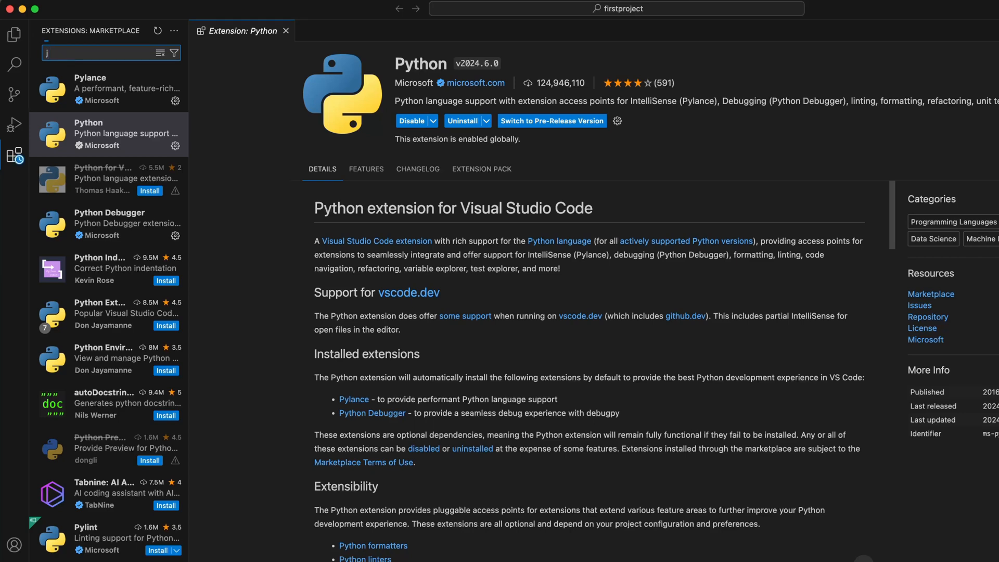
{"action": "type", "text": "upt"}
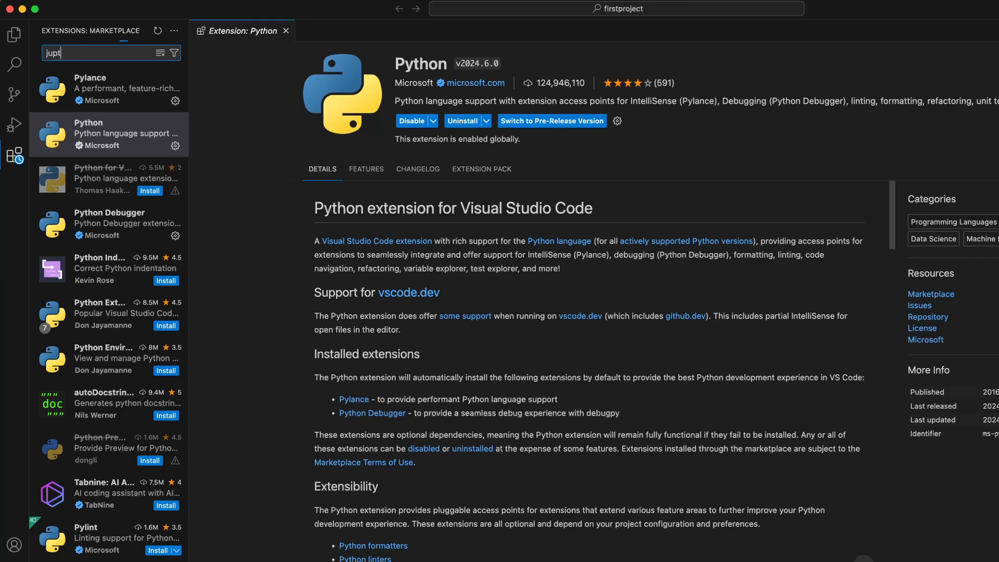
{"action": "key", "text": "Backspace"}
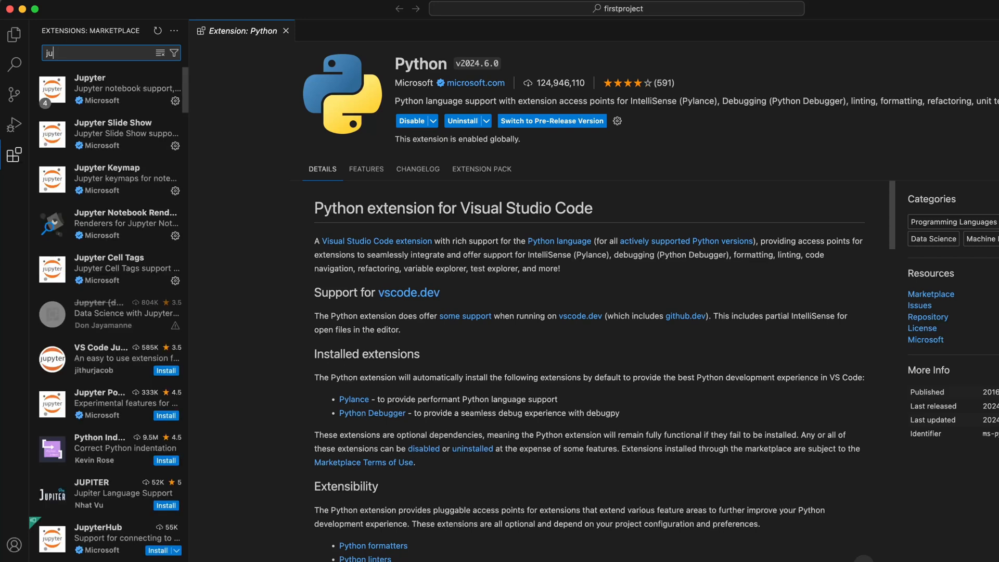
{"action": "left_click", "coordinate": [112, 89]}
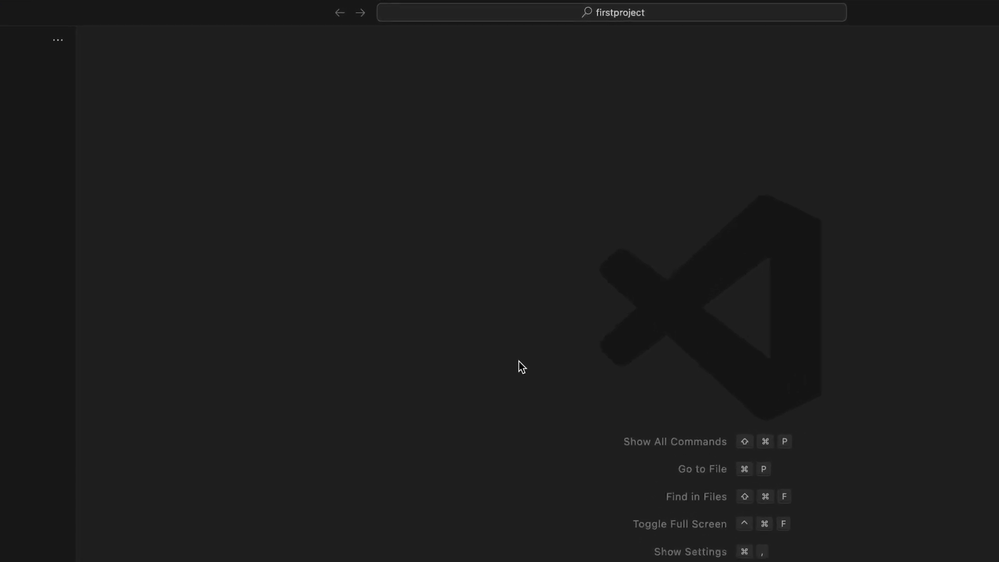
{"action": "left_click", "coordinate": [611, 12]}
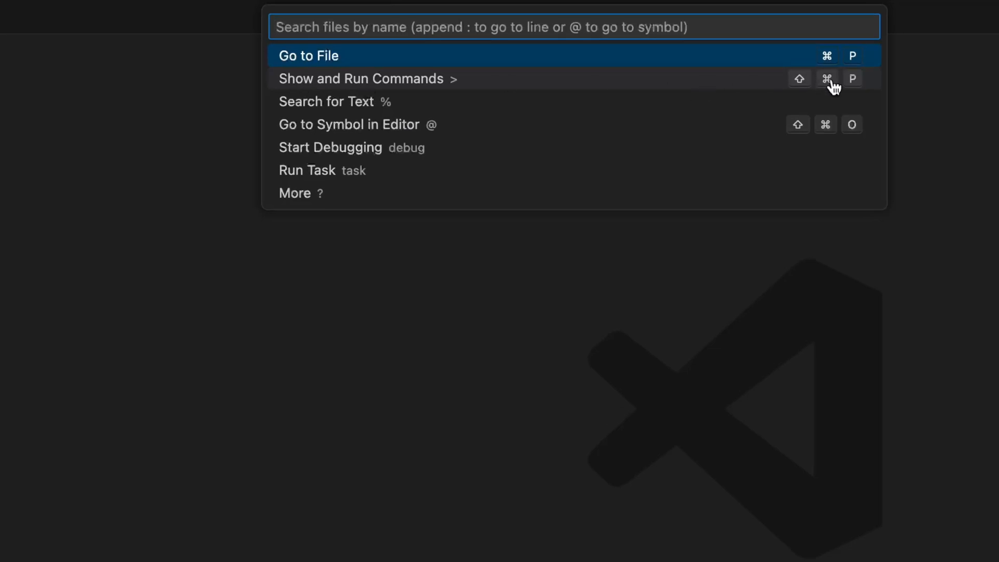
Switch Quick Open to the list of runnable commands
{"action": "left_click", "coordinate": [361, 79]}
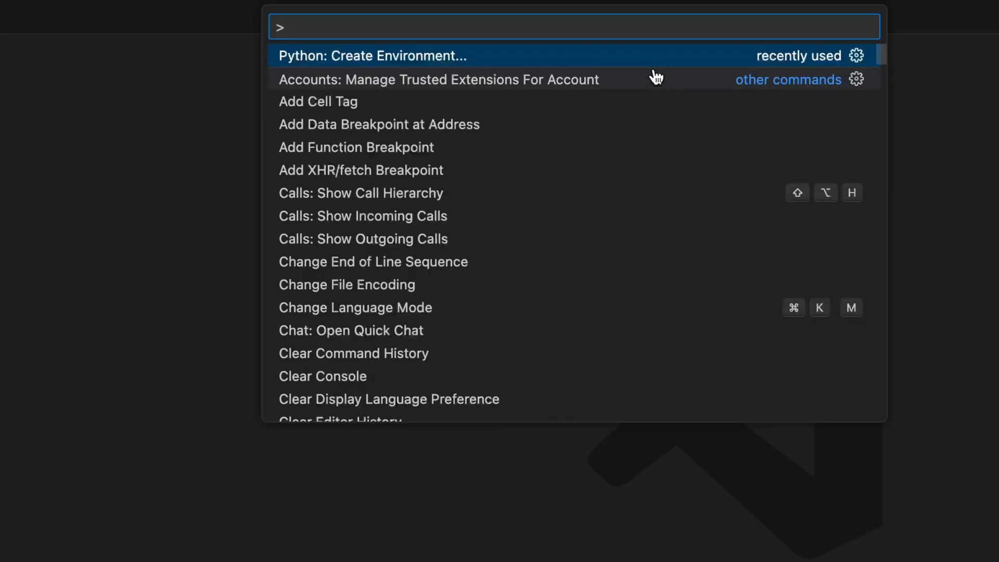
{"action": "mouse_move", "coordinate": [411, 61]}
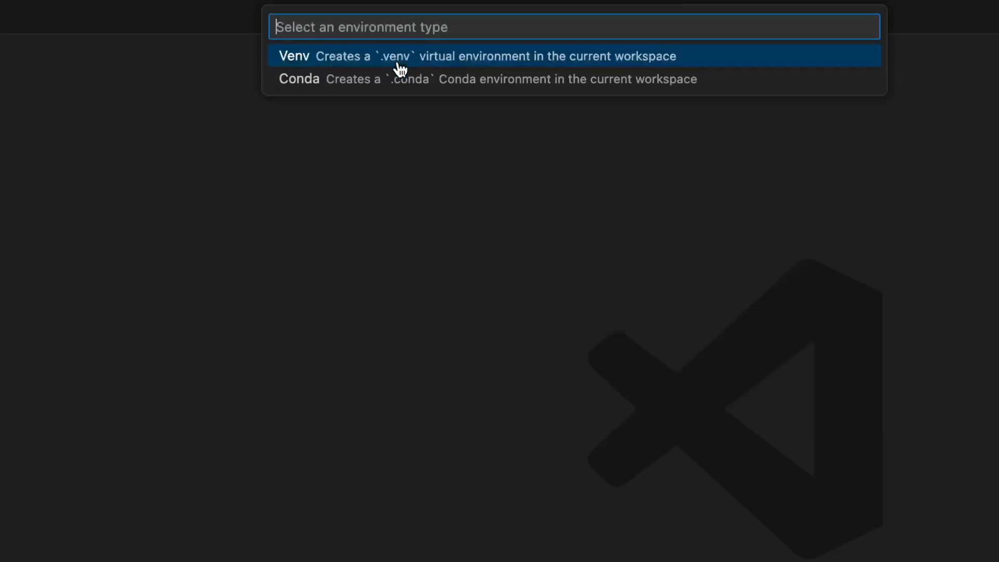
{"action": "mouse_move", "coordinate": [411, 79]}
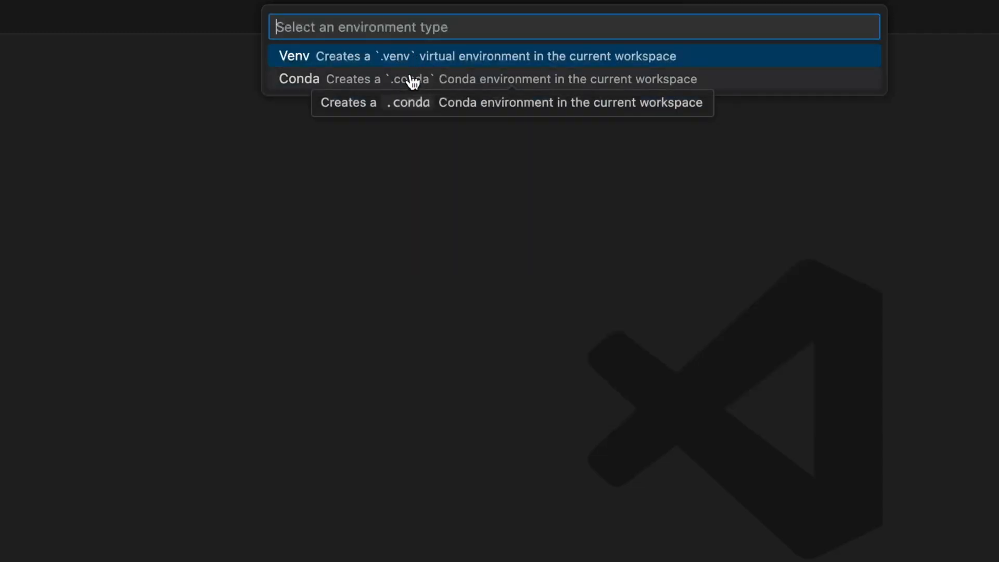
{"action": "mouse_move", "coordinate": [474, 62]}
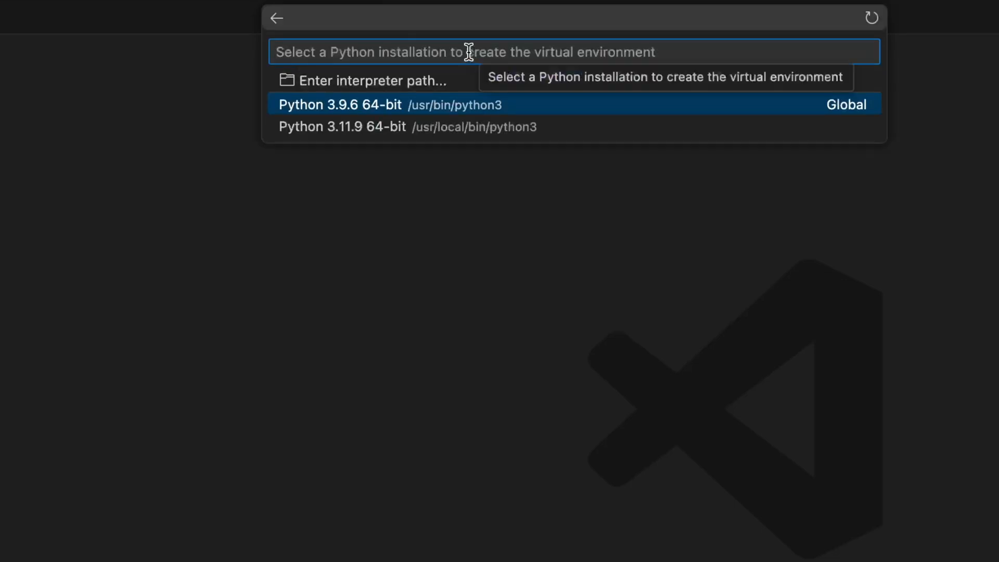
{"action": "mouse_move", "coordinate": [491, 130]}
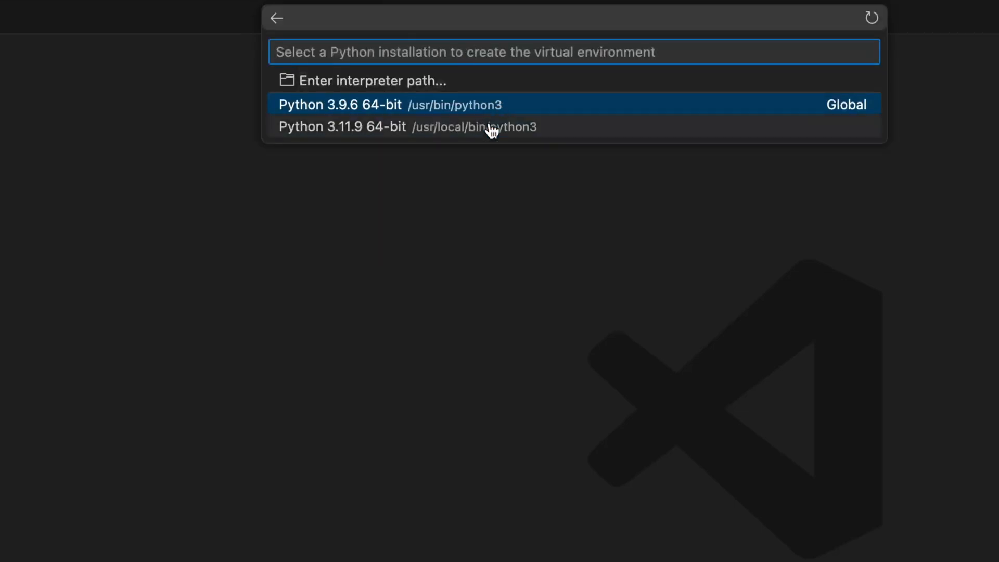
{"action": "mouse_move", "coordinate": [491, 127]}
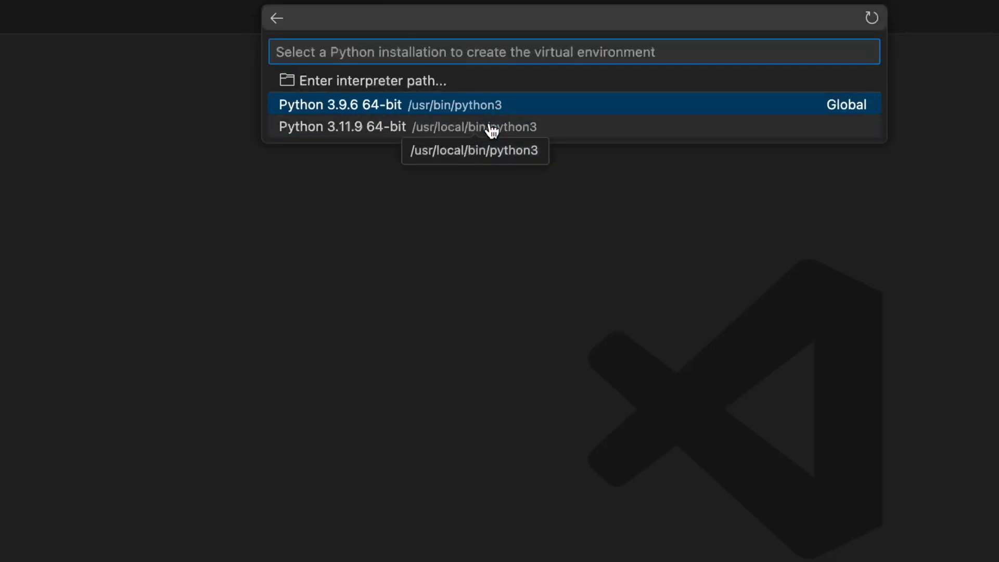
{"action": "mouse_move", "coordinate": [414, 126]}
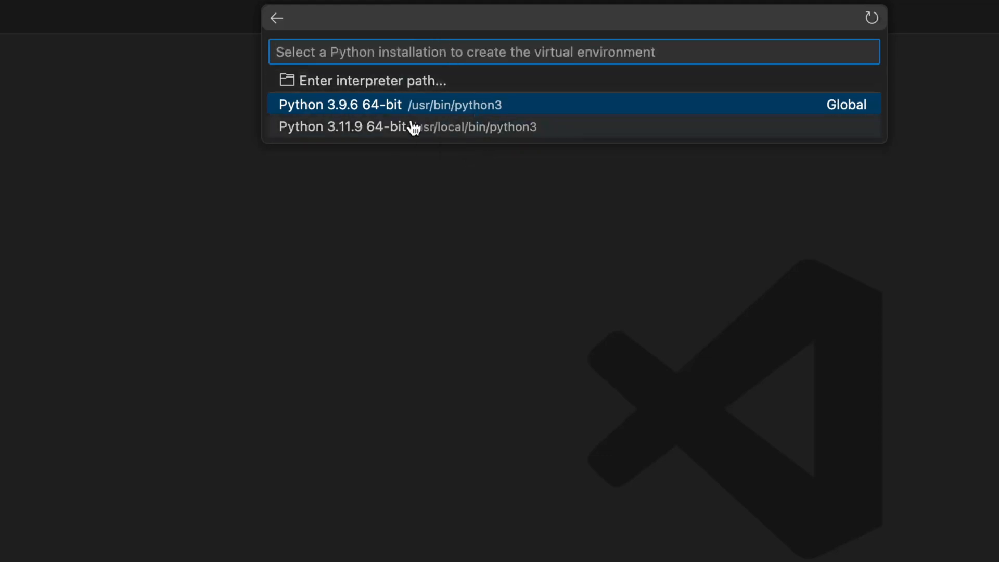
{"action": "mouse_move", "coordinate": [426, 136]}
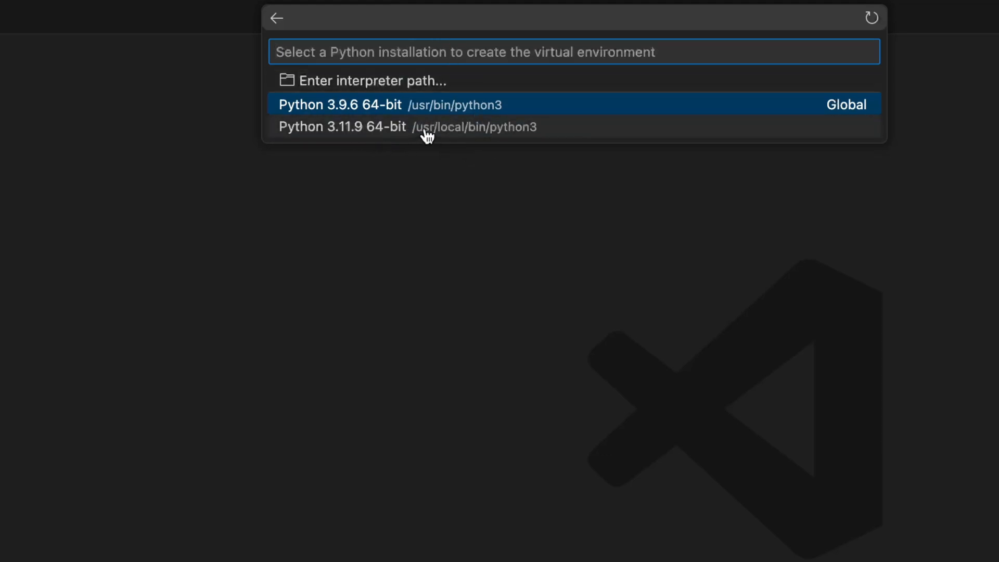
{"action": "mouse_move", "coordinate": [436, 133]}
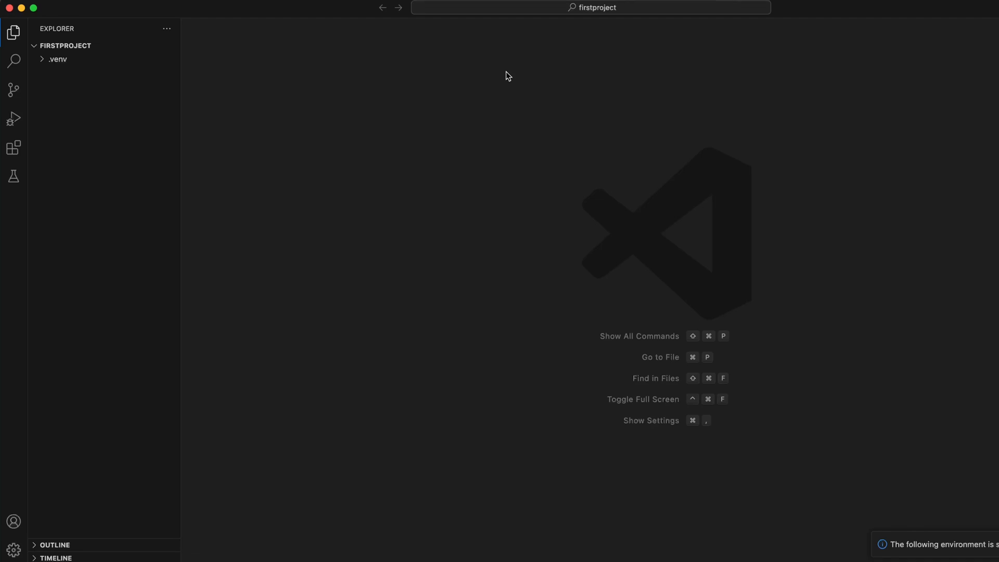
{"action": "mouse_move", "coordinate": [568, 128]}
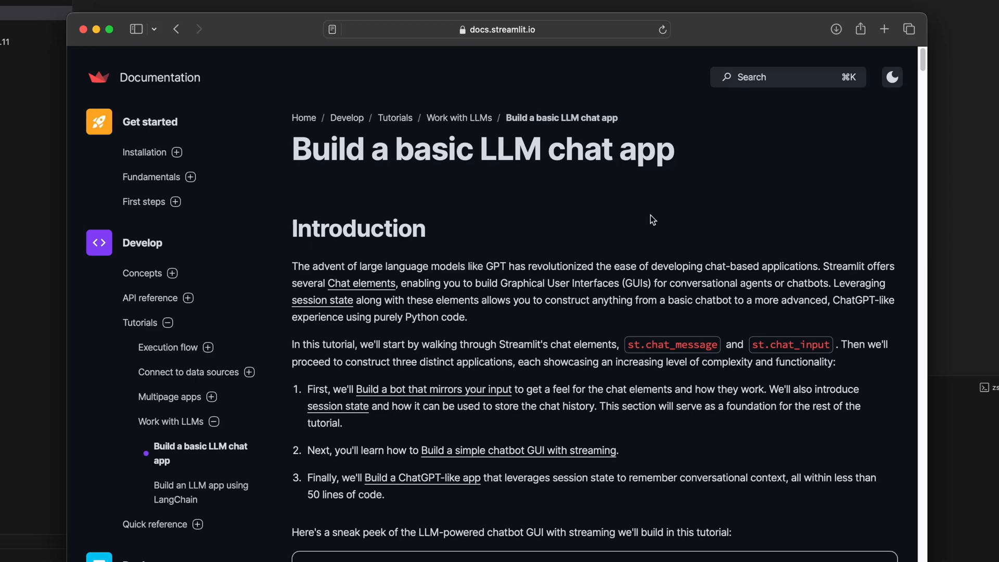
{"action": "mouse_move", "coordinate": [433, 236]}
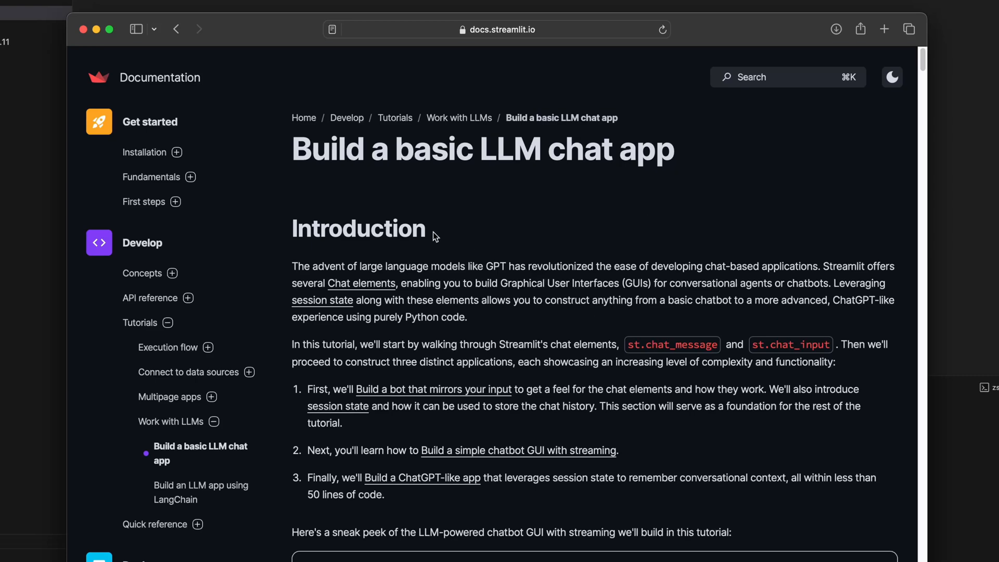
{"action": "mouse_move", "coordinate": [499, 319]}
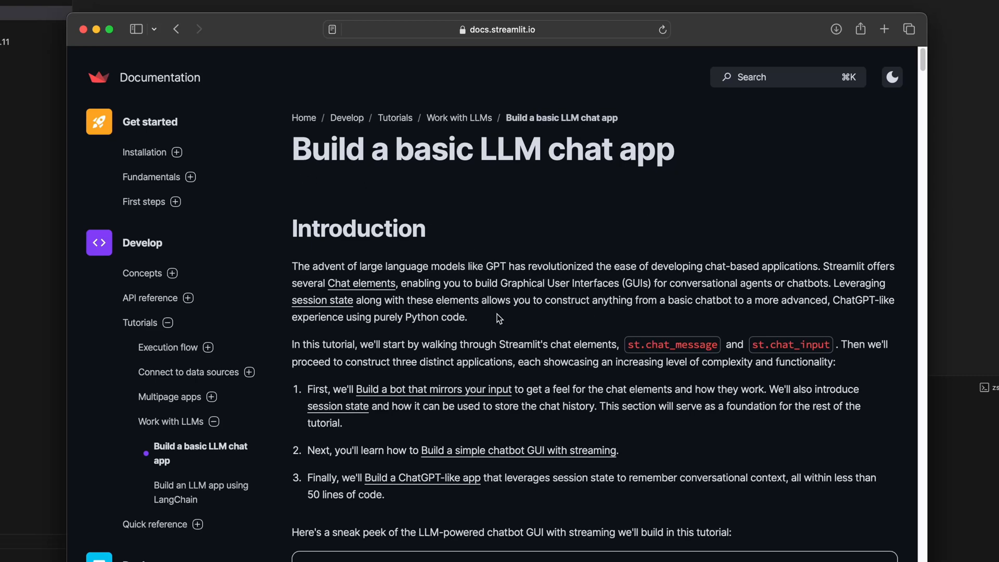
Scroll through the Streamlit basic LLM chat app tutorial down to its full example code
{"action": "scroll", "scroll_direction": "down", "scroll_amount": 3}
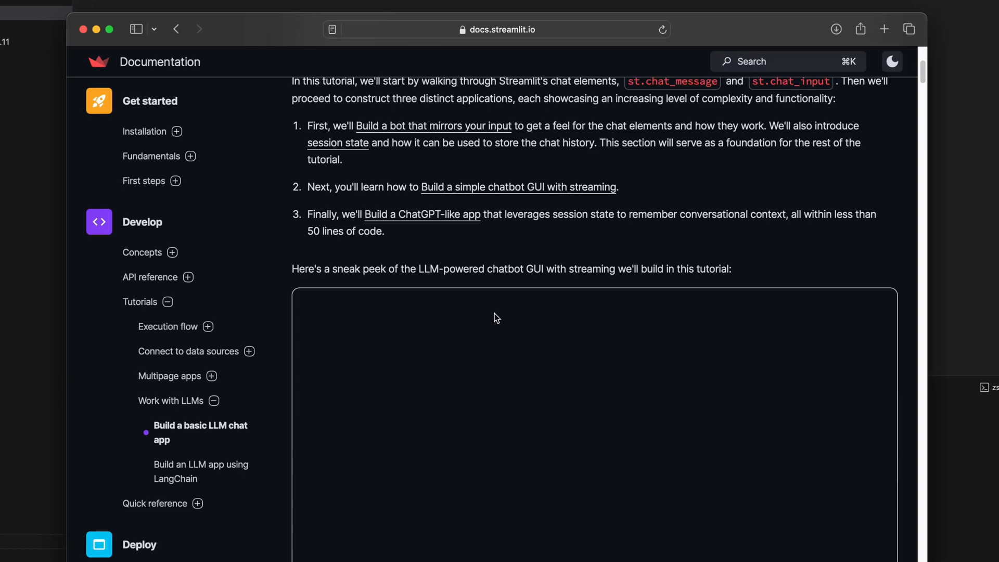
{"action": "scroll", "scroll_direction": "down", "scroll_amount": 3}
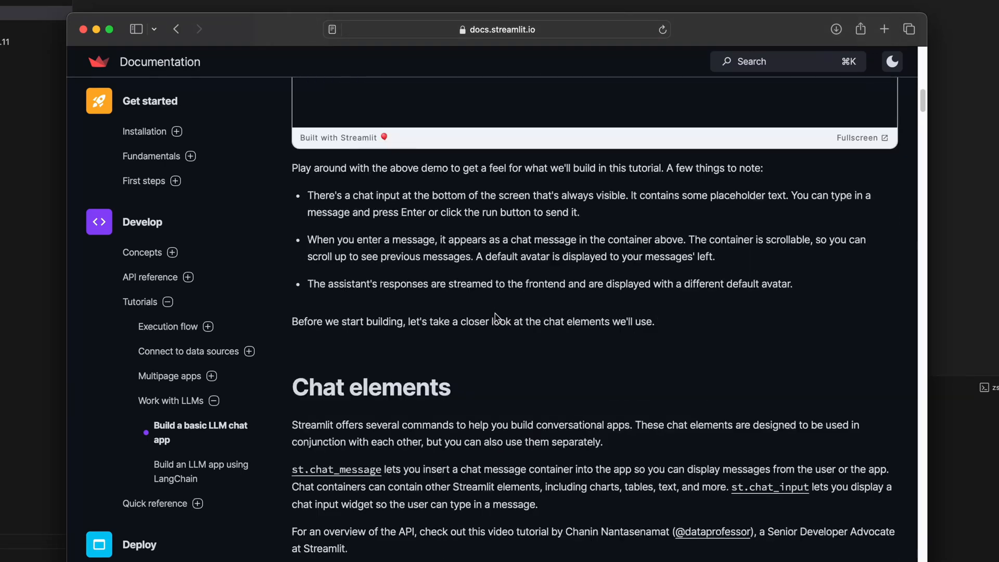
{"action": "scroll", "scroll_direction": "down", "scroll_amount": 3}
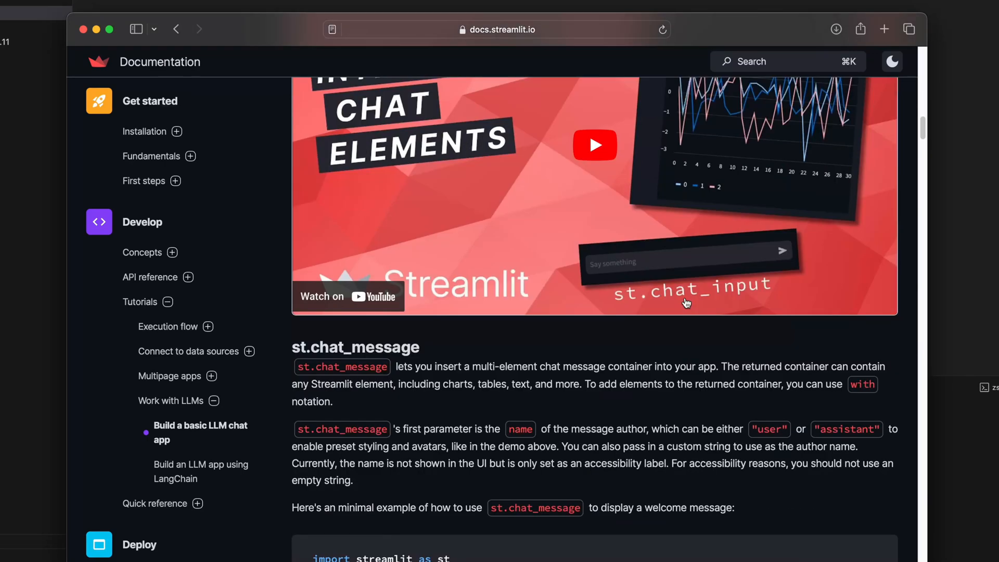
{"action": "scroll", "scroll_direction": "down", "scroll_amount": 3}
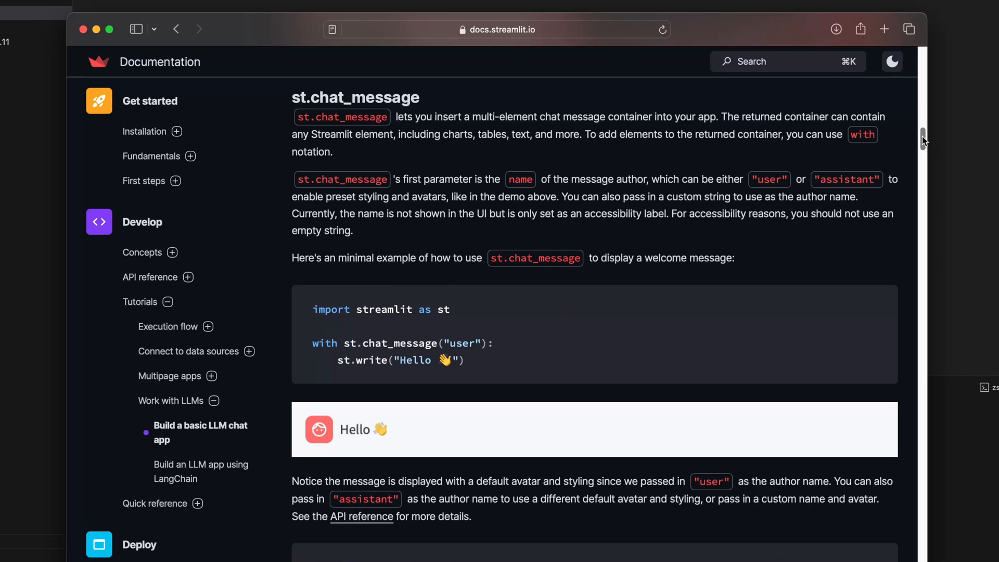
{"action": "scroll", "scroll_direction": "down", "scroll_amount": 3}
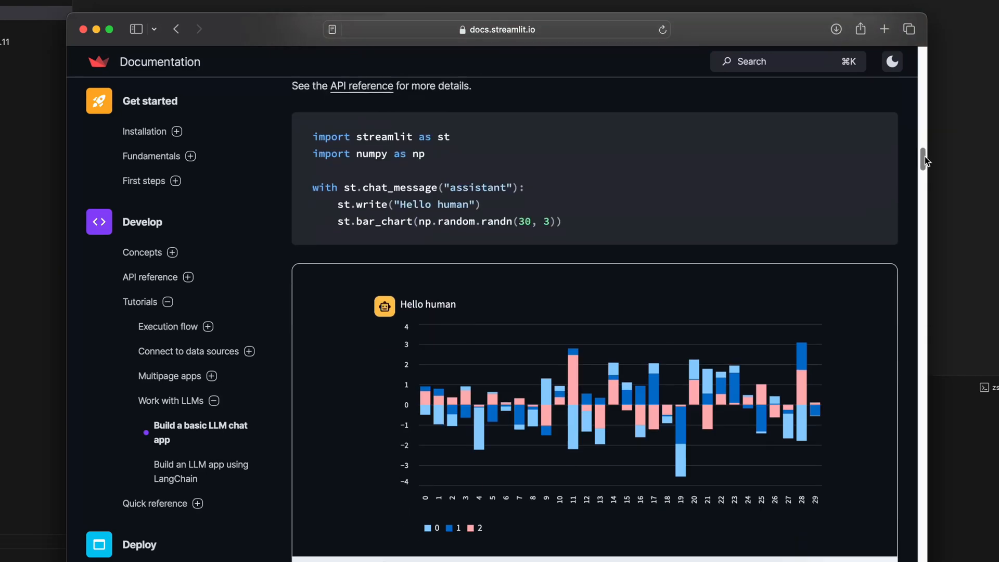
{"action": "scroll", "scroll_direction": "down", "scroll_amount": 3}
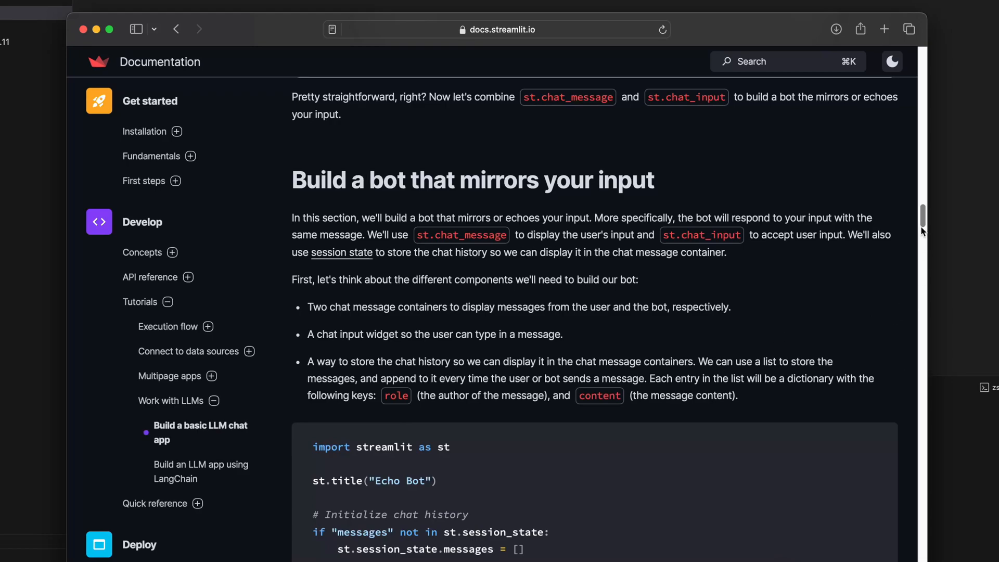
{"action": "scroll", "scroll_direction": "down", "scroll_amount": 3}
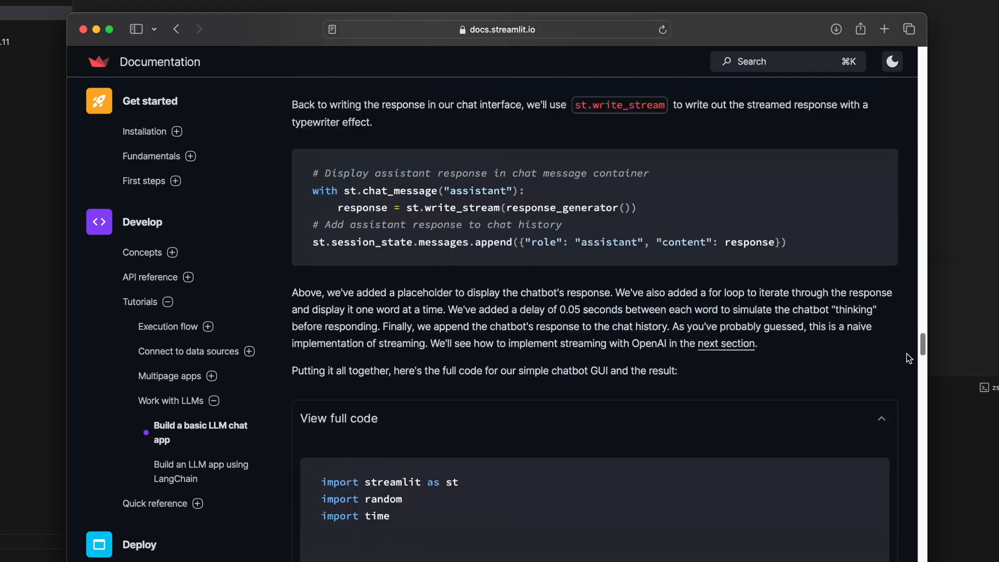
{"action": "scroll", "scroll_direction": "down", "scroll_amount": 3}
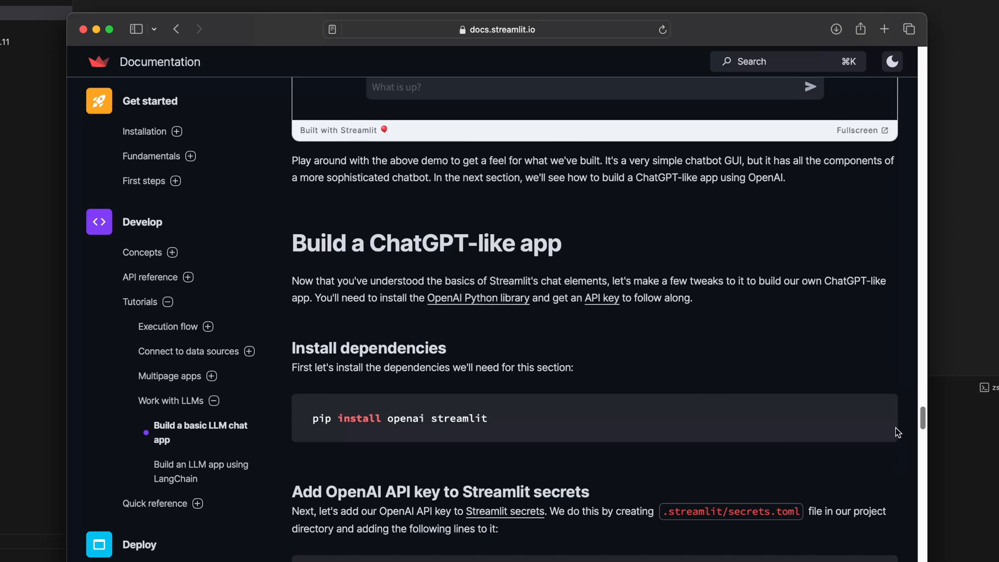
{"action": "scroll", "scroll_direction": "down", "scroll_amount": 3}
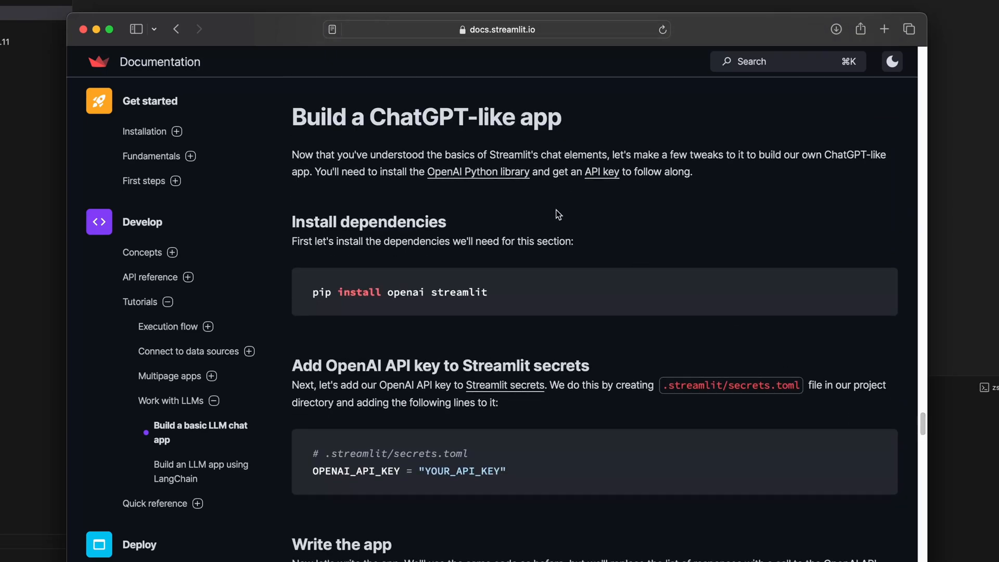
{"action": "mouse_move", "coordinate": [938, 417]}
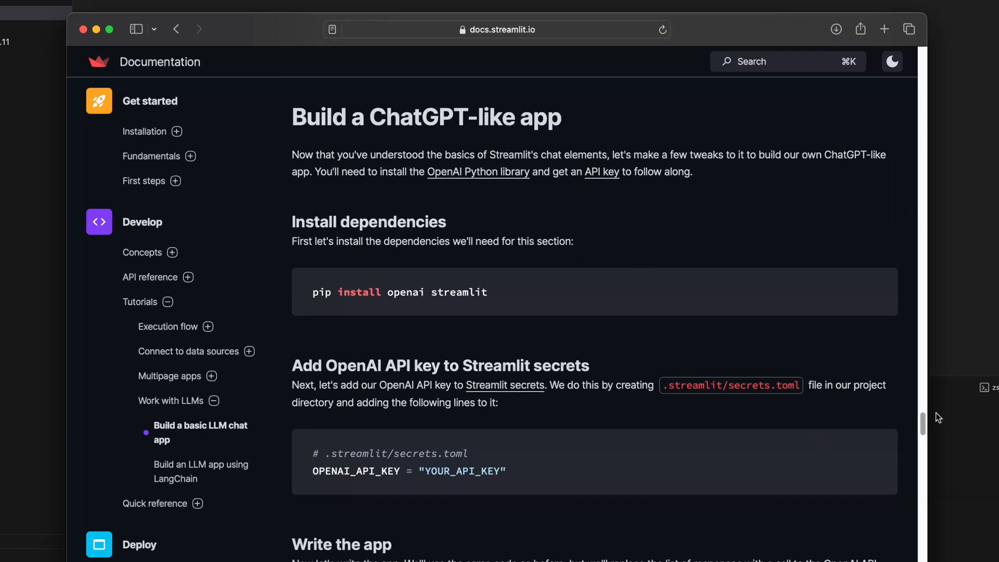
{"action": "scroll", "scroll_direction": "down", "scroll_amount": 3}
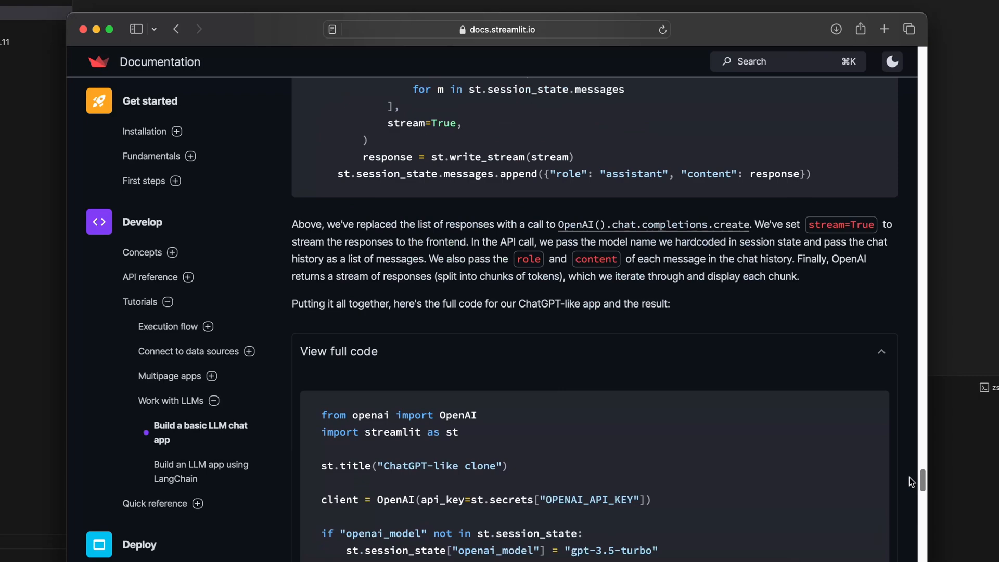
{"action": "scroll", "scroll_direction": "down", "scroll_amount": 3}
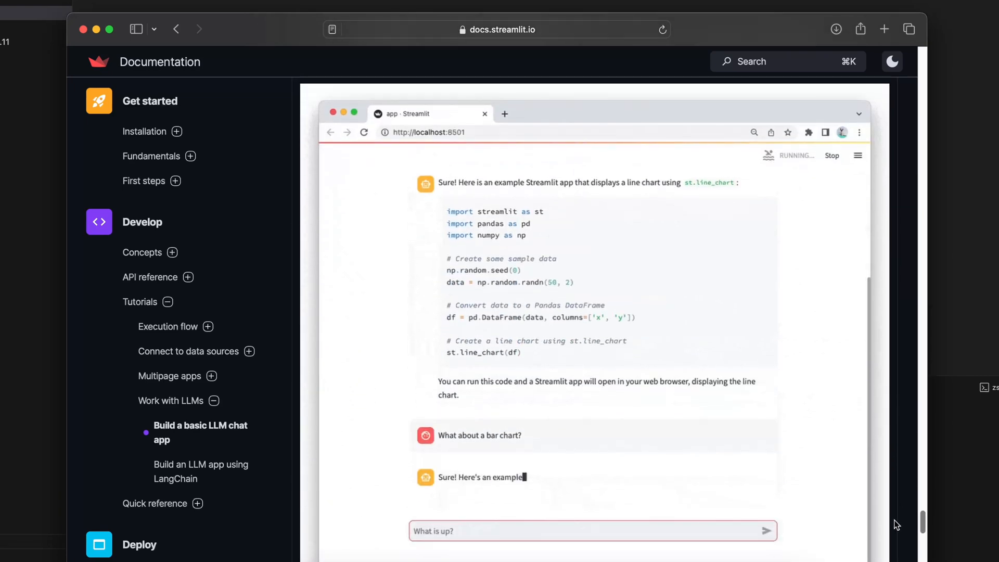
{"action": "scroll", "scroll_direction": "down", "scroll_amount": 3}
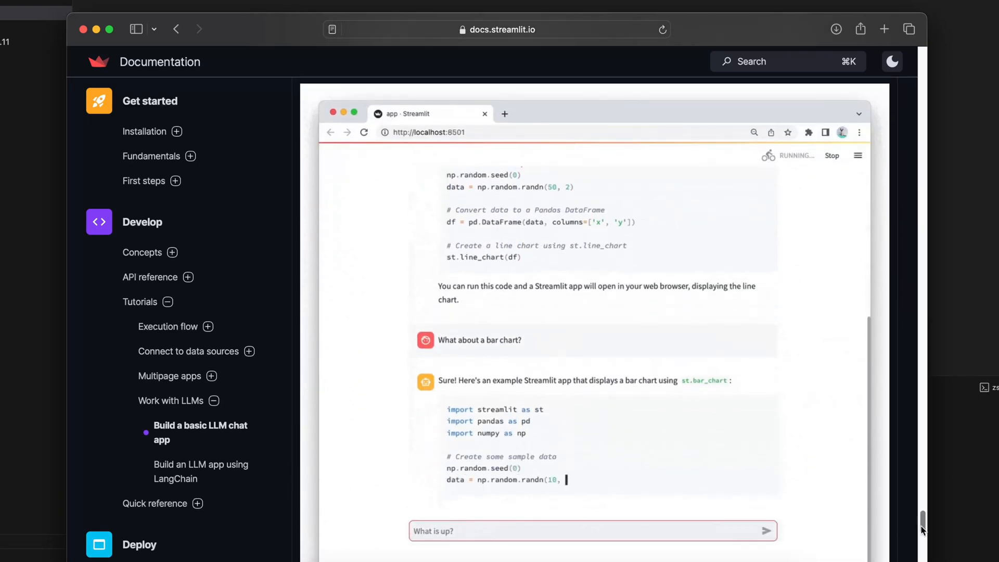
{"action": "scroll", "scroll_direction": "down", "scroll_amount": 3}
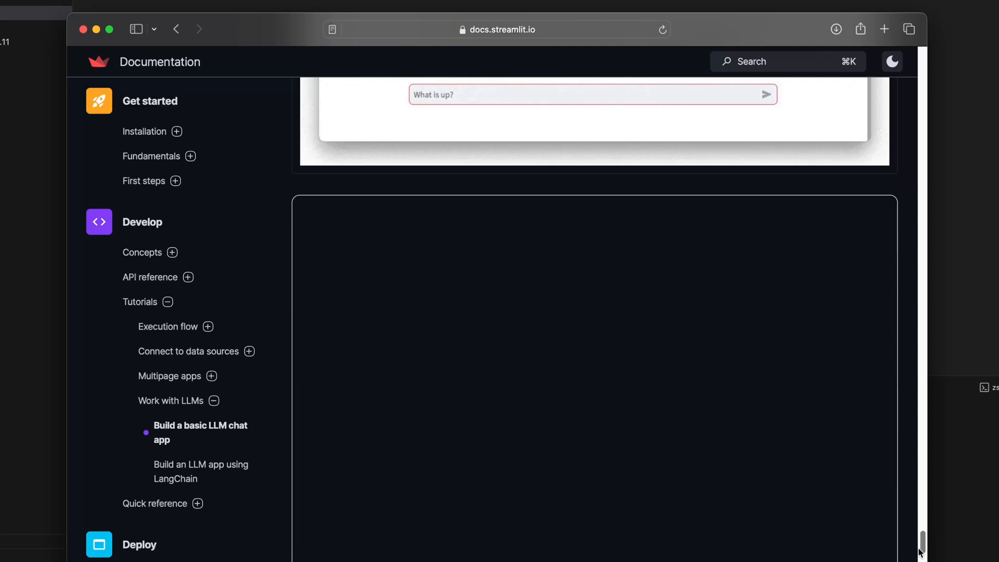
{"action": "scroll", "scroll_direction": "up", "scroll_amount": 3}
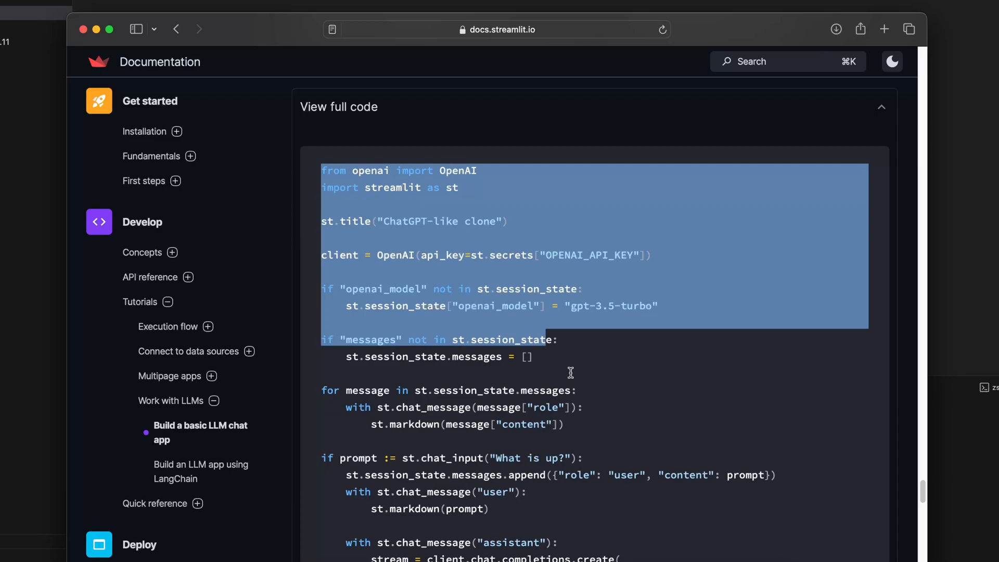
{"action": "scroll", "scroll_direction": "down", "scroll_amount": 3}
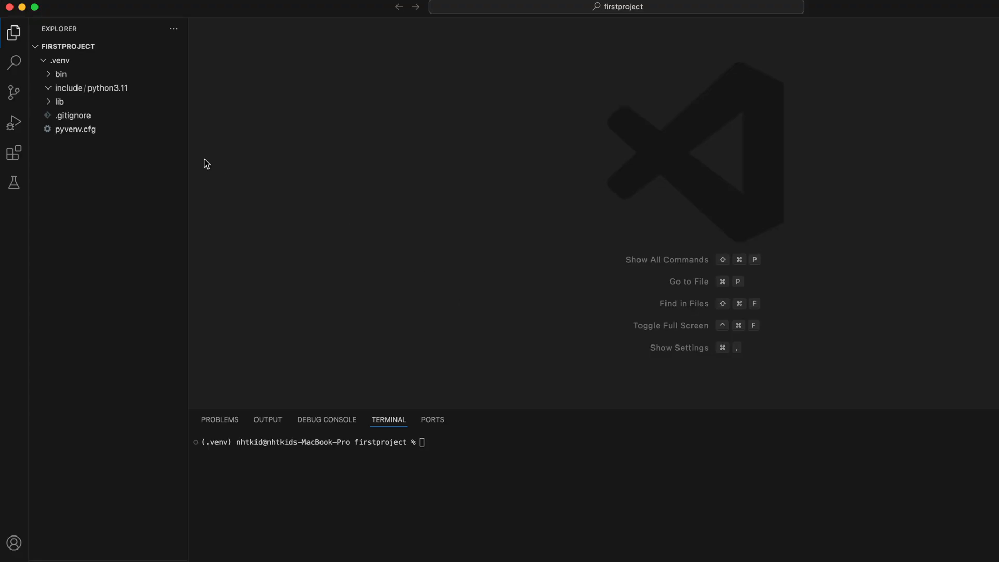
Start a new untitled file for the copied chat app code
{"action": "left_click", "coordinate": [60, 61]}
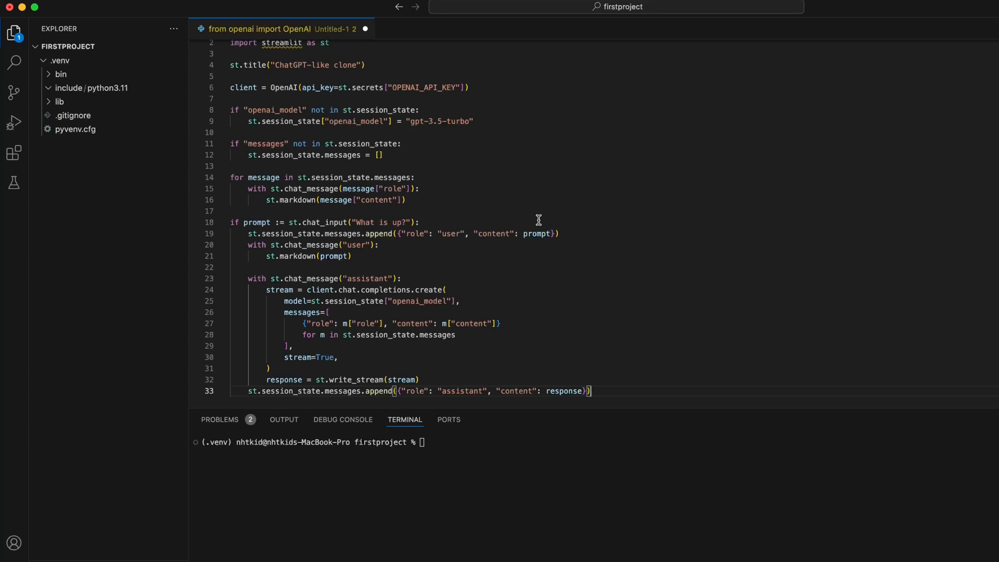
{"action": "mouse_move", "coordinate": [601, 308]}
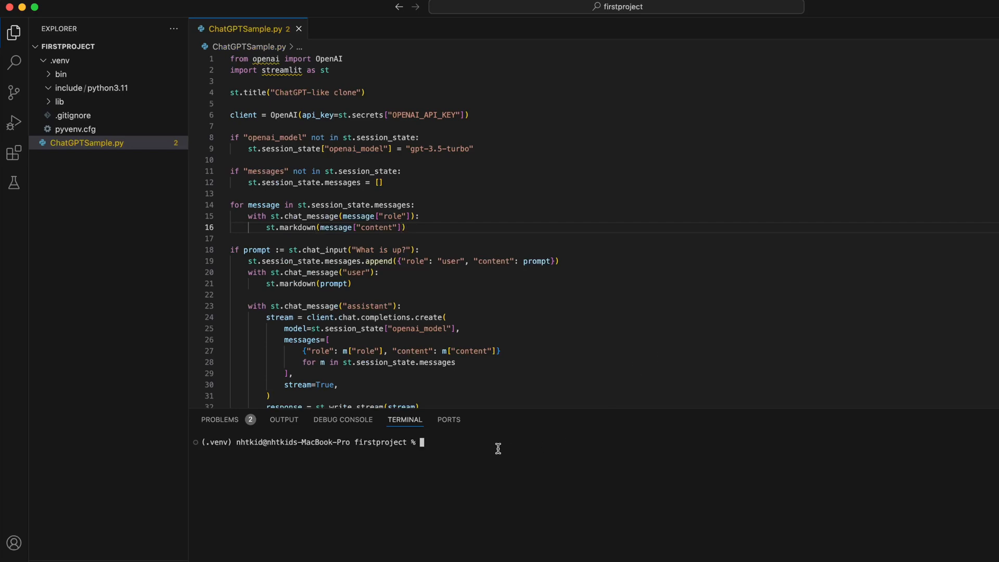
{"action": "mouse_move", "coordinate": [266, 59]}
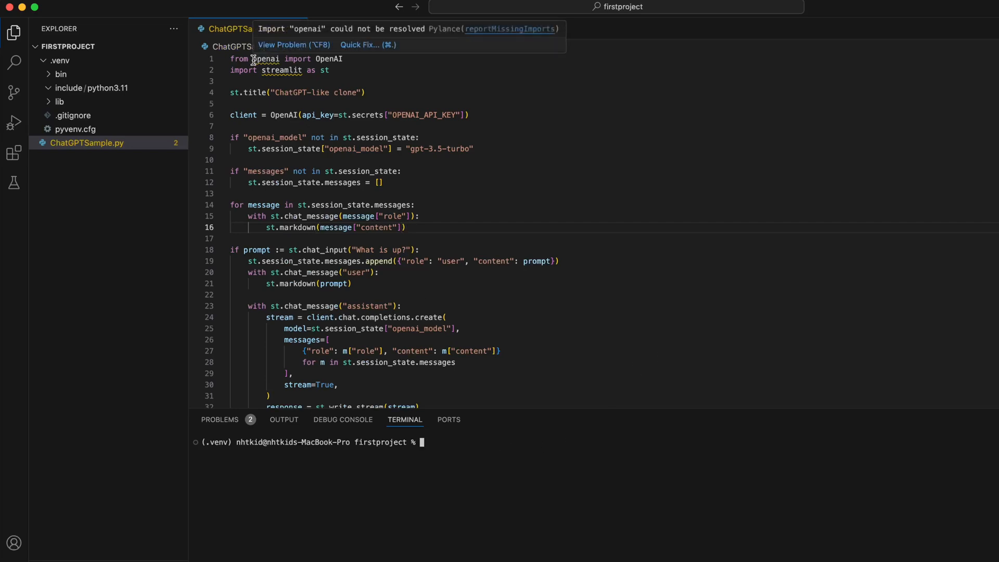
{"action": "mouse_move", "coordinate": [278, 71]}
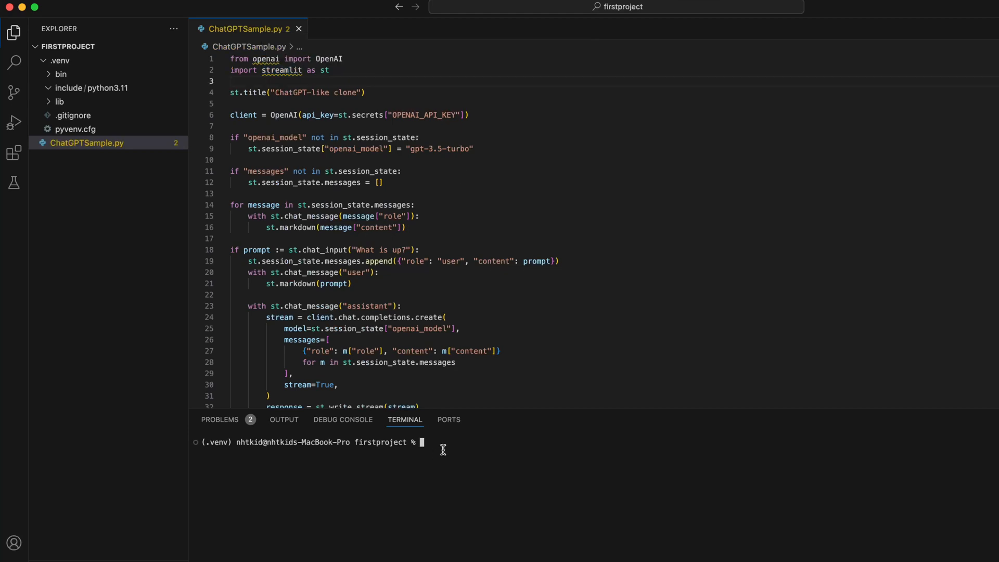
Run pip install openai streamlit in the terminal and expand the .venv folder
{"action": "type", "text": "pip"}
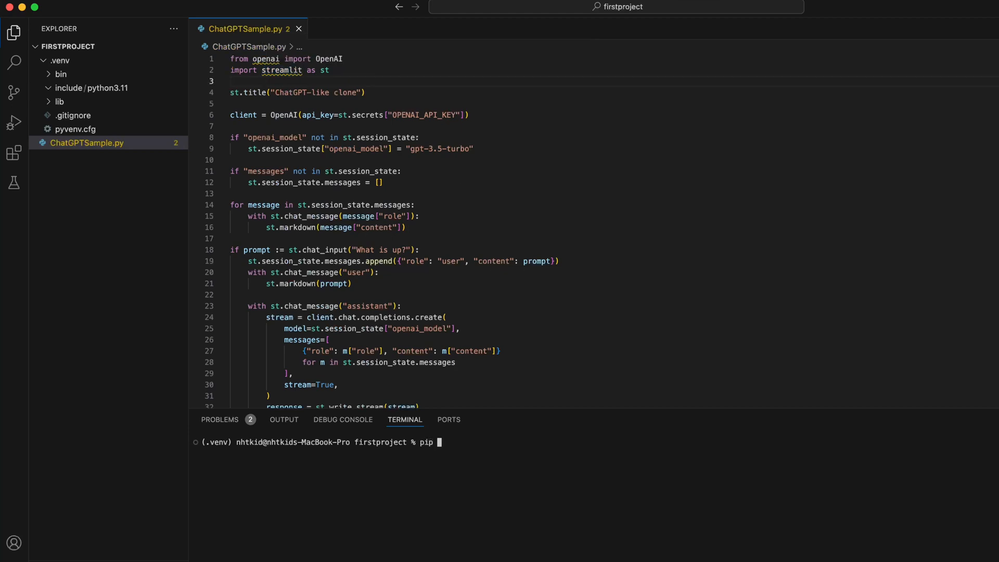
{"action": "type", "text": "install op"}
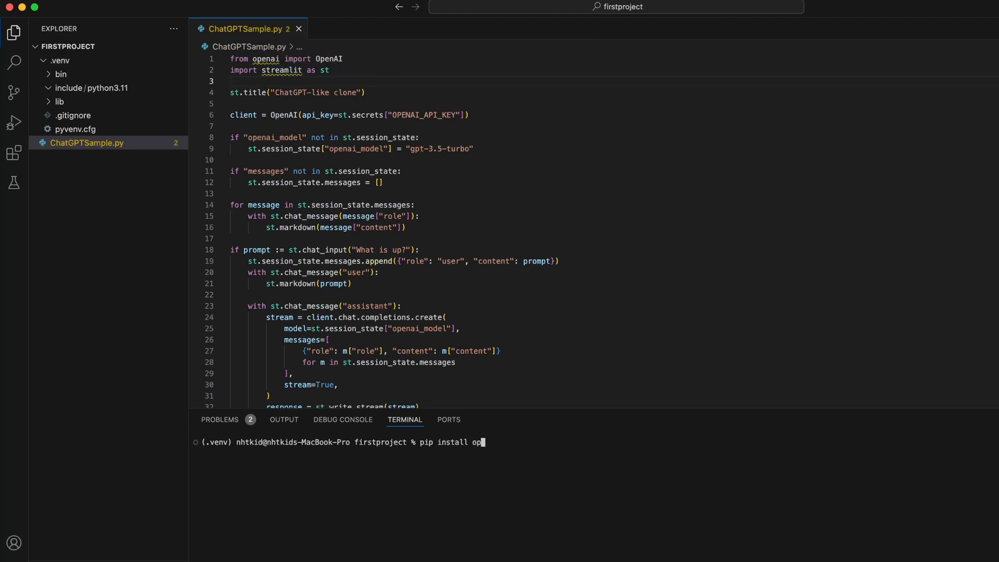
{"action": "type", "text": "enai strea"}
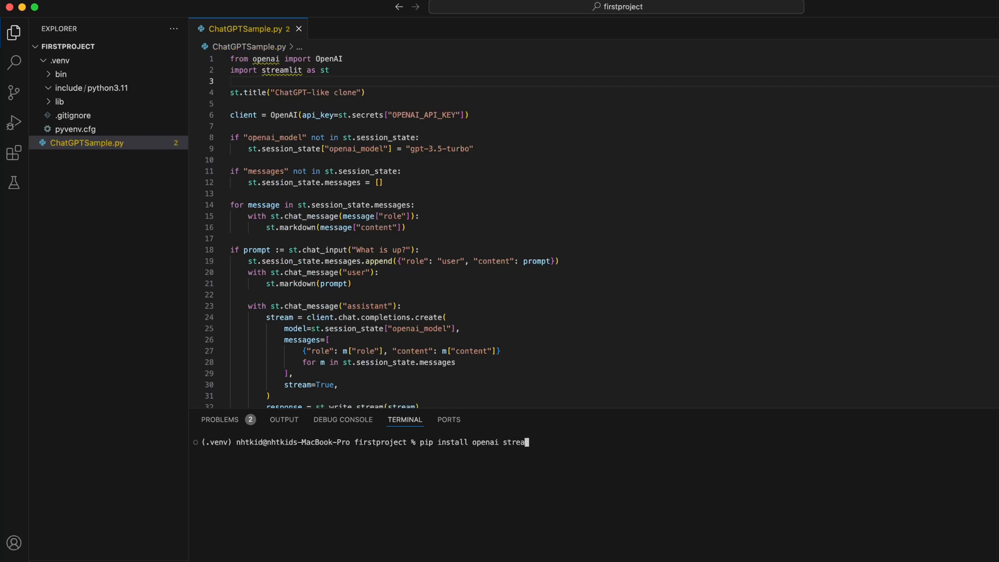
{"action": "key", "text": "Return"}
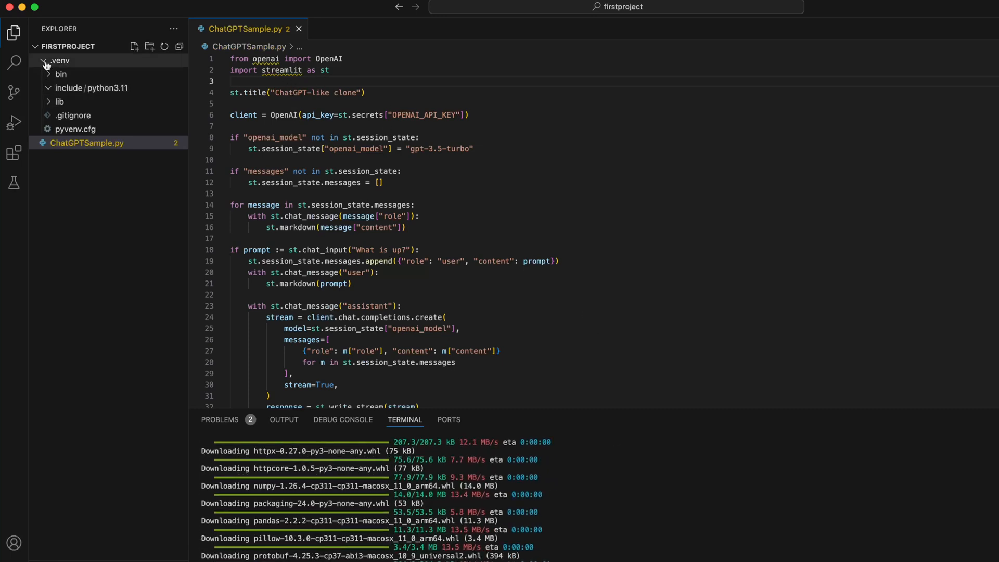
{"action": "left_click", "coordinate": [60, 60]}
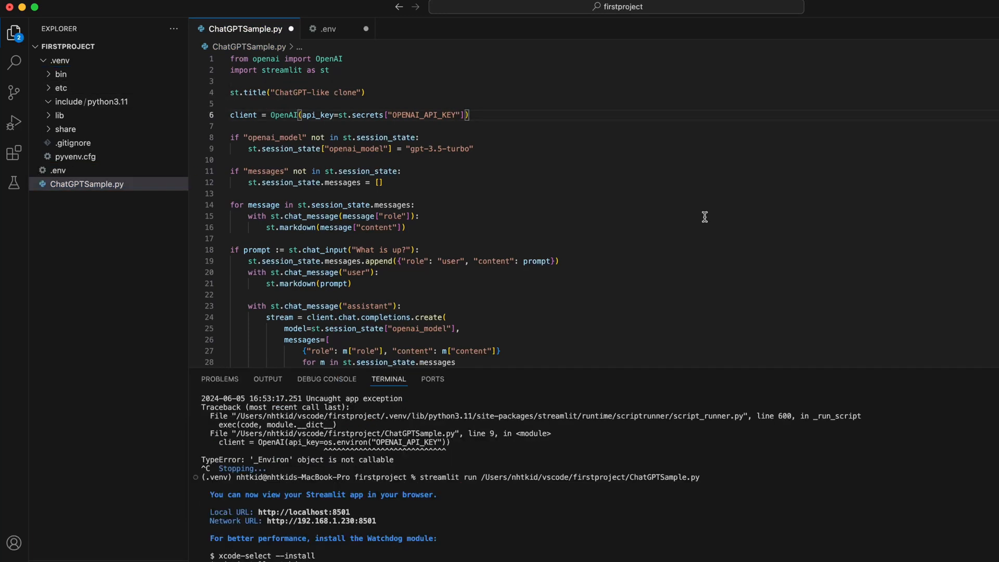
{"action": "mouse_move", "coordinate": [504, 121]}
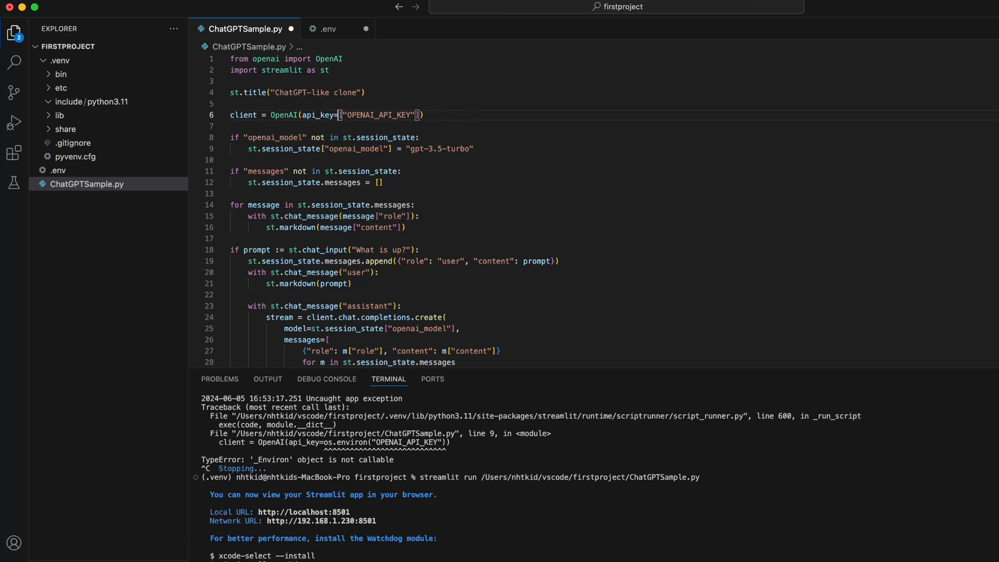
Change the API key lookup to os.environ.get and add an import os line
{"action": "type", "text": "os."}
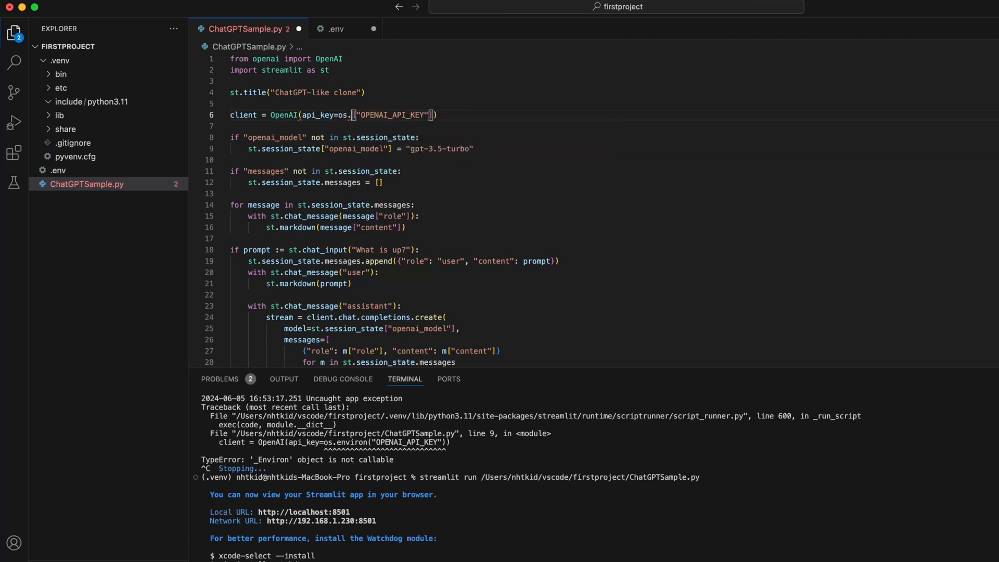
{"action": "type", "text": "envr"}
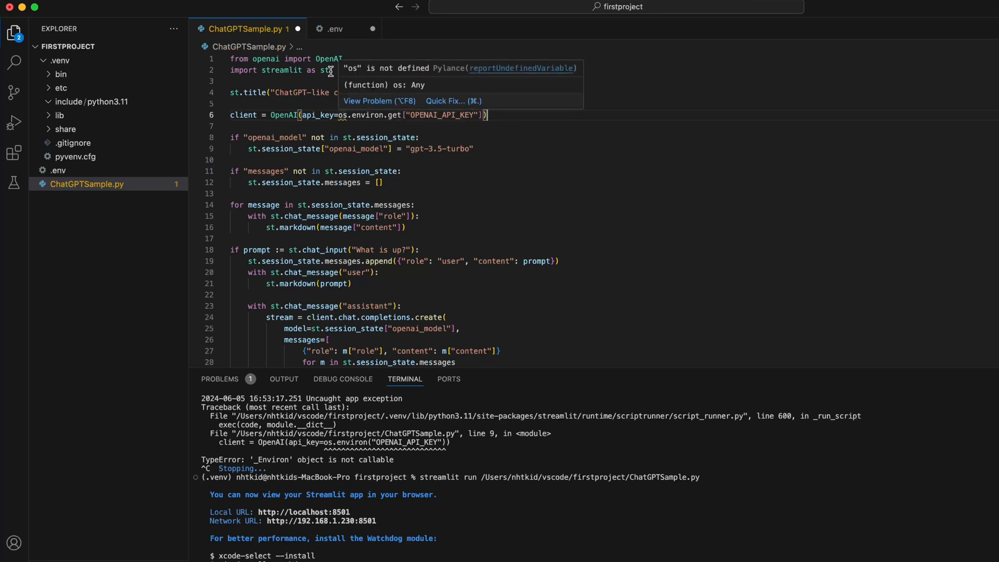
{"action": "type", "text": "import os"}
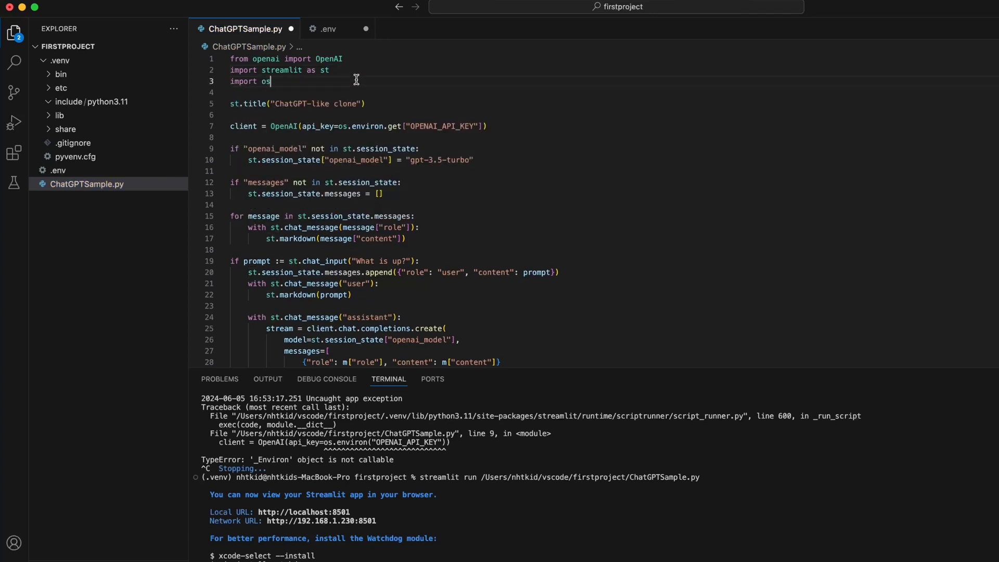
Add lines below the os import and select the duplicate import os for removal
{"action": "key", "text": "enter"}
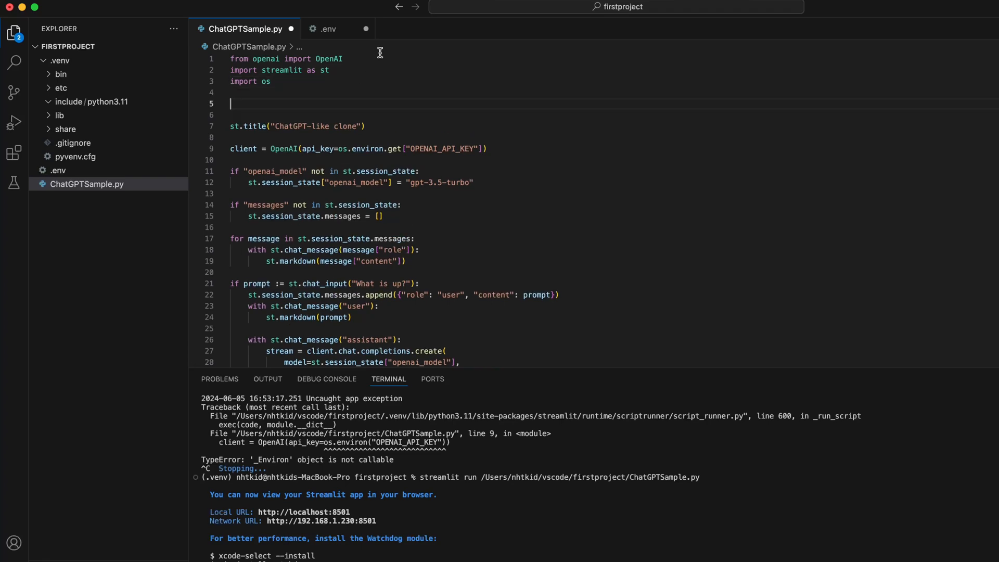
{"action": "mouse_move", "coordinate": [276, 101]}
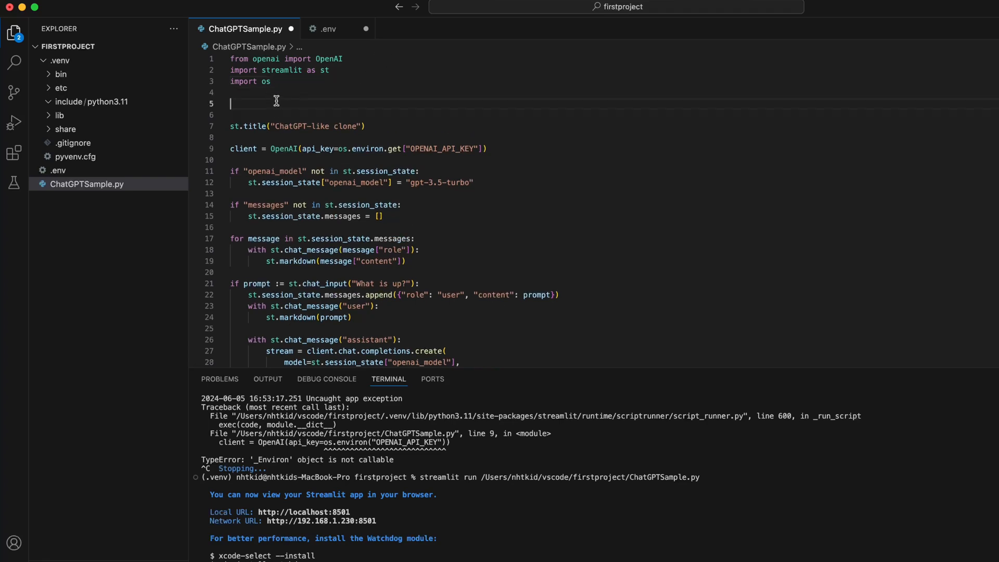
{"action": "mouse_move", "coordinate": [139, 130]}
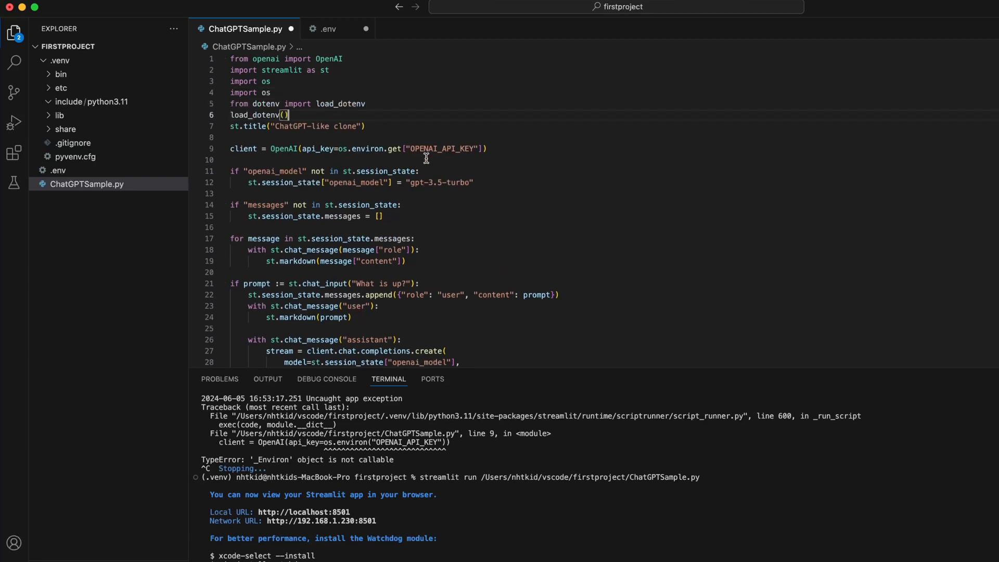
{"action": "double_click", "coordinate": [250, 91]}
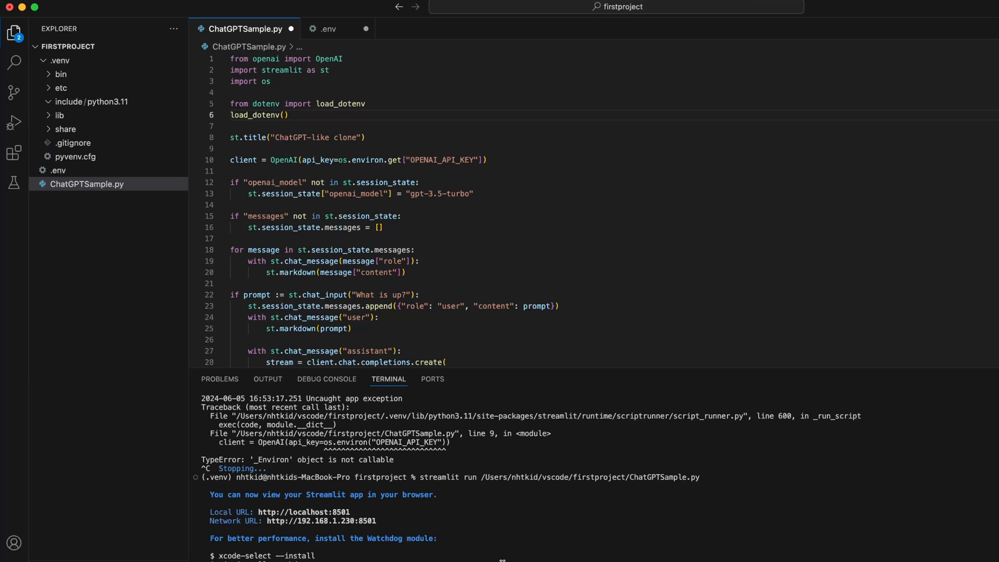
Scroll the terminal output of the running Streamlit app
{"action": "scroll", "scroll_direction": "down", "scroll_amount": 3}
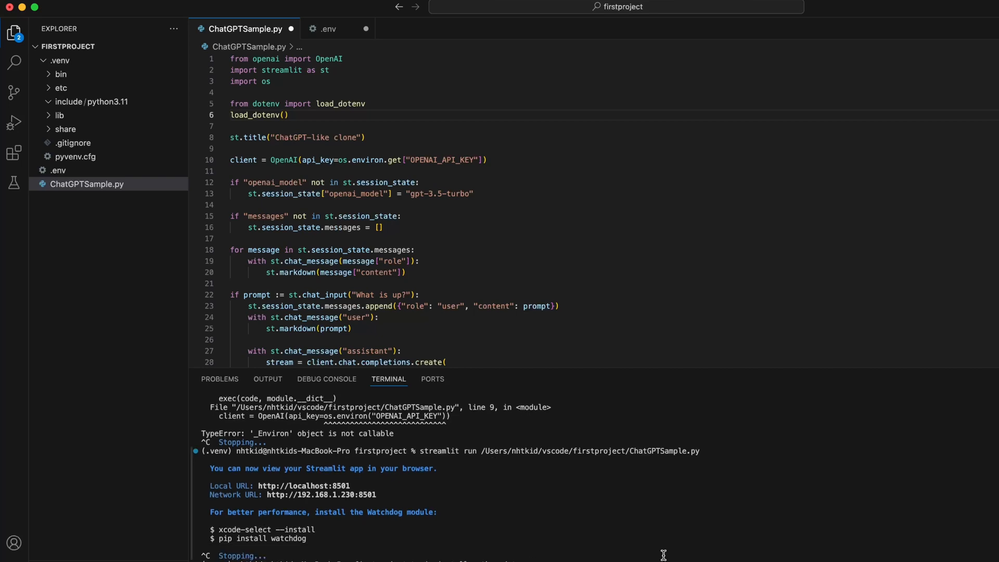
{"action": "mouse_move", "coordinate": [414, 139]}
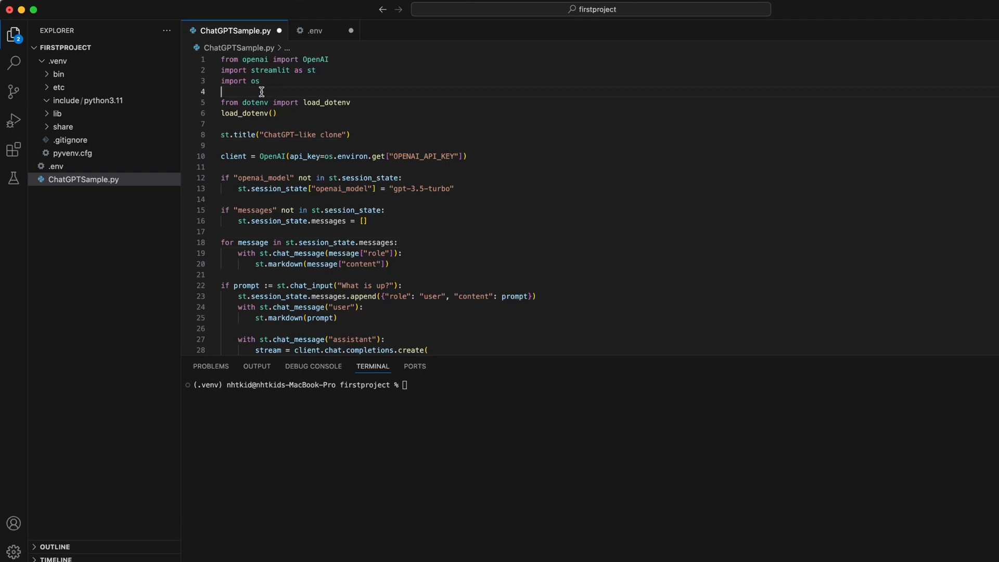
{"action": "key", "text": "Backspace"}
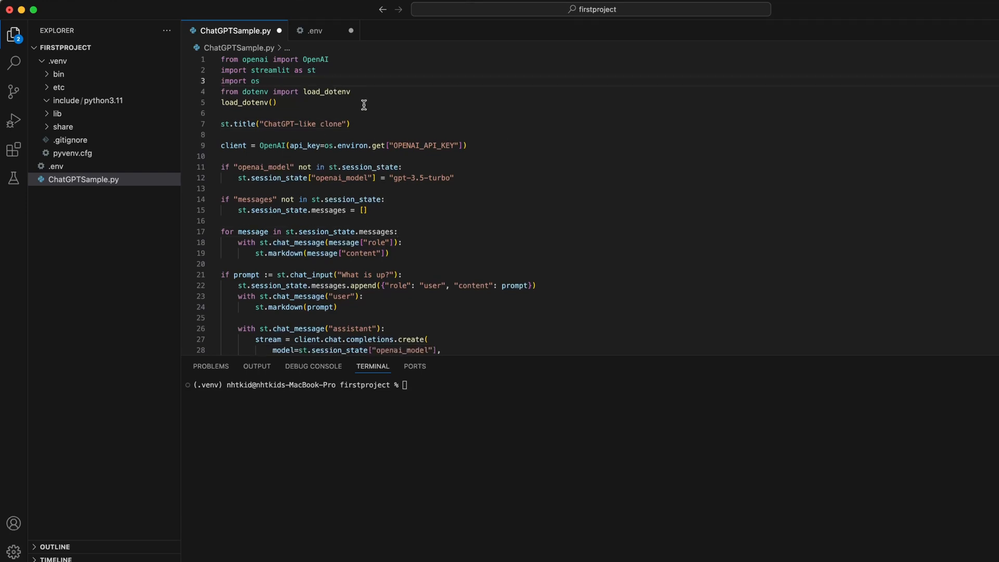
{"action": "mouse_move", "coordinate": [162, 139]}
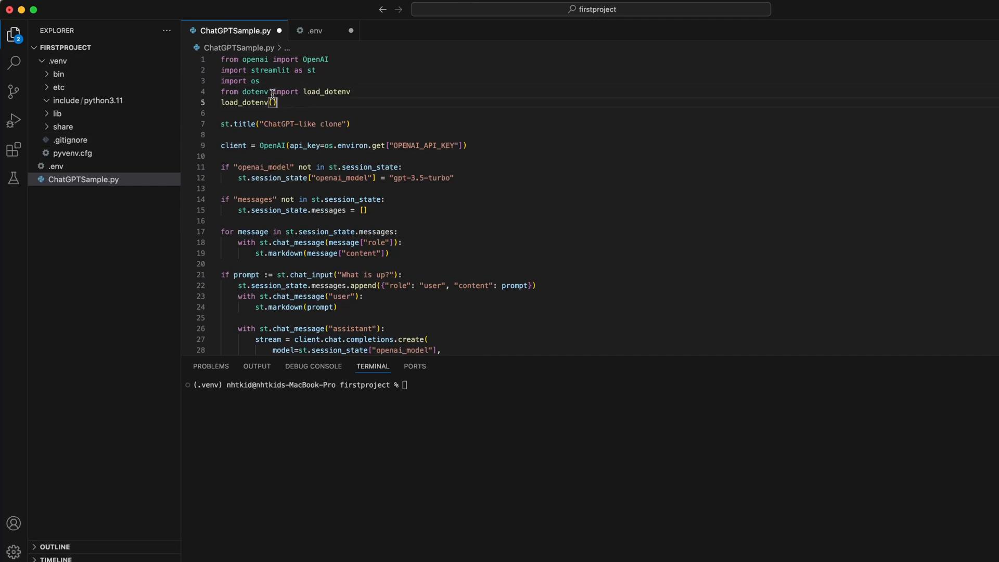
{"action": "mouse_move", "coordinate": [378, 165]}
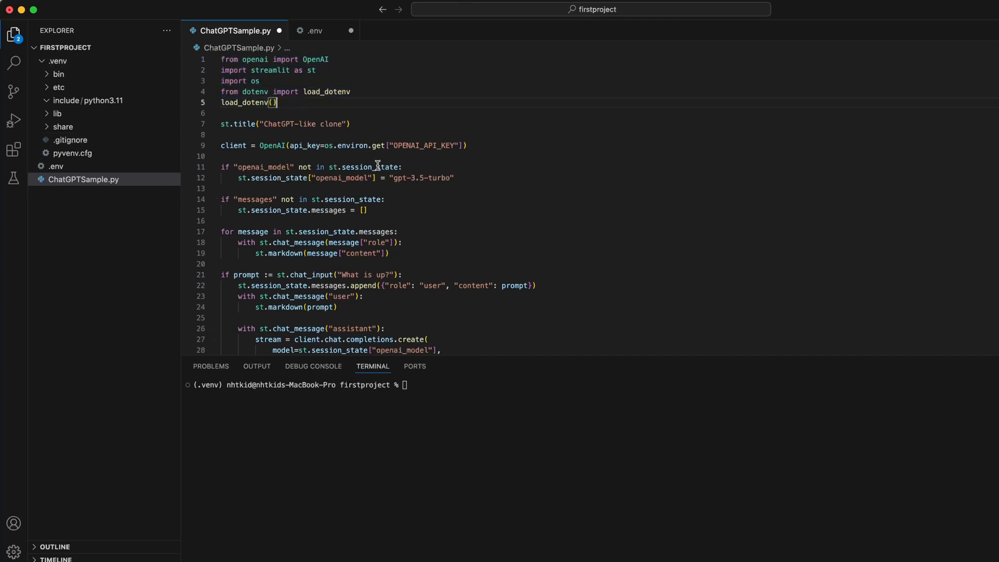
{"action": "mouse_move", "coordinate": [334, 153]}
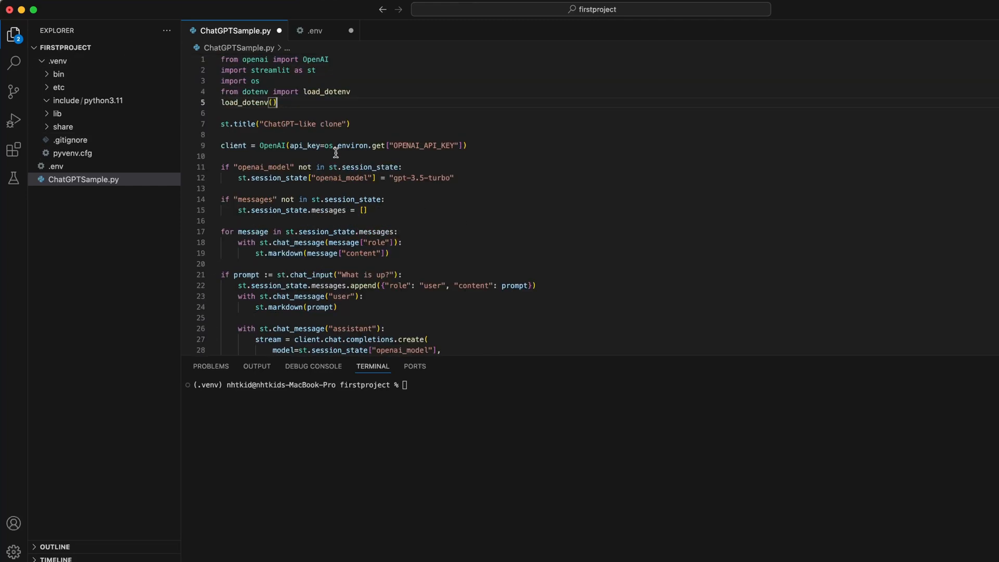
{"action": "mouse_move", "coordinate": [281, 126]}
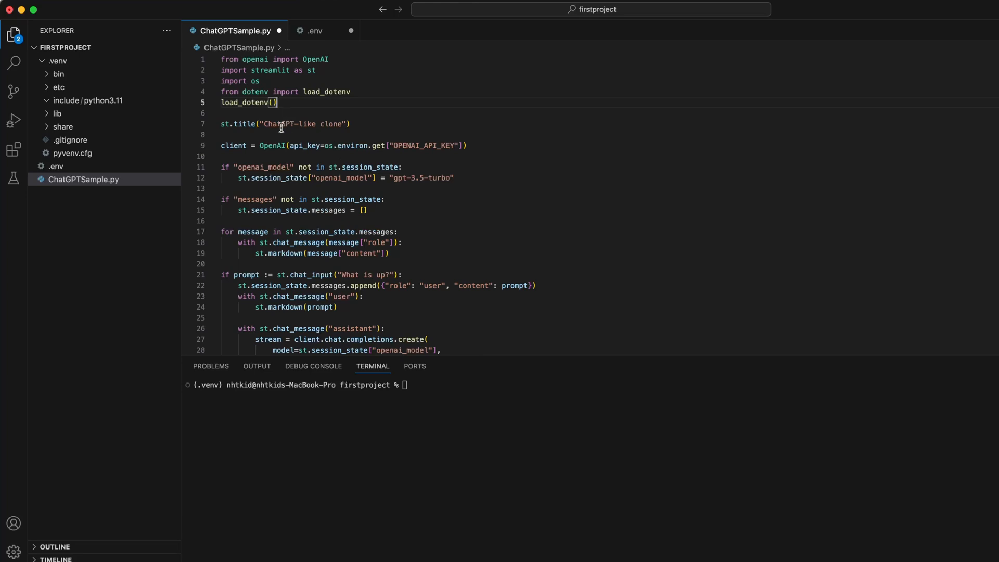
{"action": "double_click", "coordinate": [303, 123]}
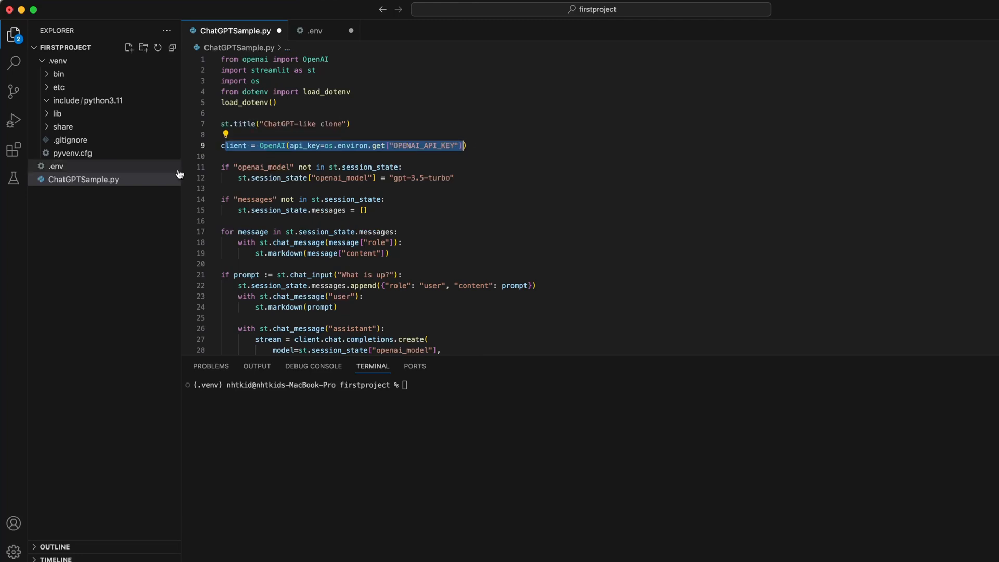
{"action": "left_click", "coordinate": [453, 178]}
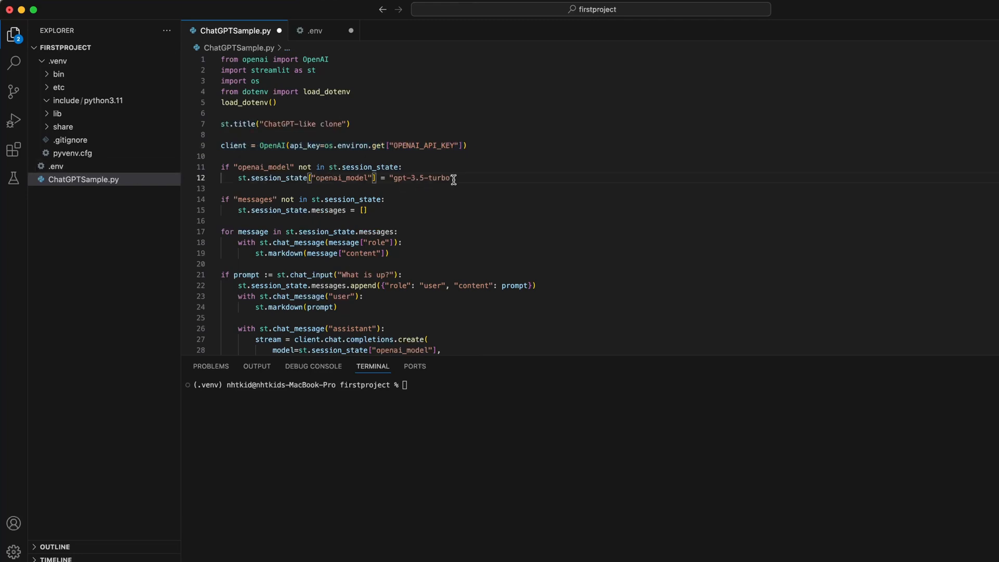
{"action": "double_click", "coordinate": [420, 178]}
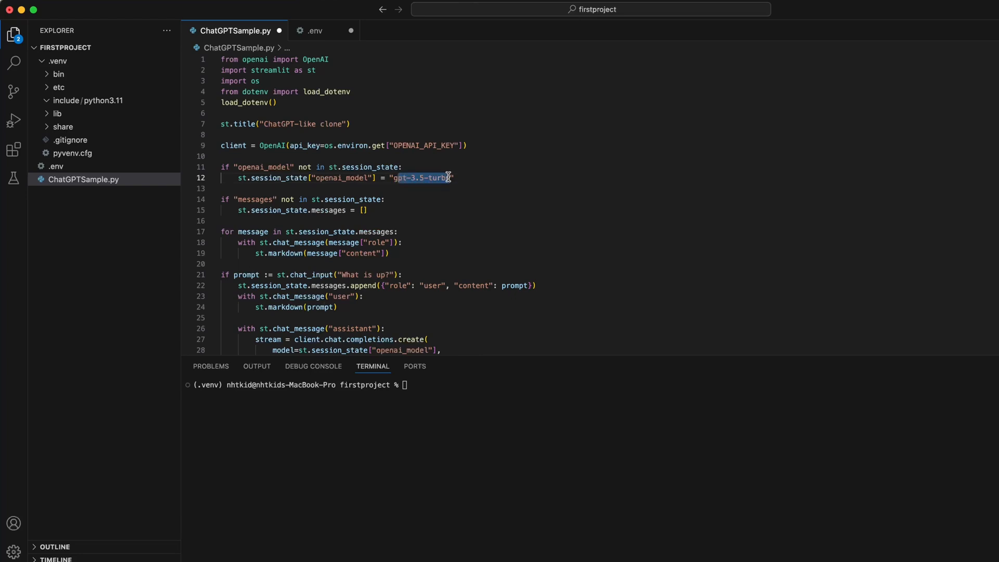
{"action": "mouse_move", "coordinate": [448, 181]}
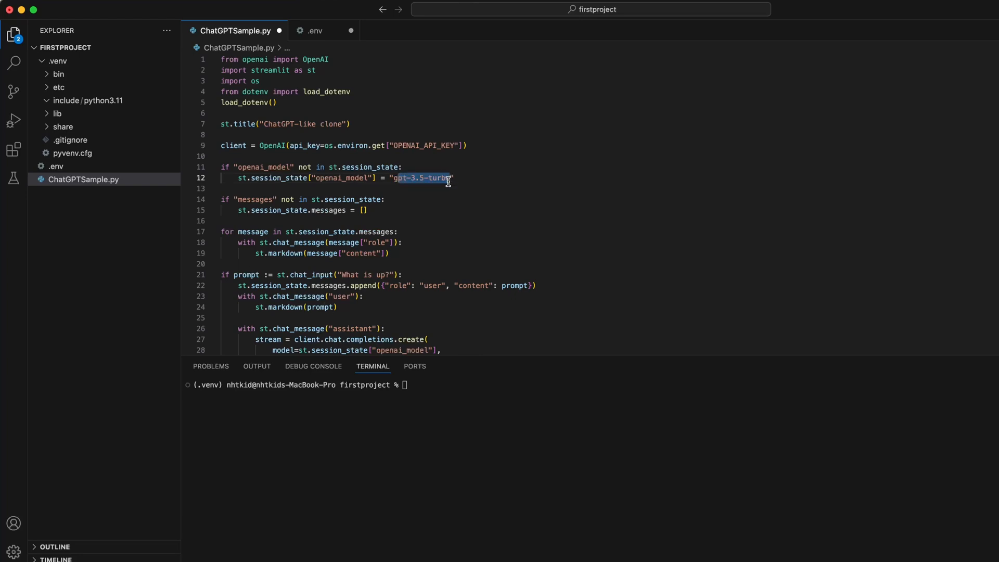
{"action": "mouse_move", "coordinate": [418, 206]}
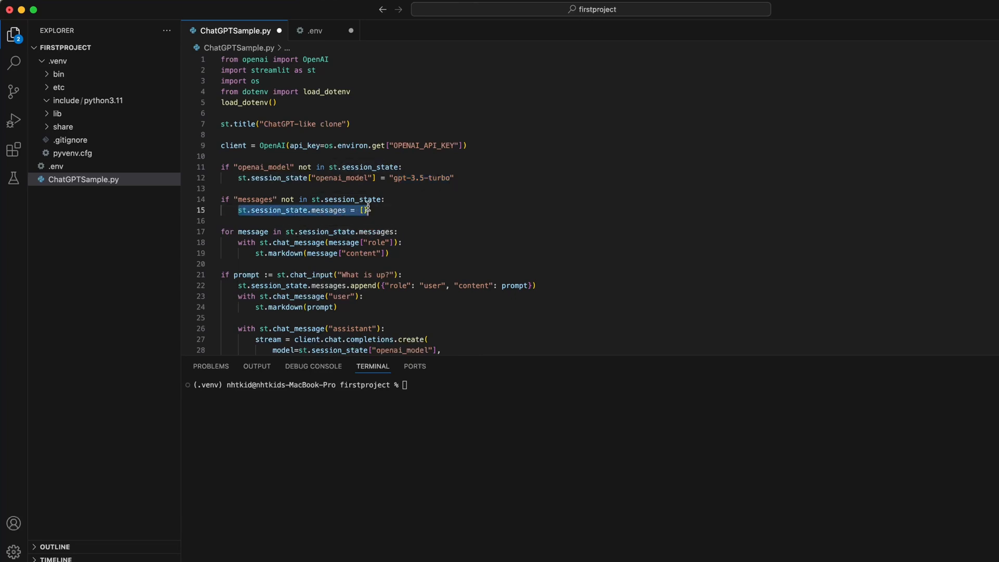
{"action": "left_click", "coordinate": [366, 210]}
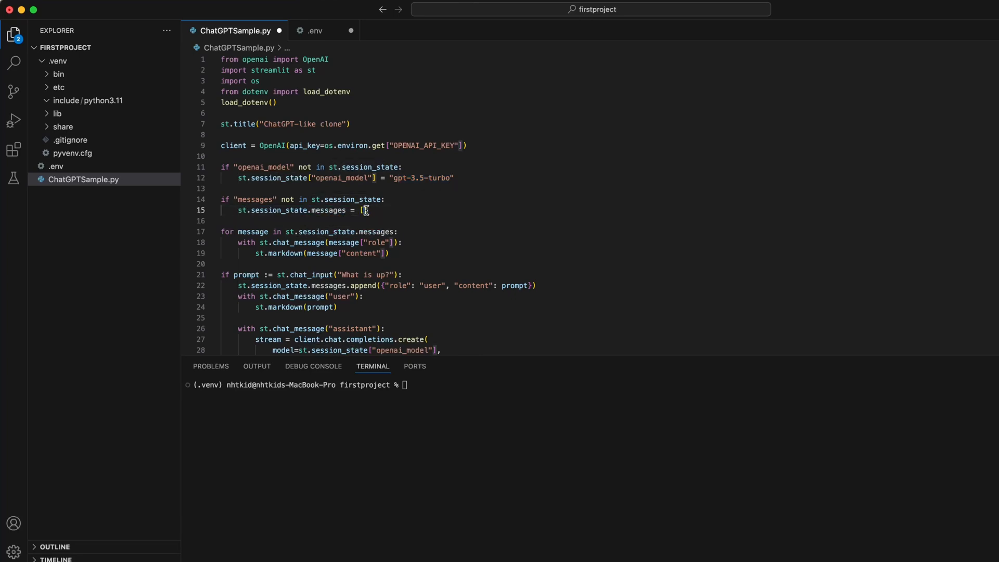
{"action": "scroll", "scroll_direction": "down", "scroll_amount": 3}
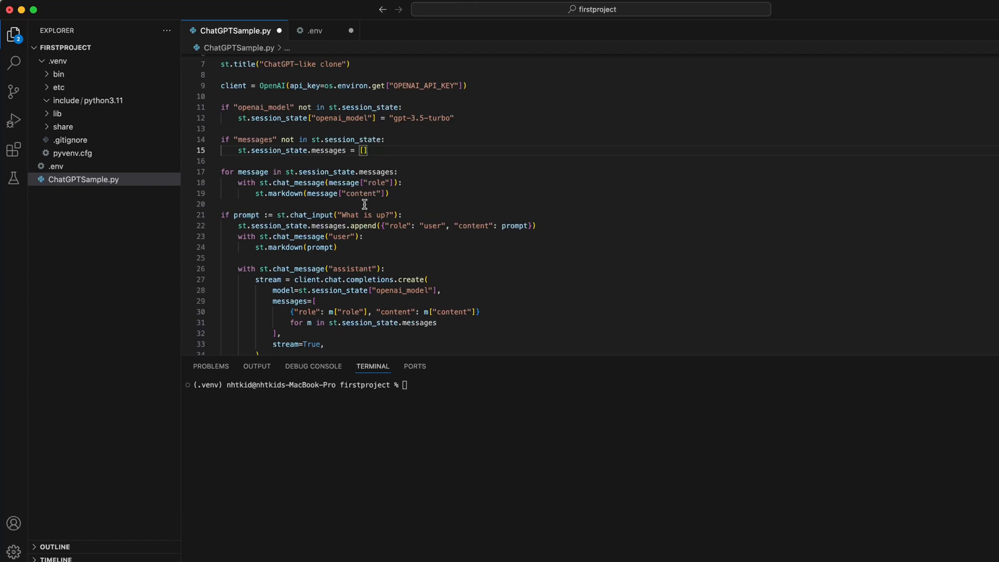
{"action": "mouse_move", "coordinate": [458, 227]}
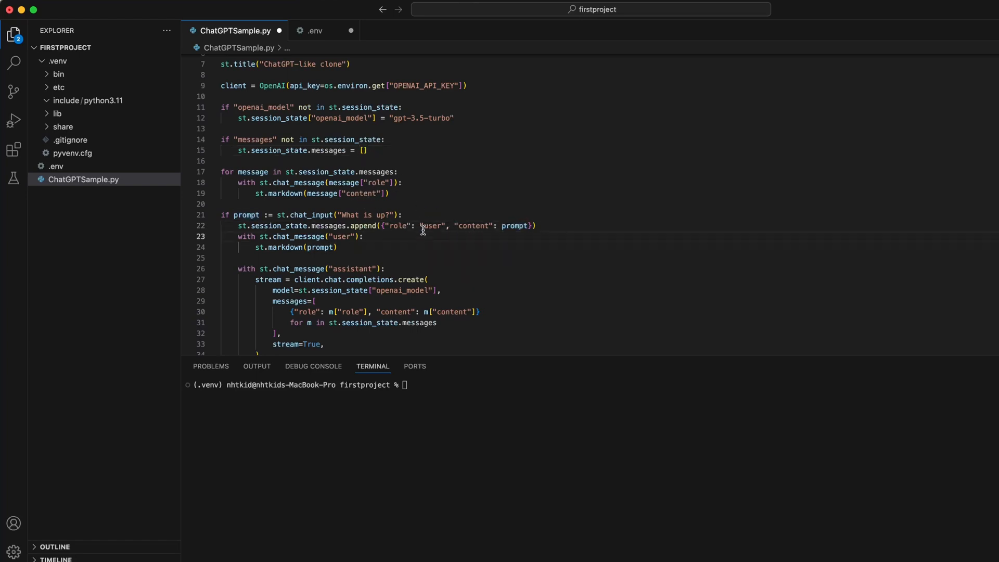
{"action": "scroll", "scroll_direction": "down", "scroll_amount": 3}
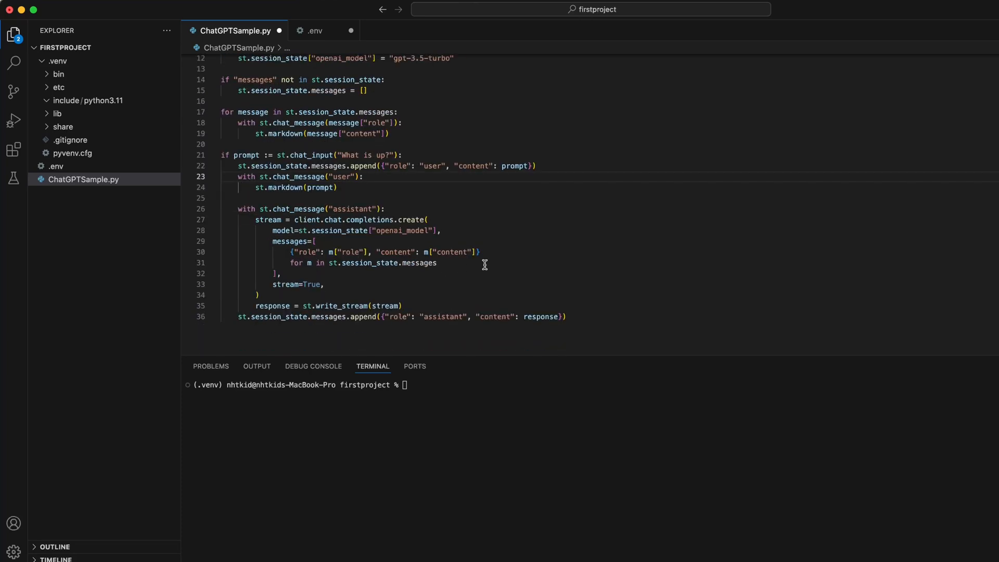
{"action": "mouse_move", "coordinate": [238, 317]}
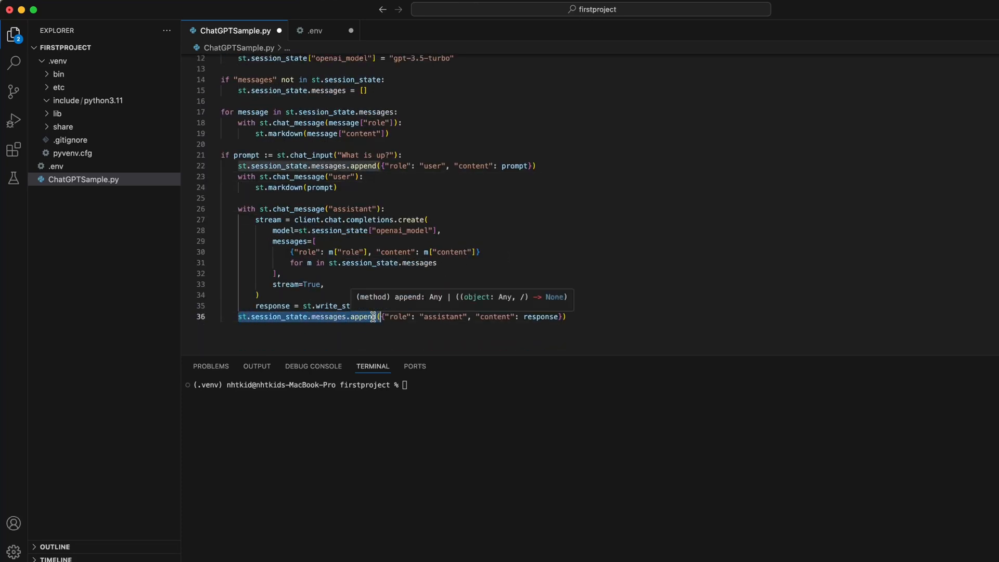
{"action": "mouse_move", "coordinate": [585, 316]}
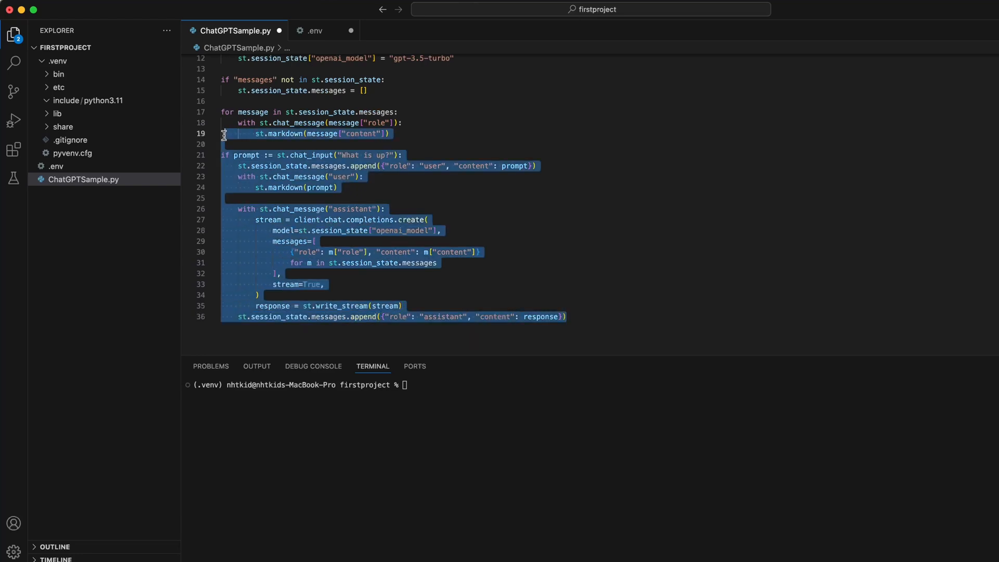
{"action": "scroll", "scroll_direction": "up", "scroll_amount": 3}
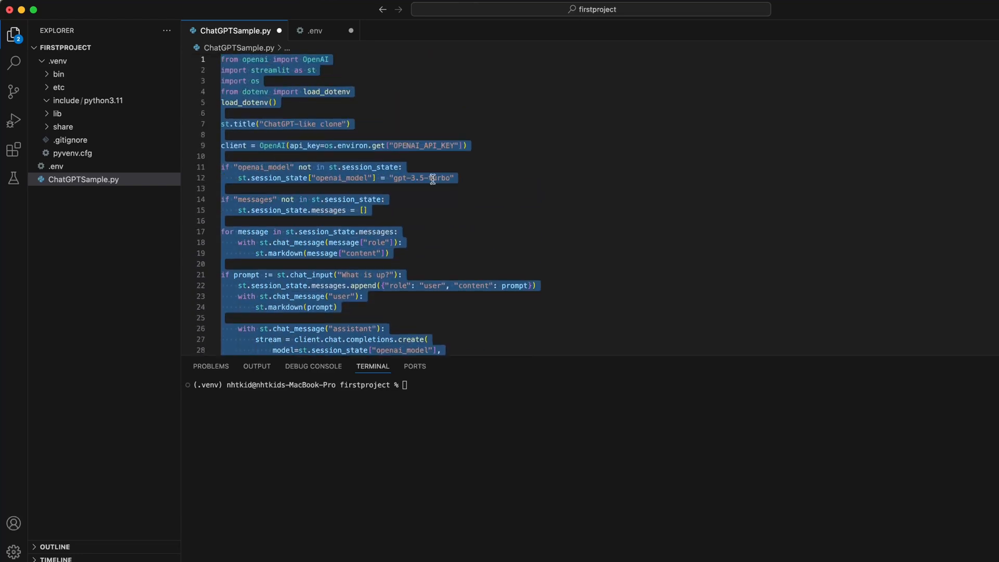
Enter streamlit run with the firstproject ChatGPTSample.py path in the terminal
{"action": "left_click", "coordinate": [520, 241]}
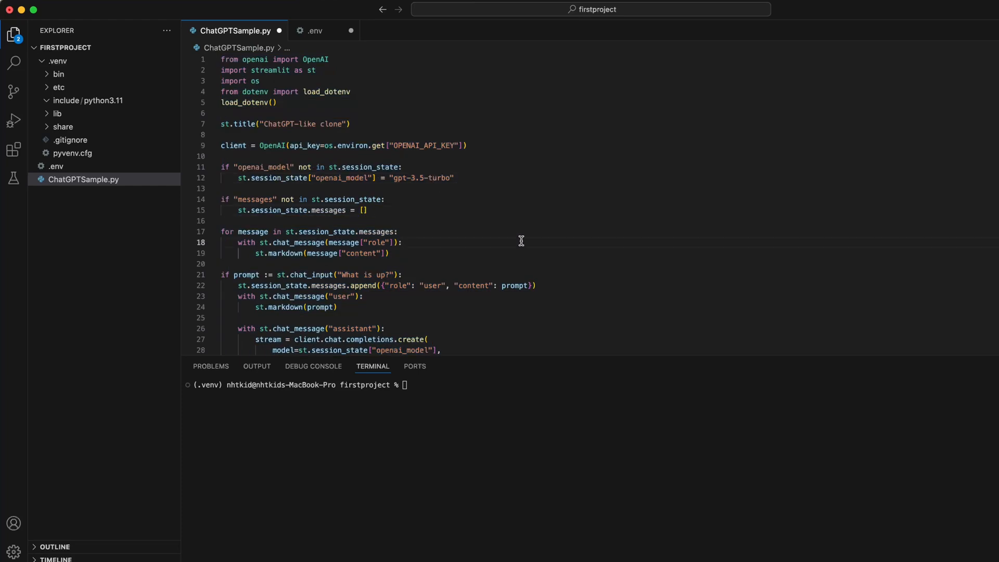
{"action": "left_click", "coordinate": [483, 384]}
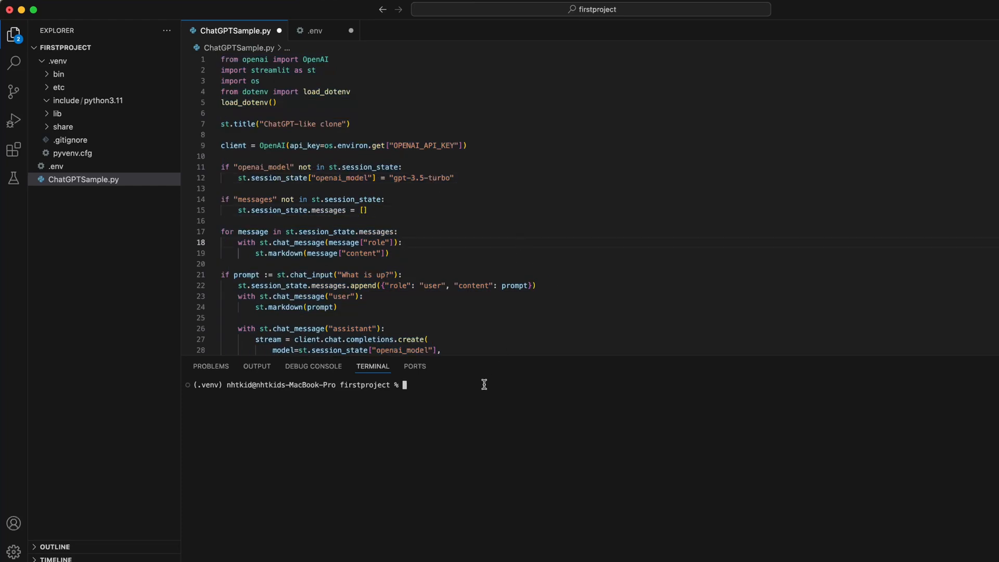
{"action": "type", "text": "streamlit run /Users/nhtkid/vscode/firstproject/ChatGPTSample.py"}
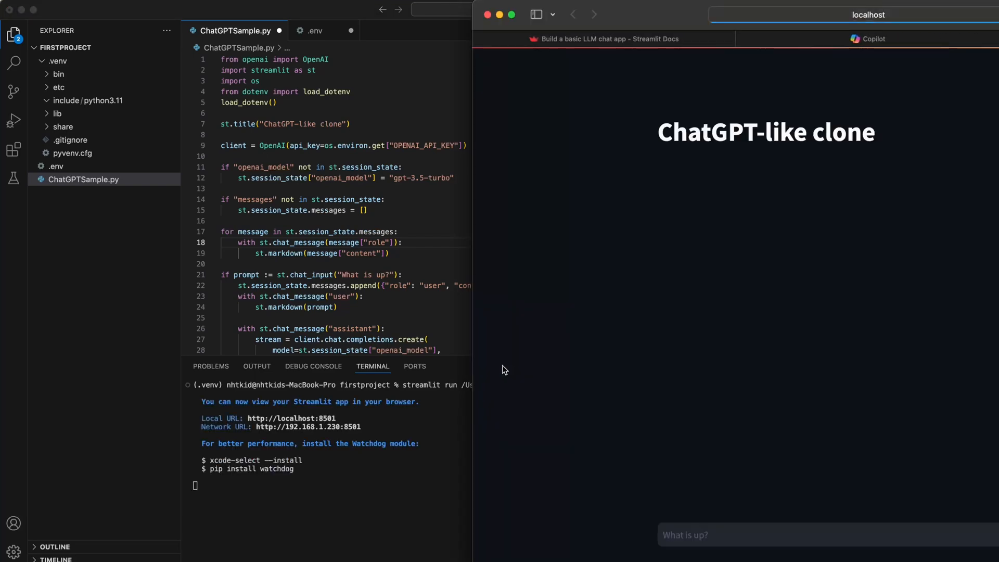
Focus the 'What is up?' chat input in the Streamlit app
{"action": "left_click", "coordinate": [733, 535]}
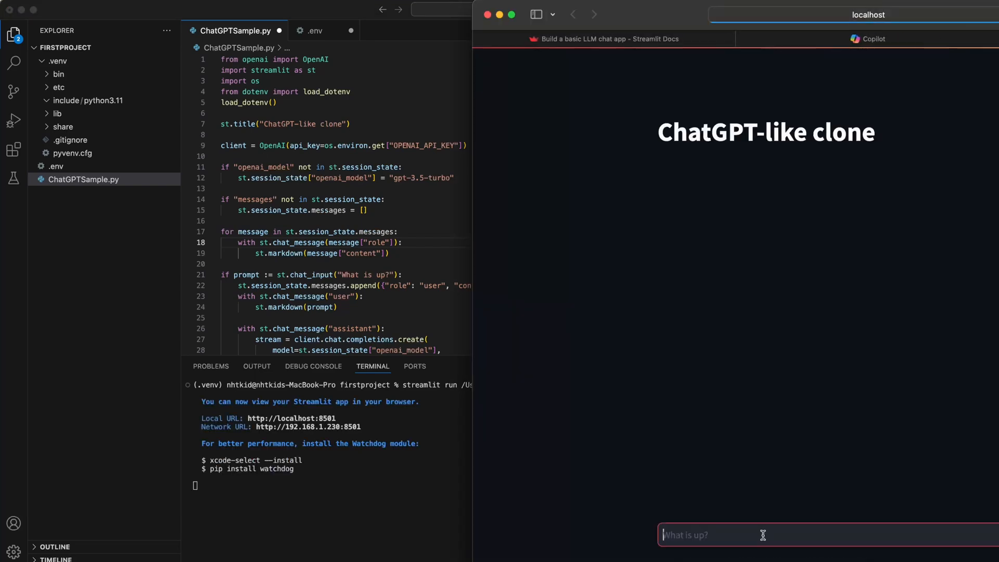
{"action": "mouse_move", "coordinate": [459, 168]}
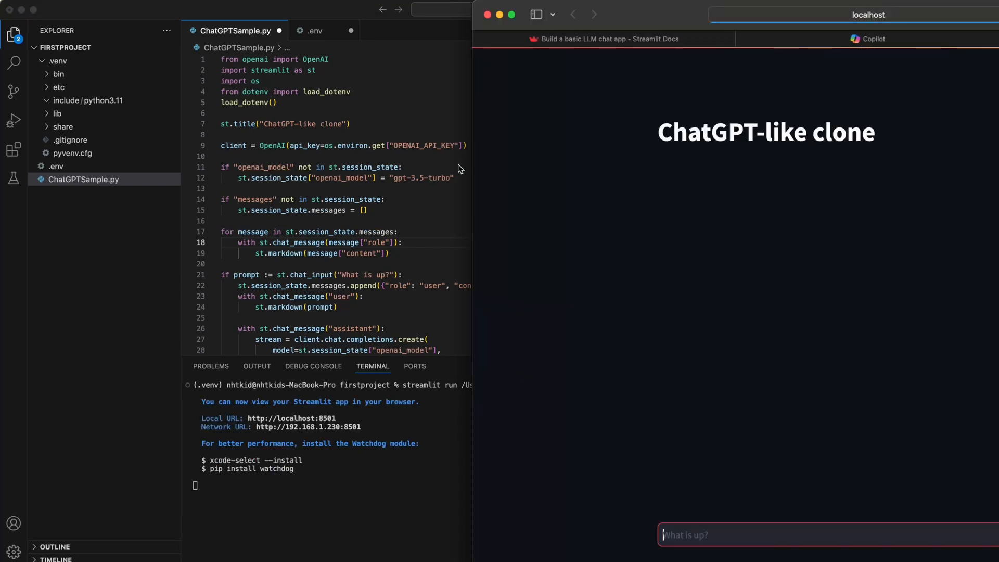
{"action": "mouse_move", "coordinate": [739, 555]}
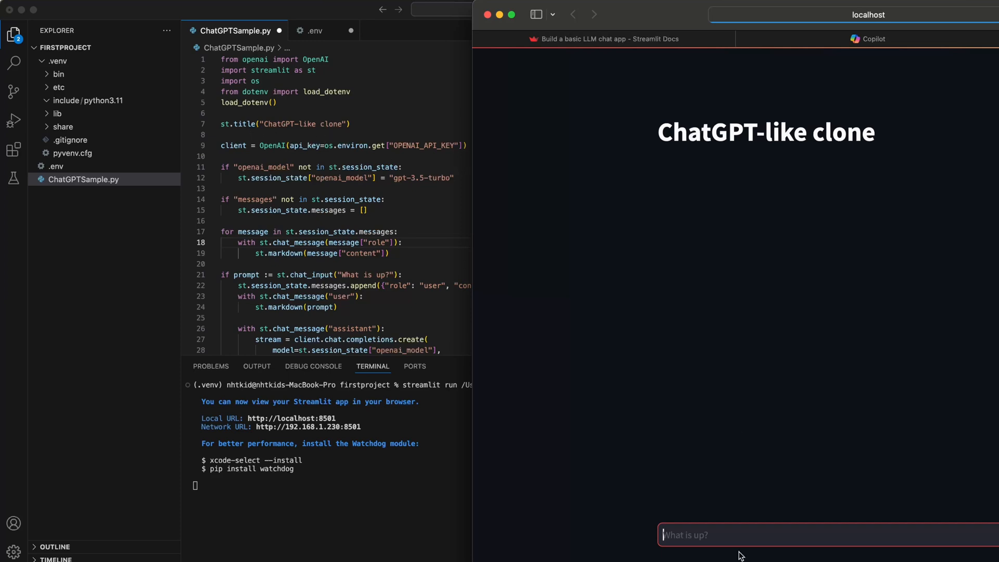
{"action": "mouse_move", "coordinate": [724, 535]}
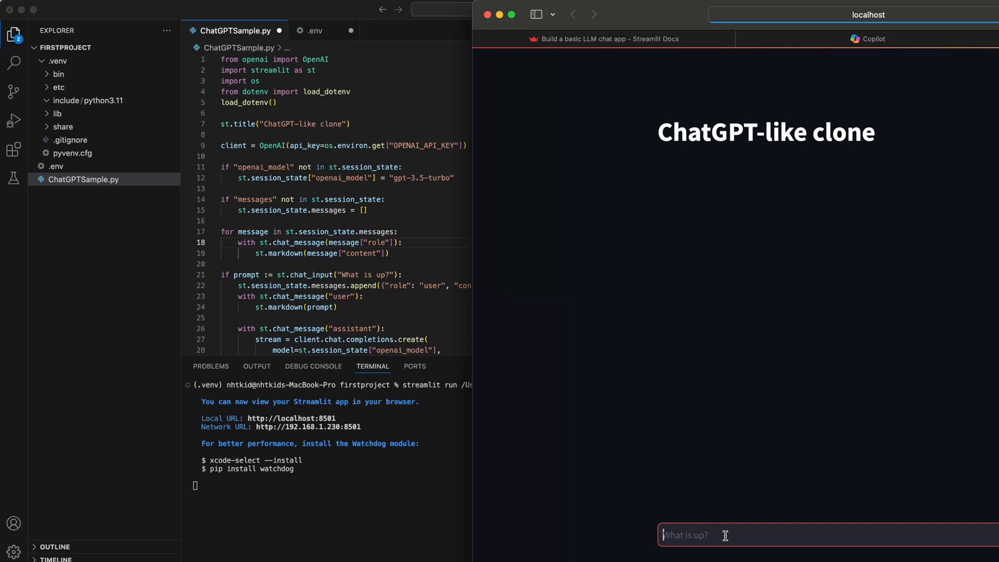
{"action": "mouse_move", "coordinate": [345, 292]}
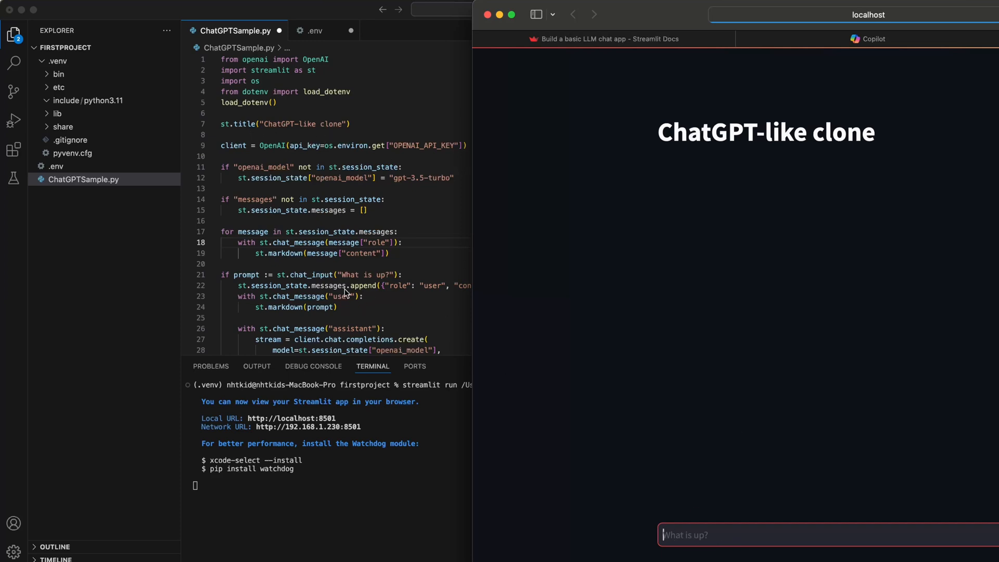
{"action": "mouse_move", "coordinate": [378, 280]}
{"action": "type", "text": "Hi"}
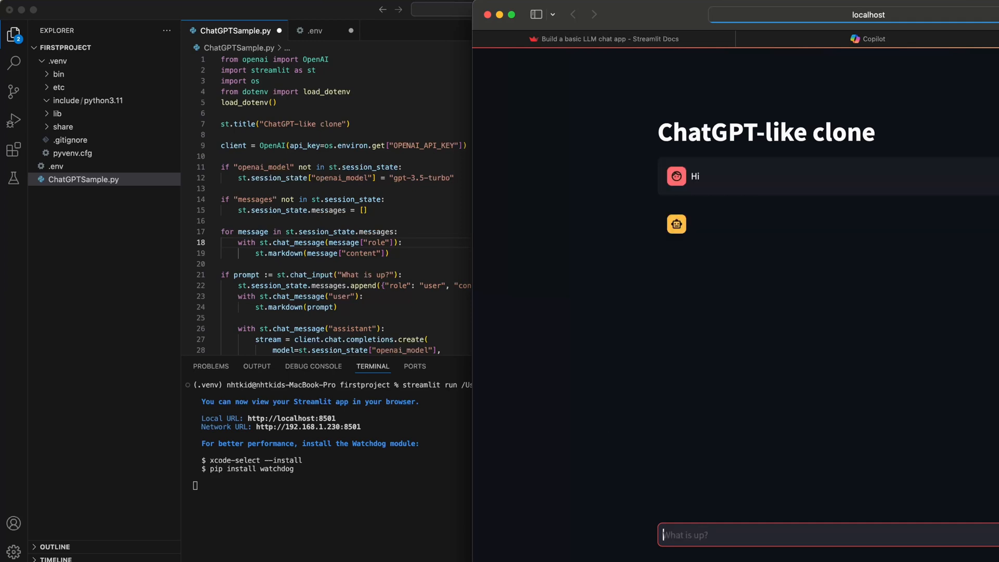
Ask the chat app 'what LLM are you made of'
{"action": "type", "text": "what LLM a"}
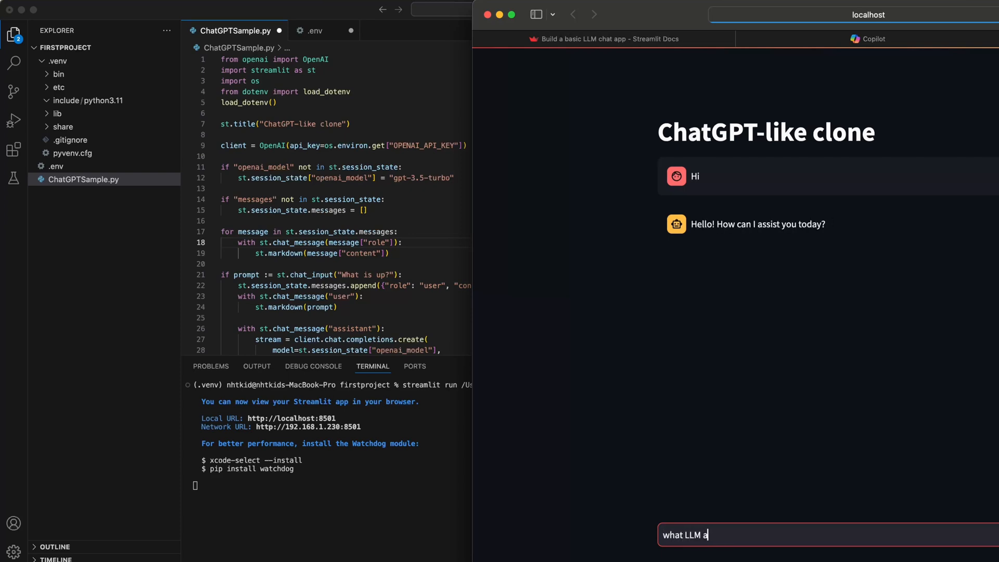
{"action": "type", "text": "re you ma"}
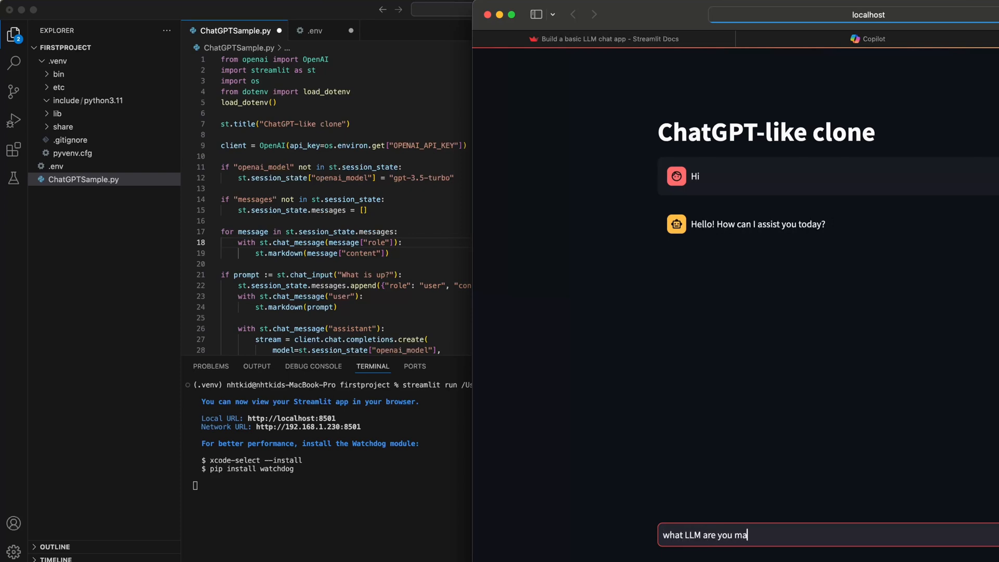
{"action": "key", "text": "Return"}
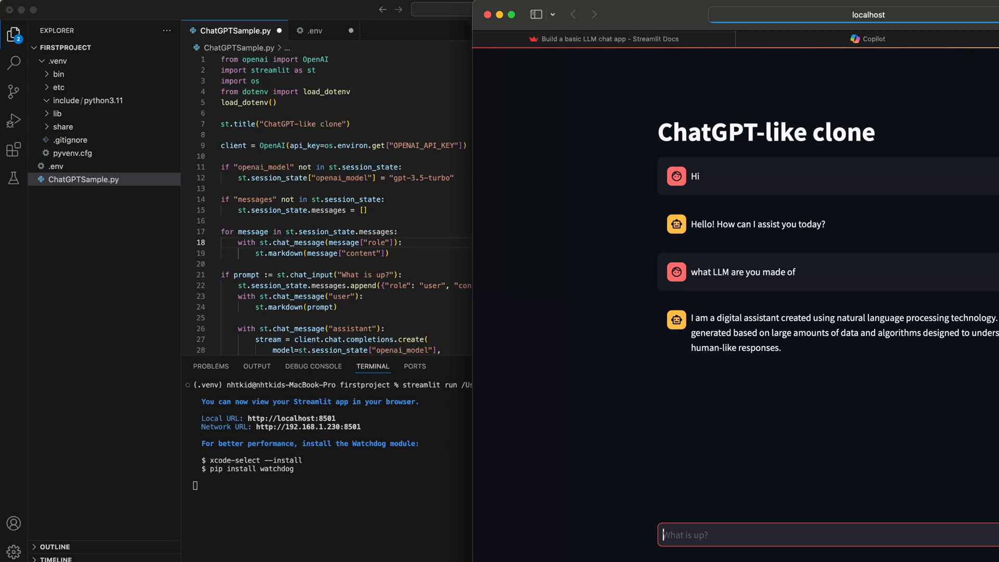
{"action": "mouse_move", "coordinate": [706, 504]}
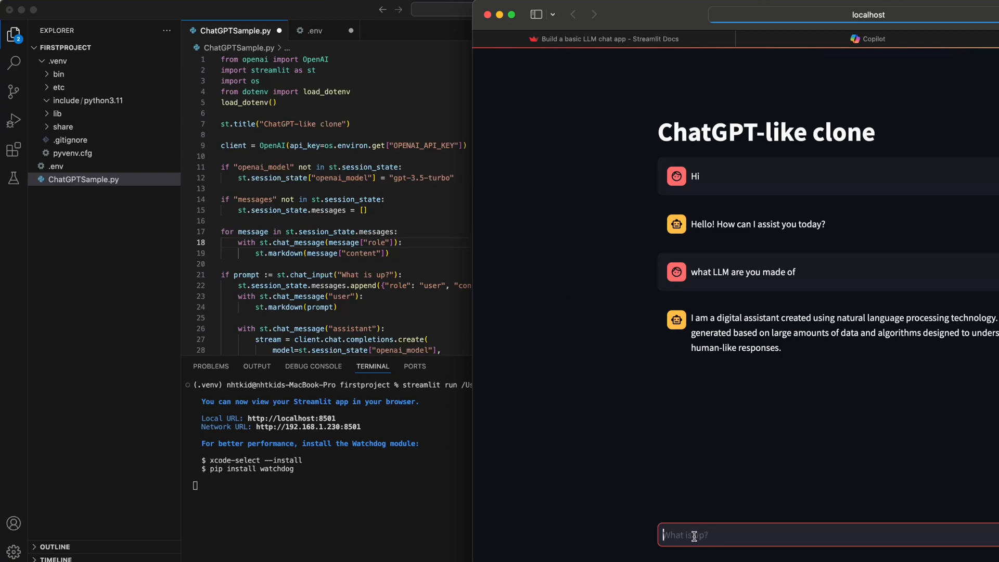
{"action": "mouse_move", "coordinate": [641, 487]}
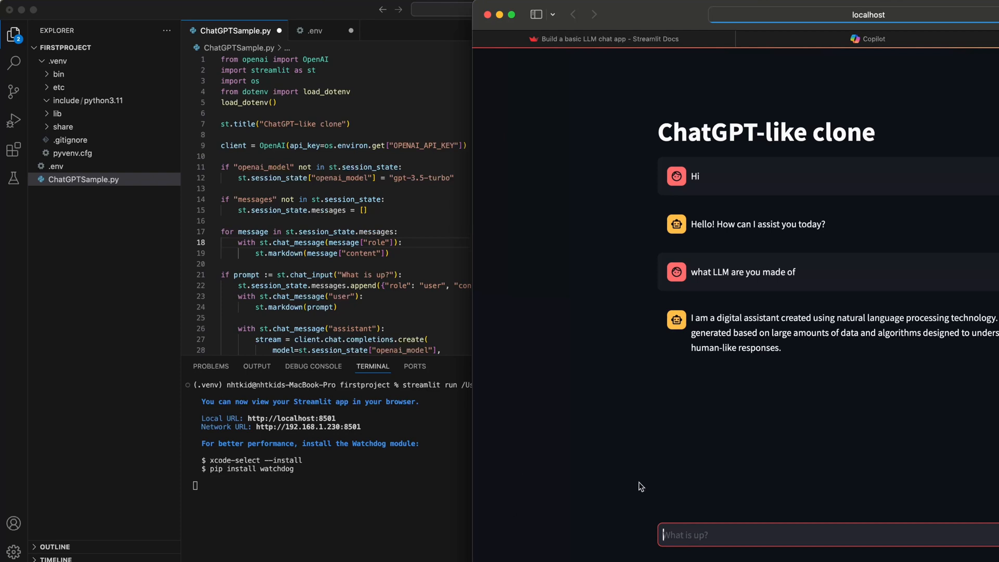